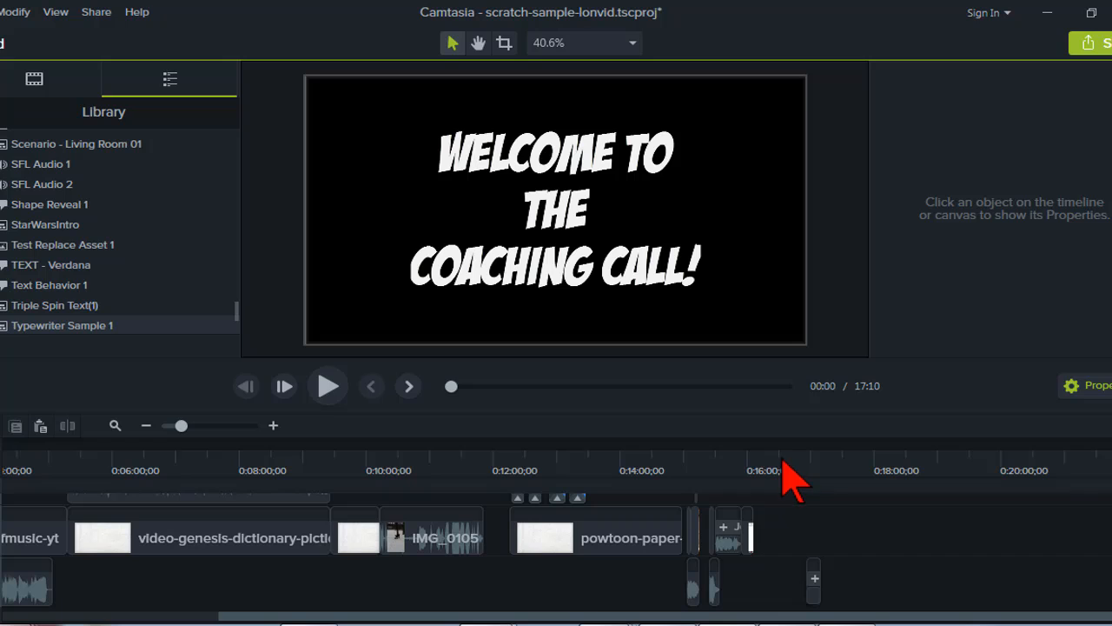
pyautogui.moveTo(791, 490)
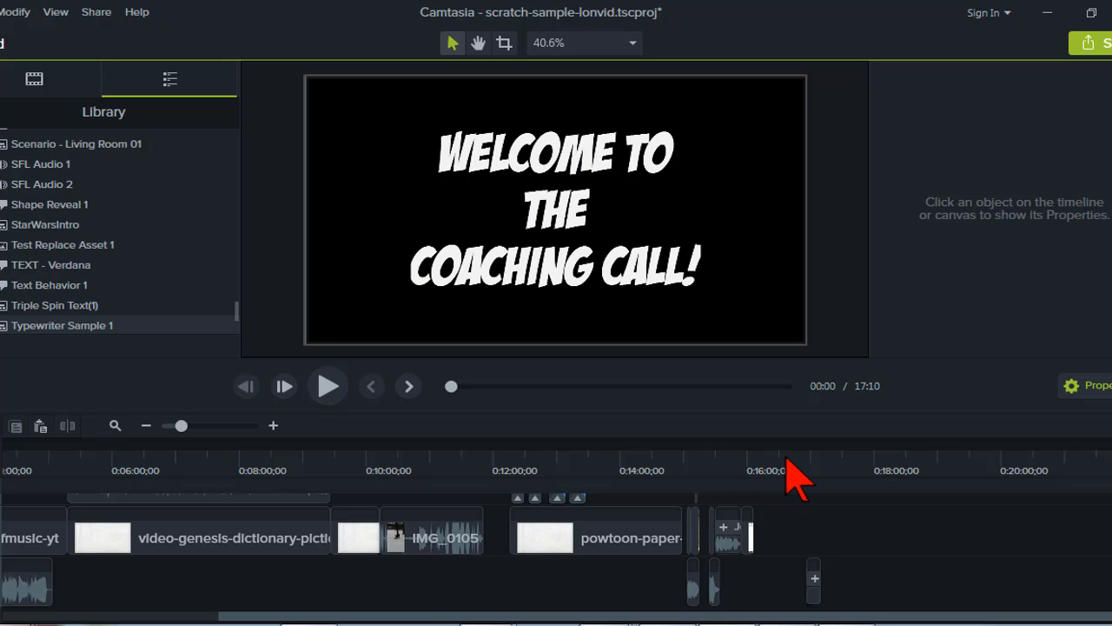
# Step: Jump the playhead to Typewriter Sample 1 near 16:56 and preview the typing
pyautogui.click(807, 470)
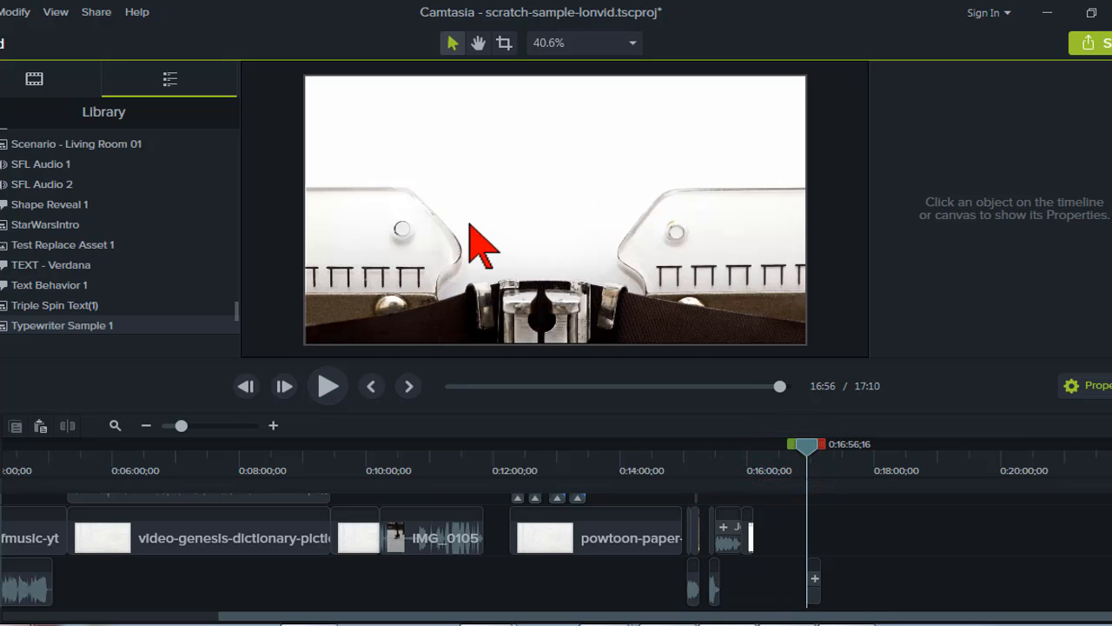
pyautogui.moveTo(507, 257)
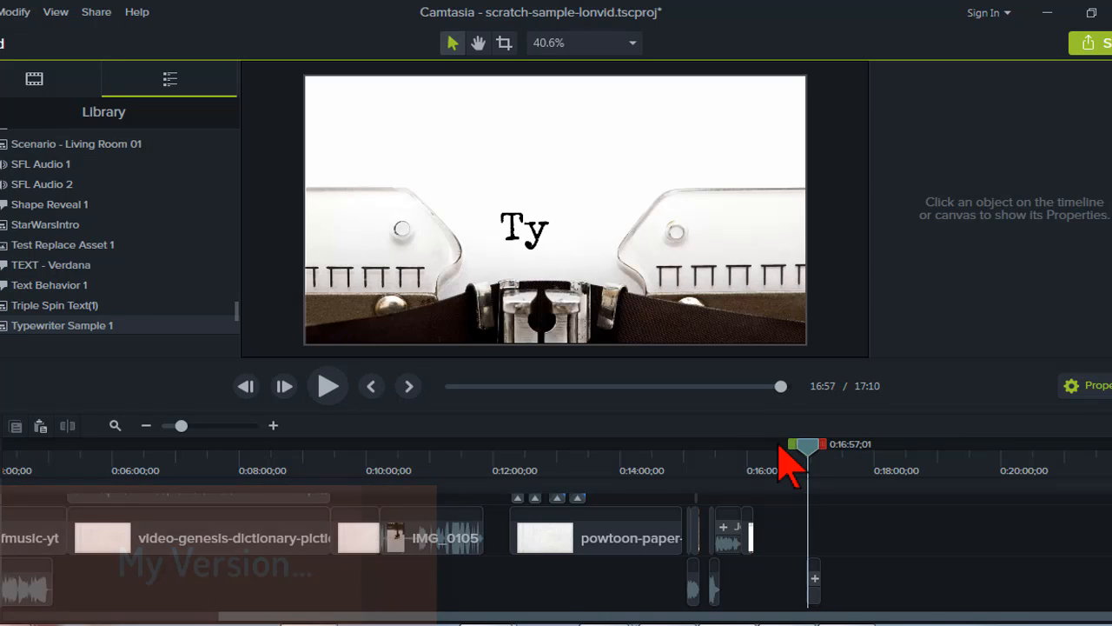
pyautogui.moveTo(755, 492)
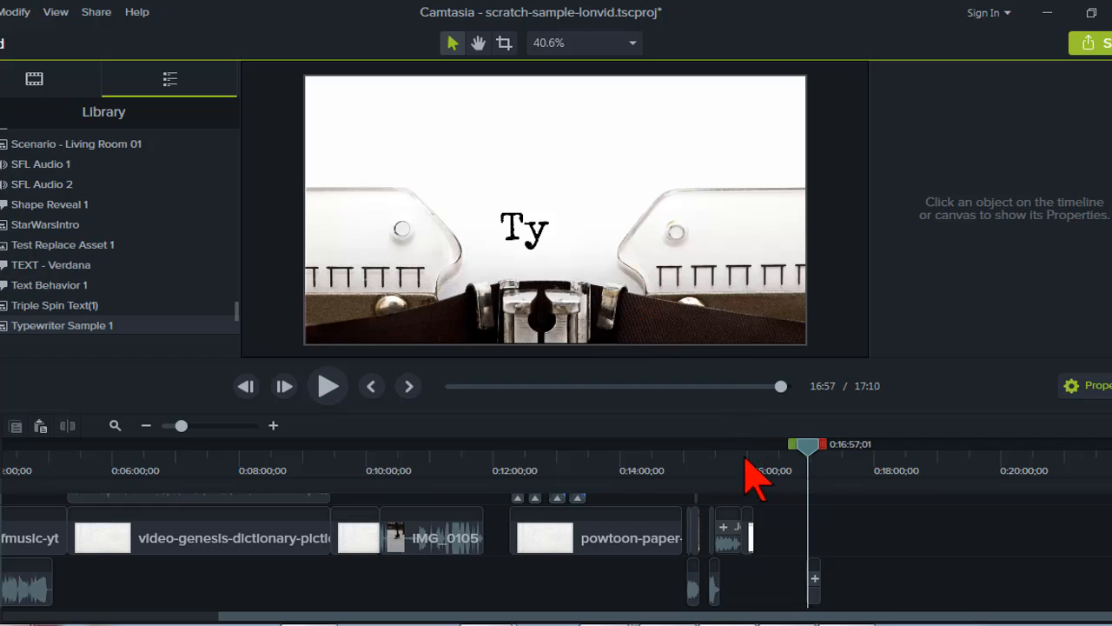
pyautogui.moveTo(768, 495)
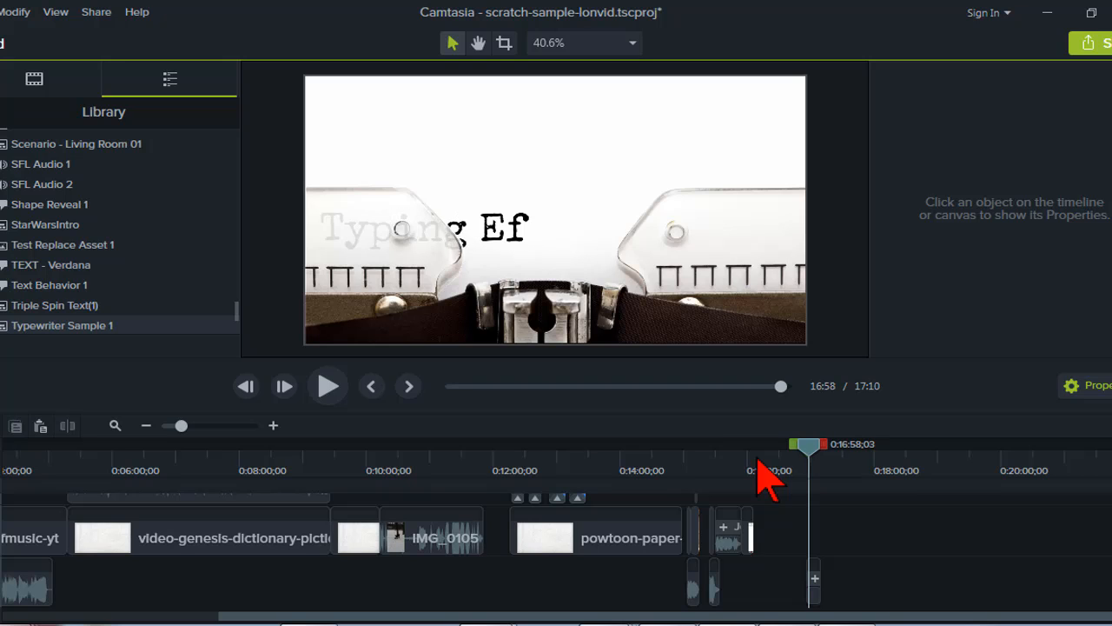
pyautogui.moveTo(490, 313)
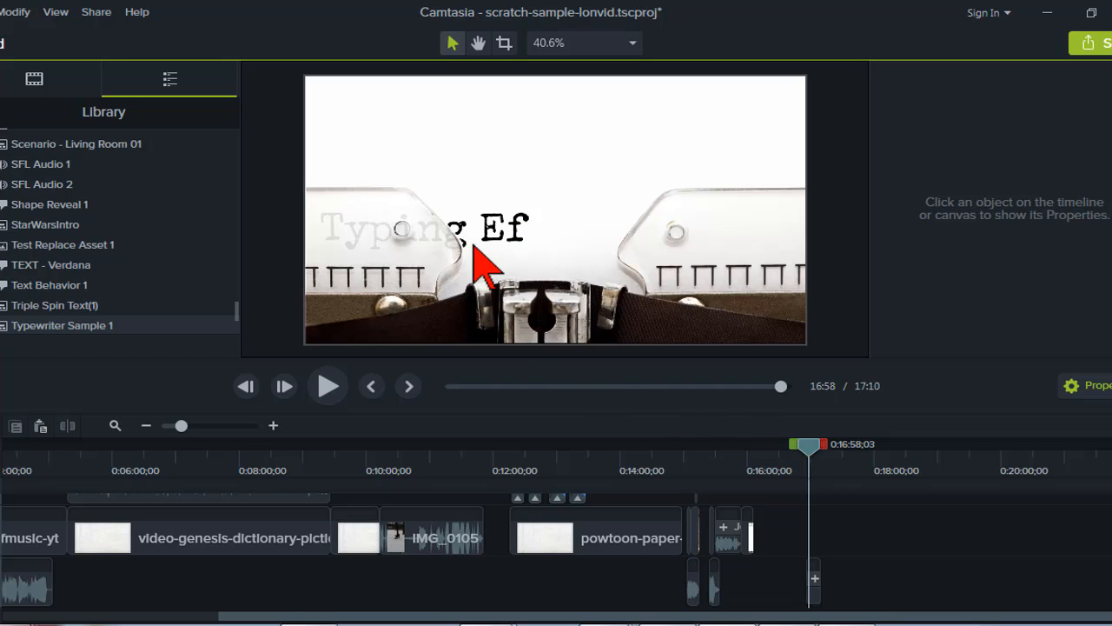
pyautogui.moveTo(448, 292)
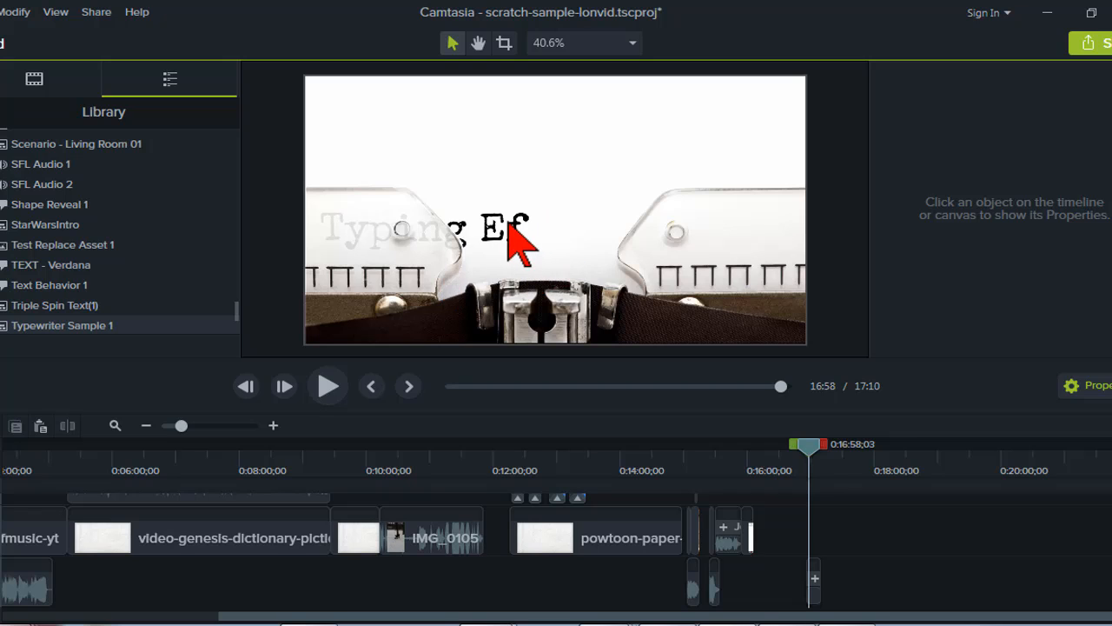
pyautogui.moveTo(495, 252)
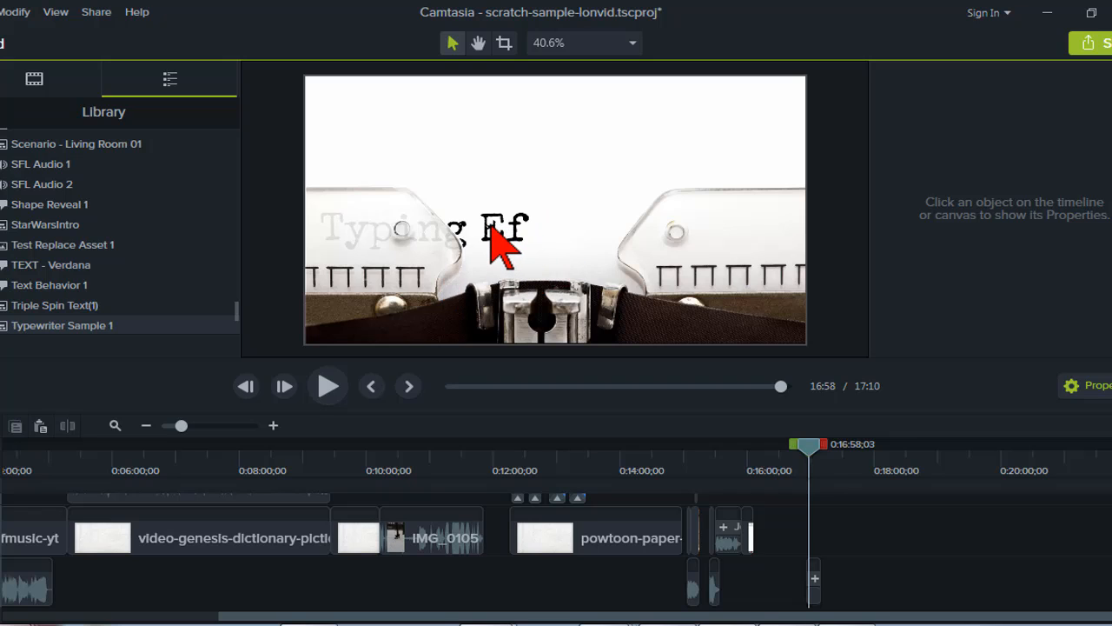
pyautogui.moveTo(538, 257)
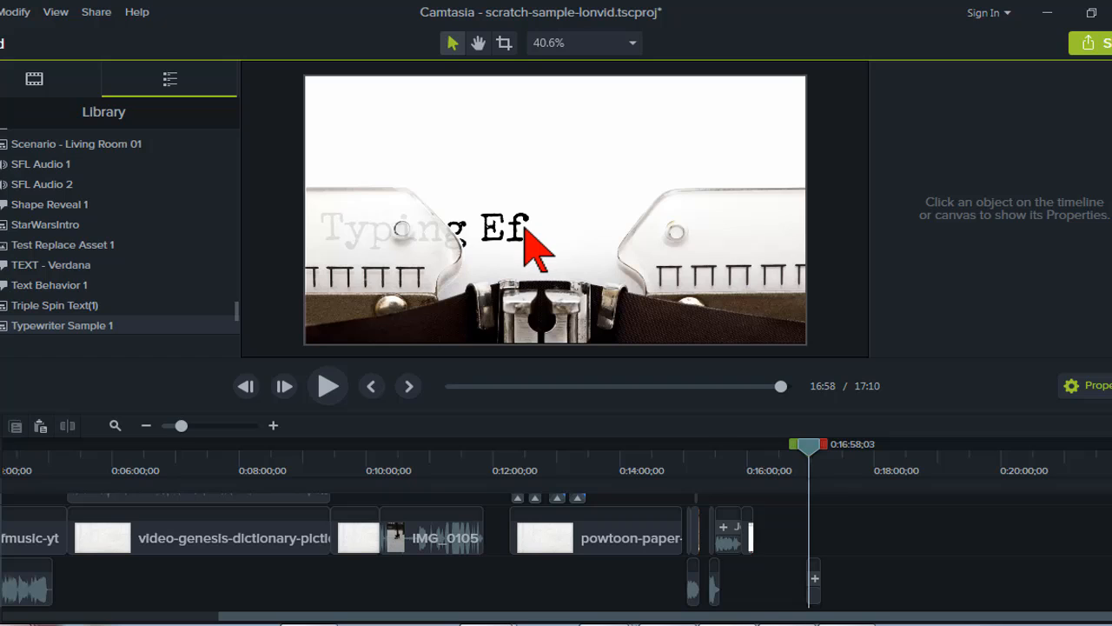
pyautogui.moveTo(434, 252)
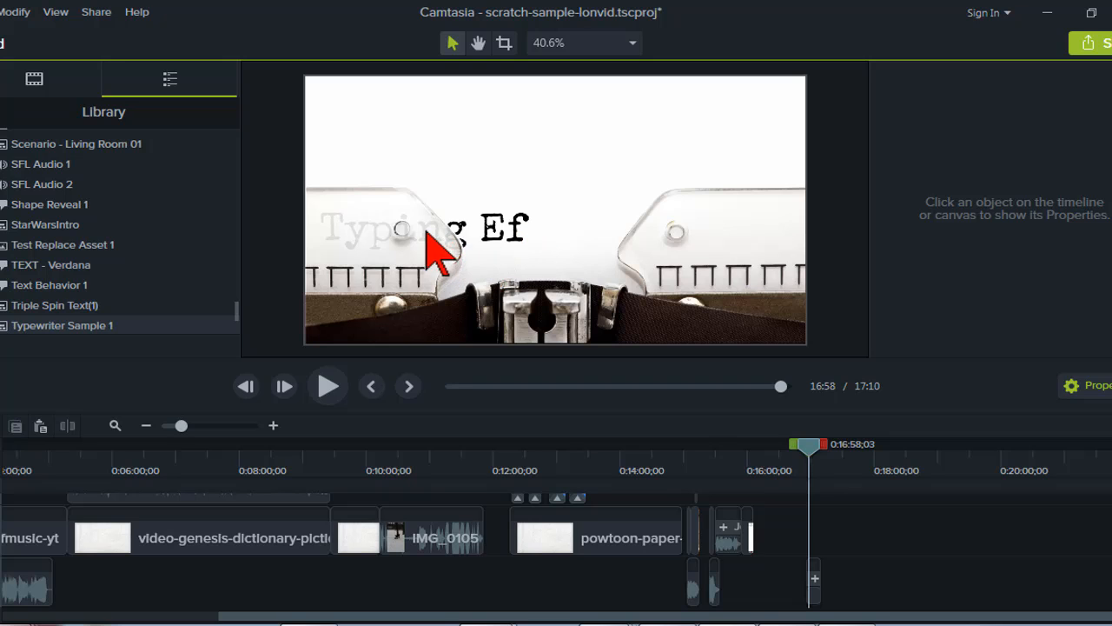
pyautogui.moveTo(438, 247)
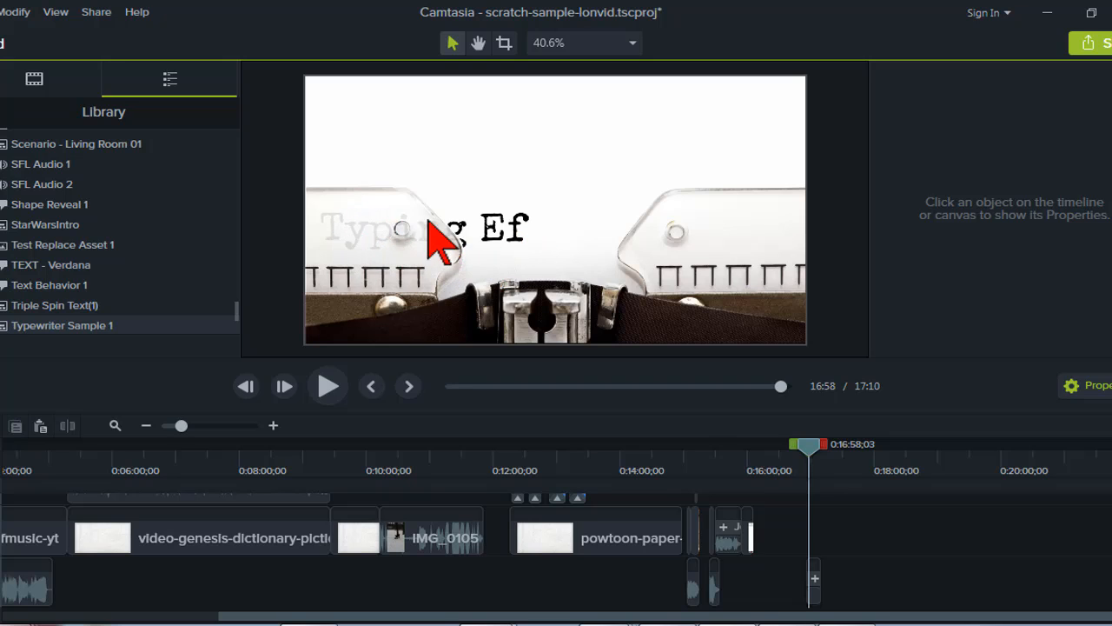
pyautogui.moveTo(452, 279)
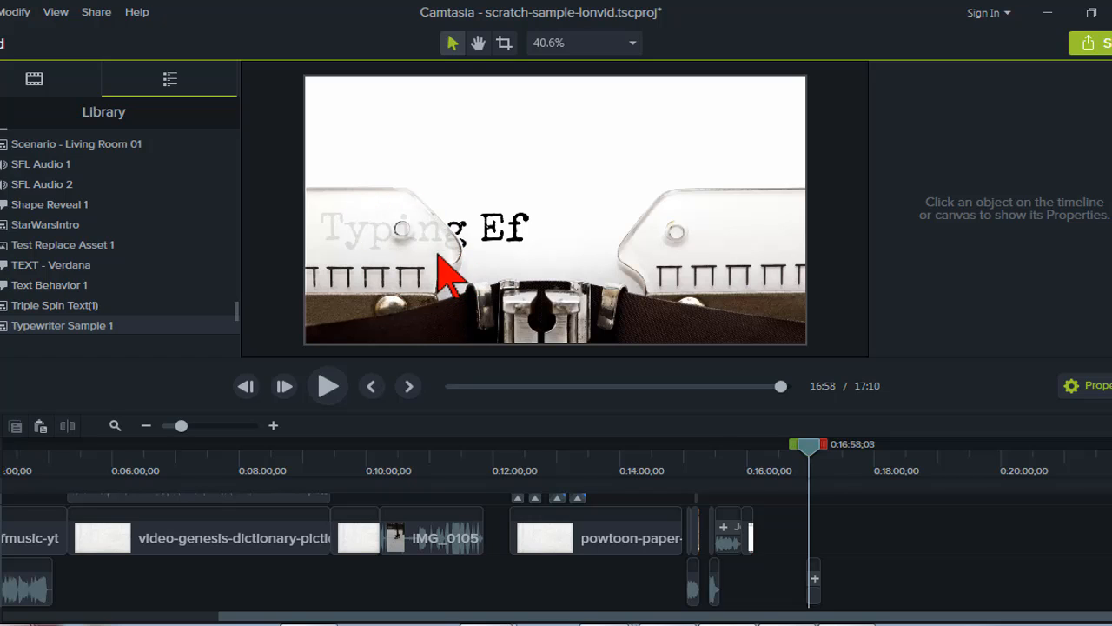
pyautogui.moveTo(530, 252)
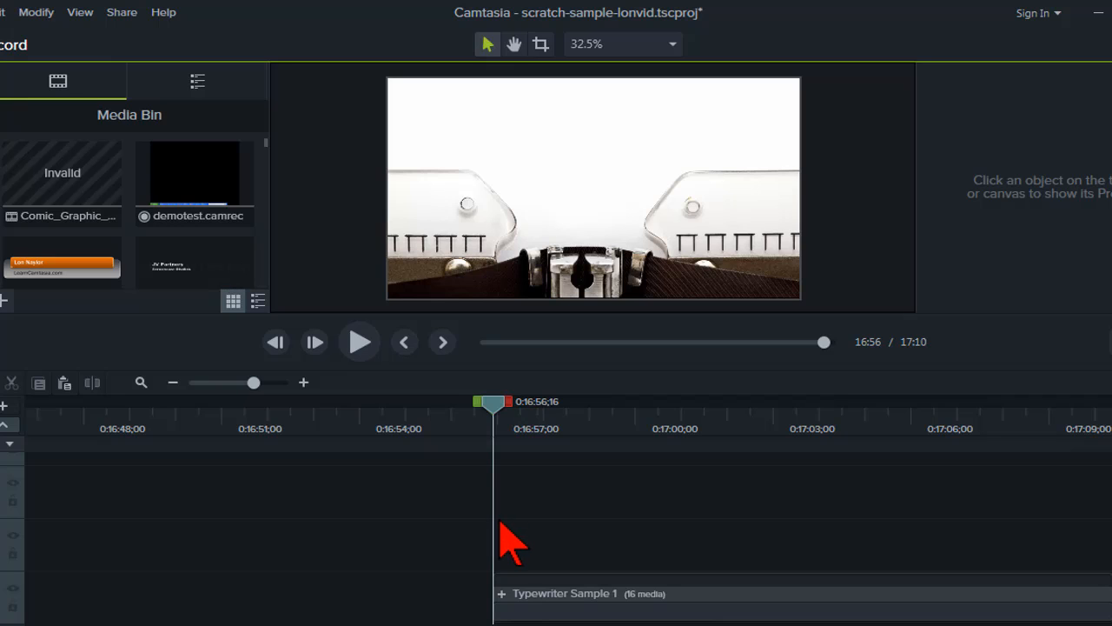
pyautogui.moveTo(528, 612)
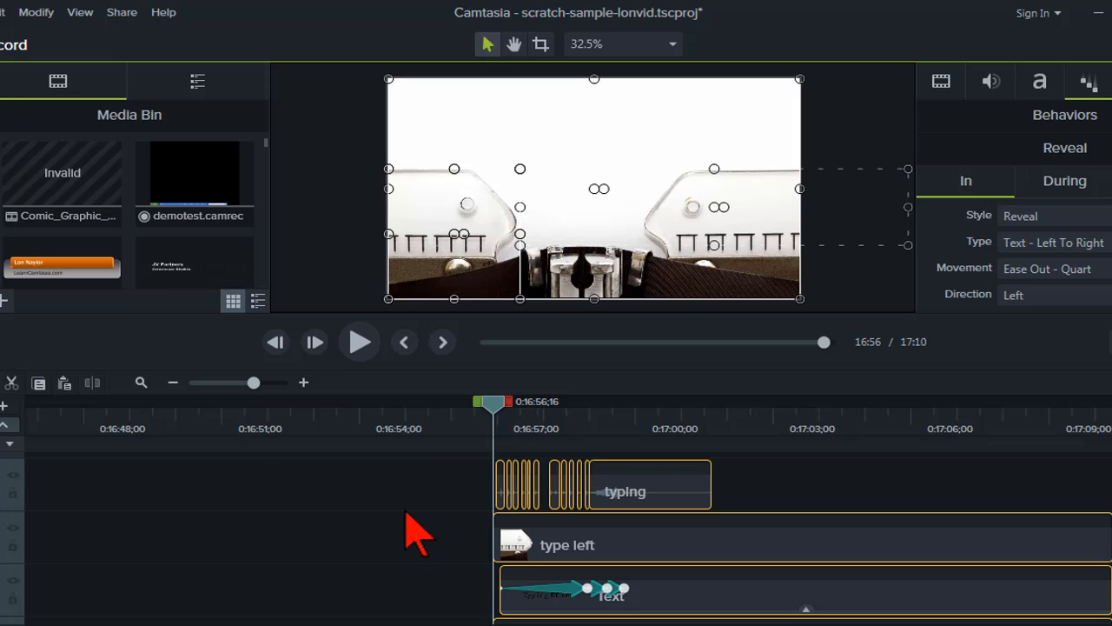
pyautogui.moveTo(930, 518)
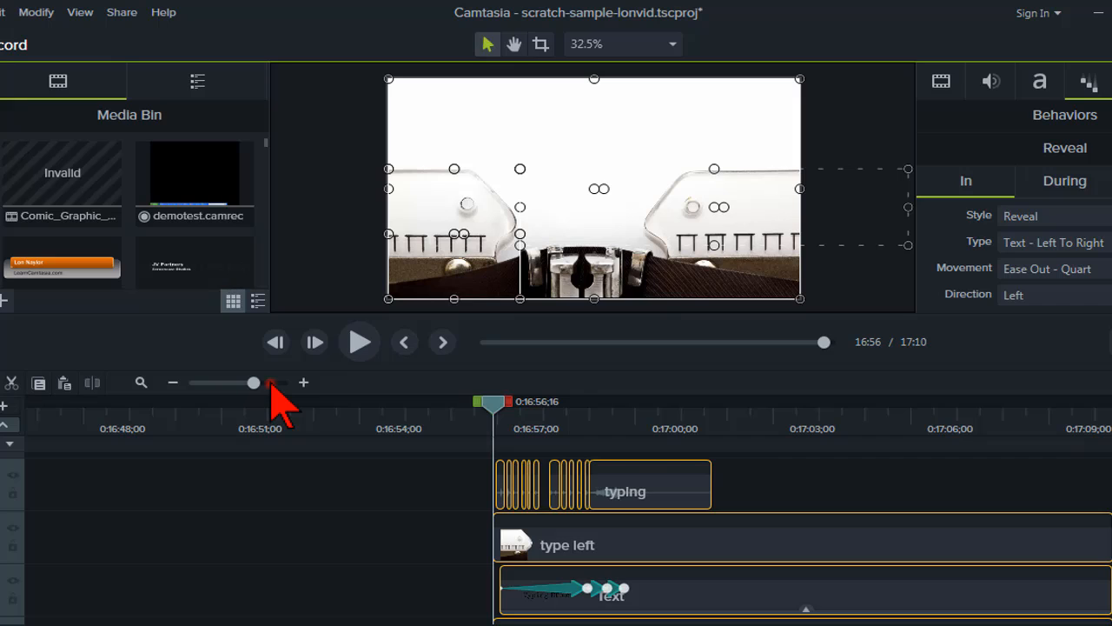
# Step: Zoom the timeline tracks and preview the opened group partway through the typing
pyautogui.moveTo(254, 382); pyautogui.dragTo(270, 383)
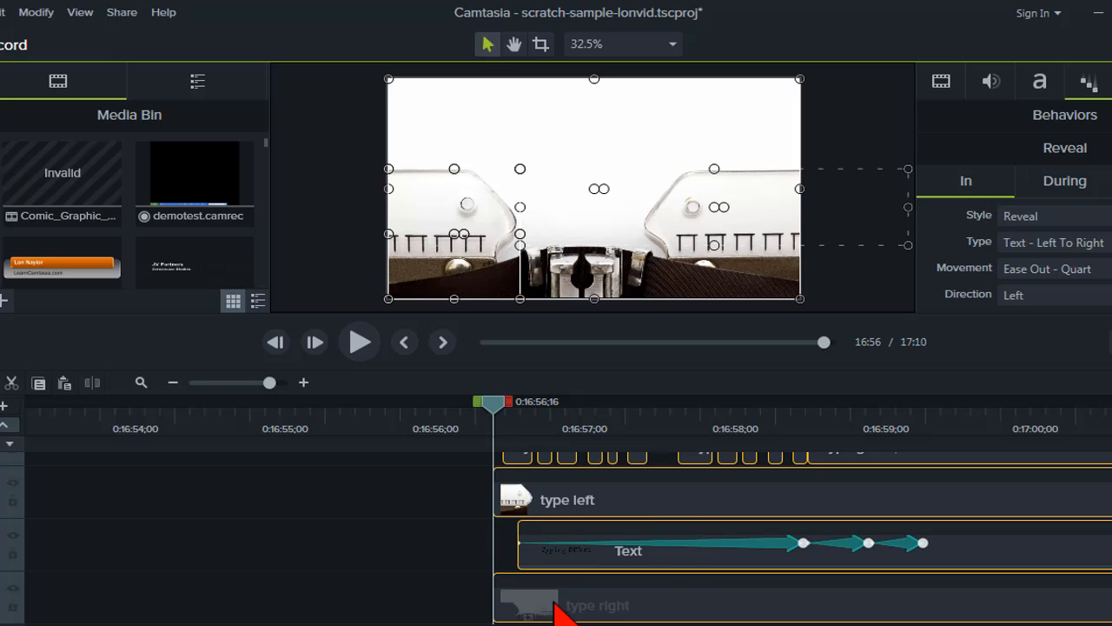
pyautogui.moveTo(428, 574)
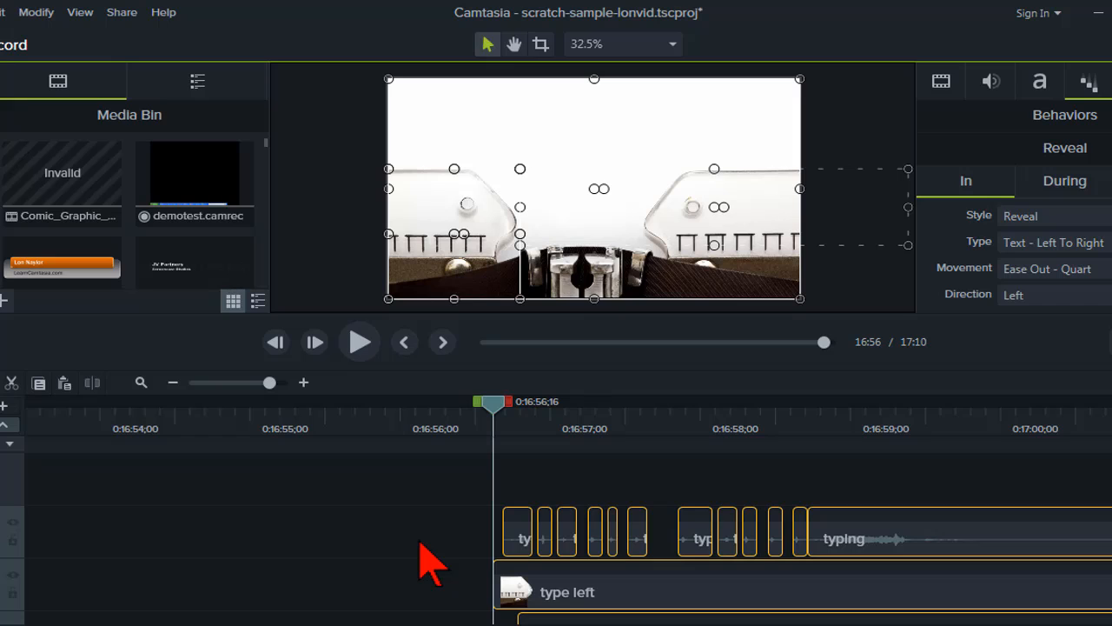
pyautogui.moveTo(480, 490)
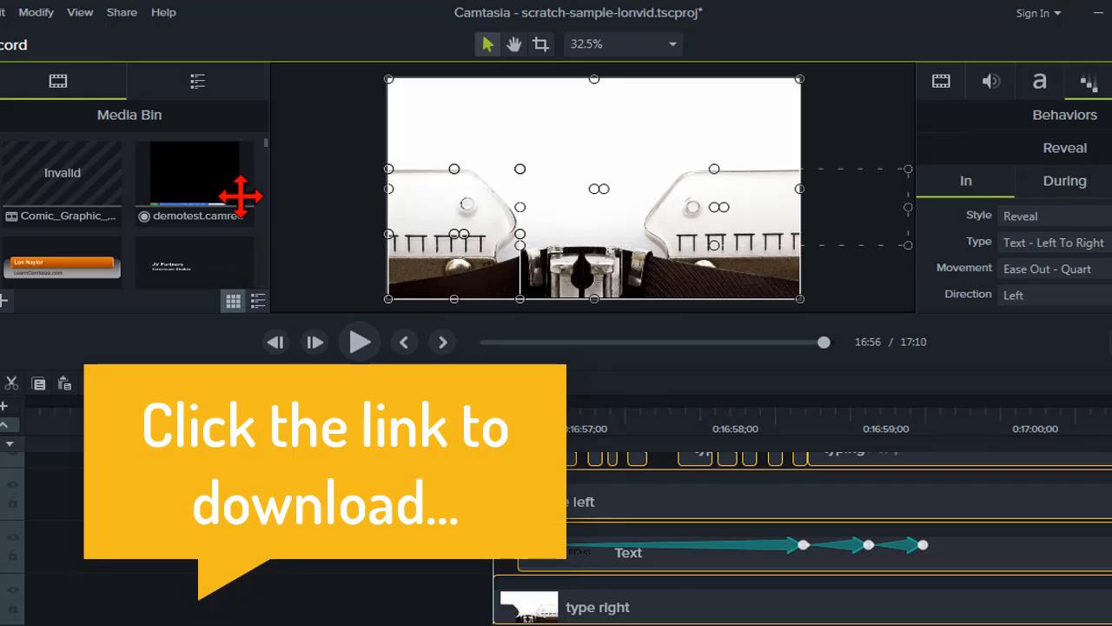
pyautogui.moveTo(330, 217)
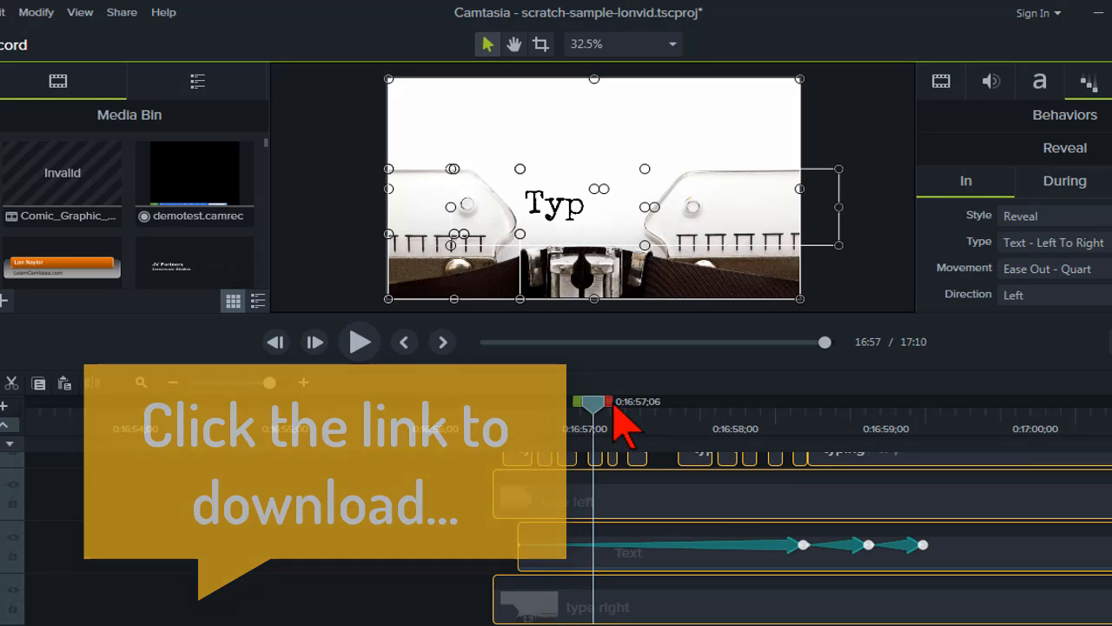
pyautogui.click(566, 500)
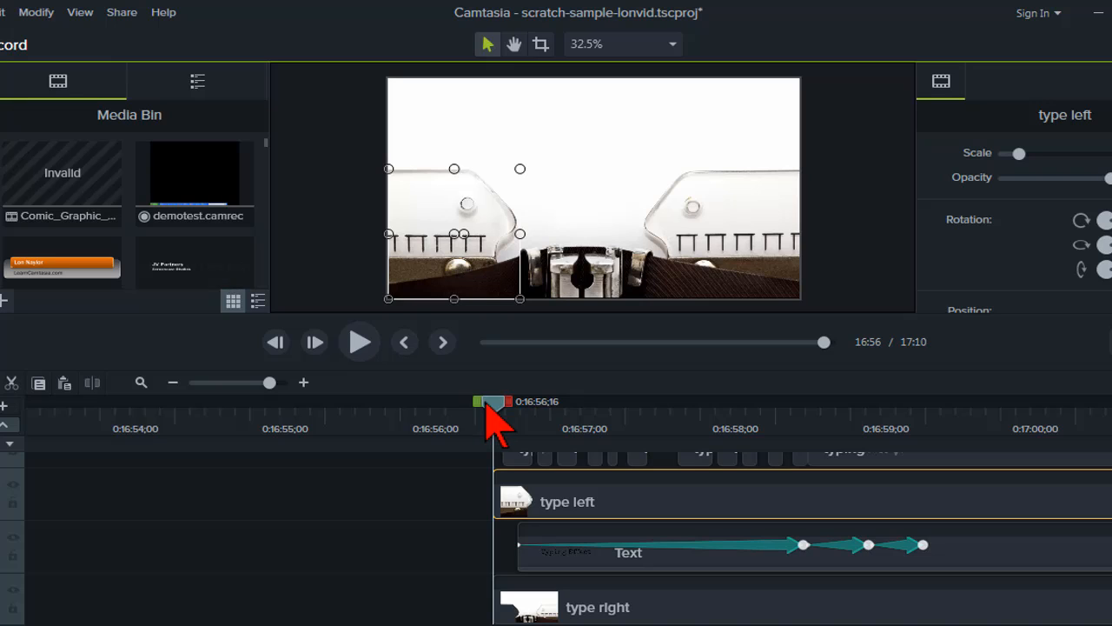
pyautogui.moveTo(374, 243)
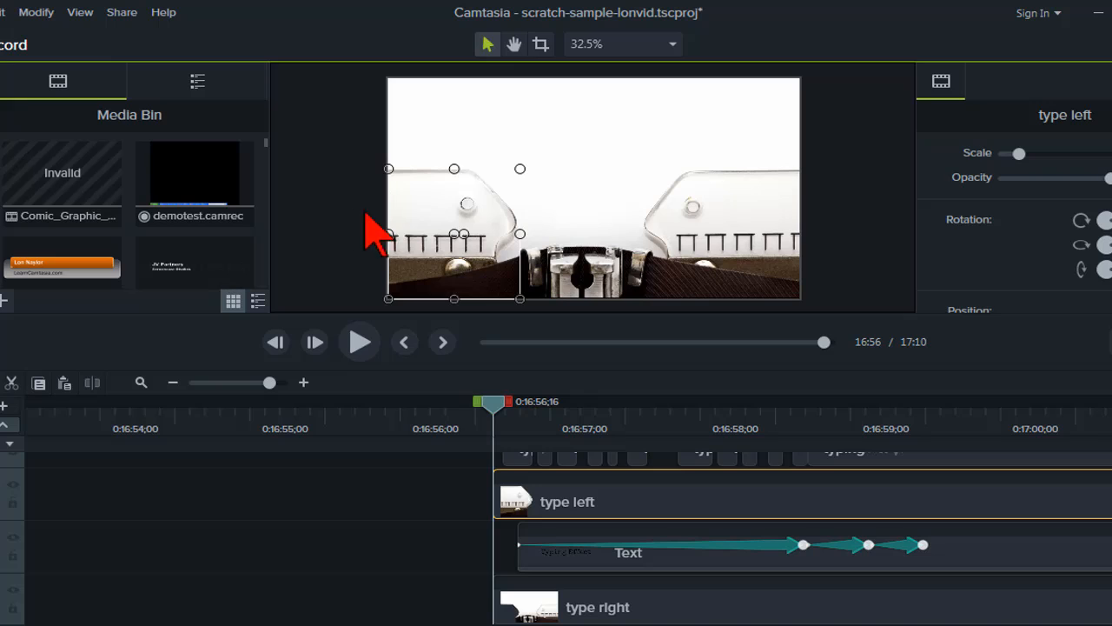
# Step: Deselect clips and scrub the typing's opening stretch until 'Typi' appears on the paper
pyautogui.click(539, 252)
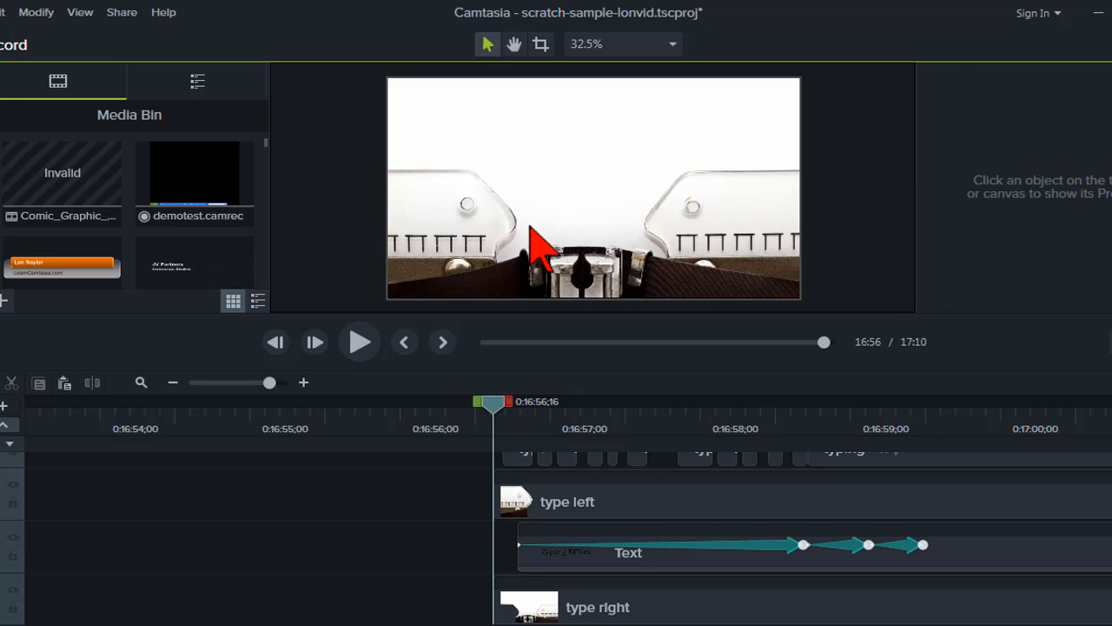
pyautogui.moveTo(466, 556)
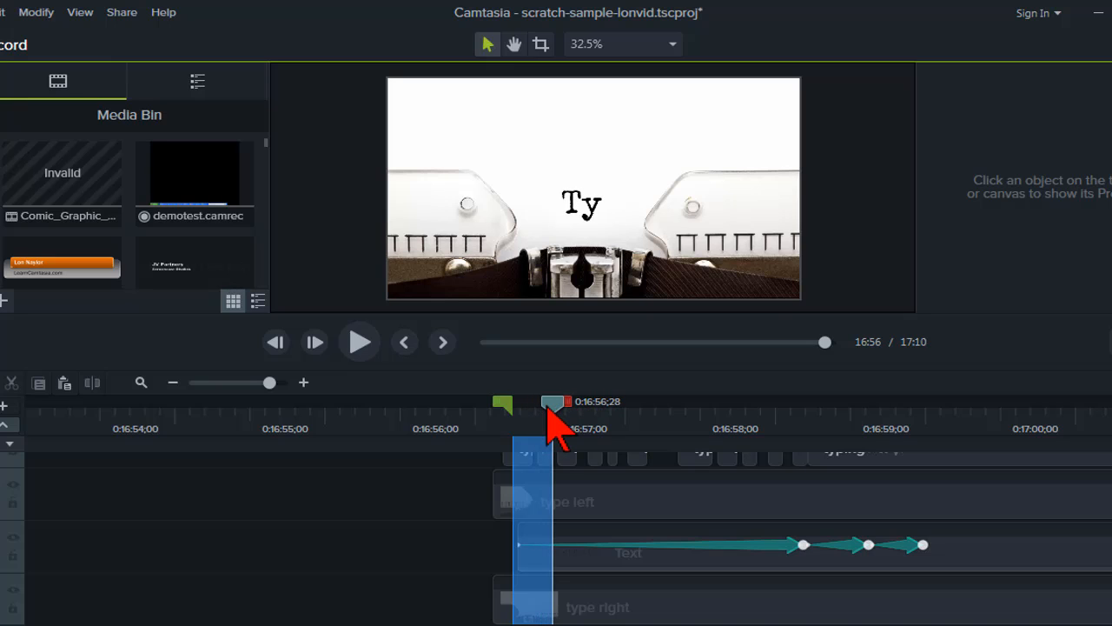
pyautogui.moveTo(556, 402); pyautogui.dragTo(565, 402)
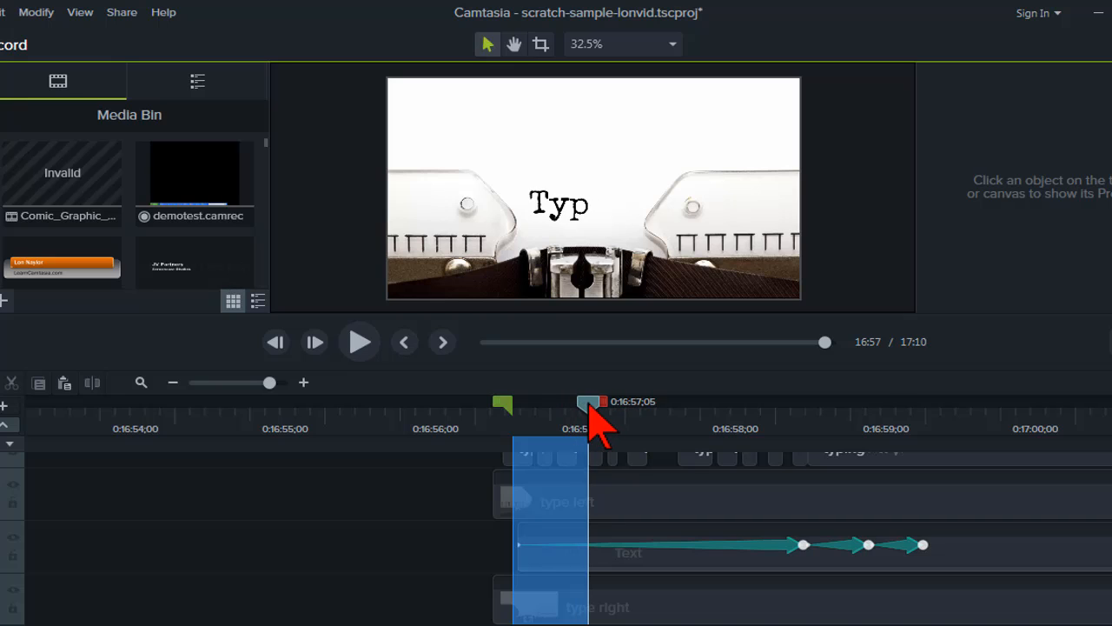
pyautogui.moveTo(587, 402); pyautogui.dragTo(605, 401)
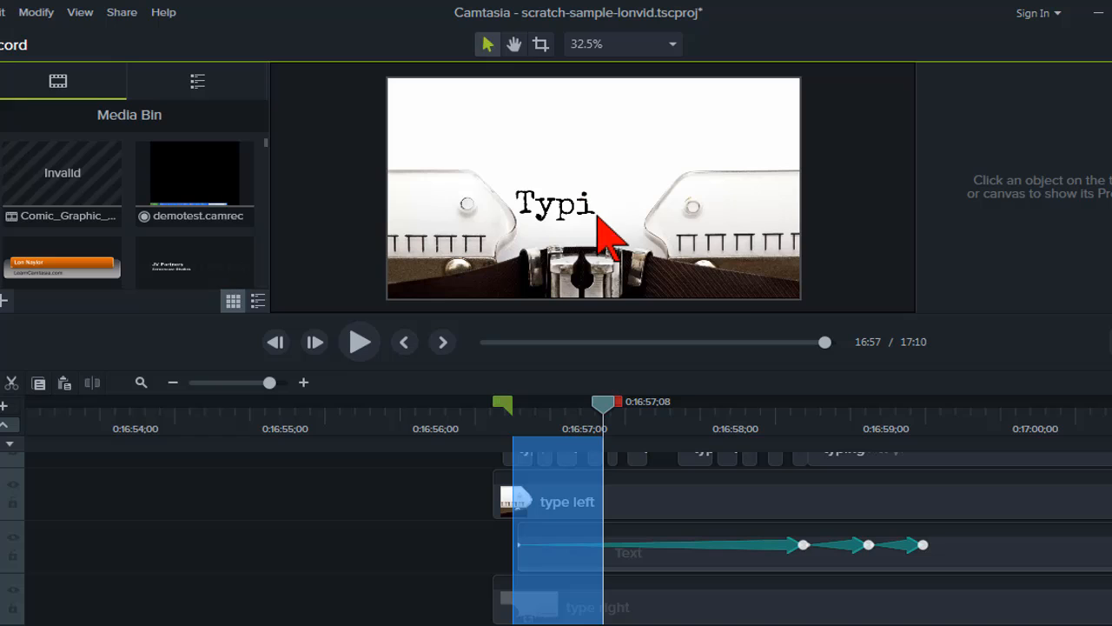
pyautogui.moveTo(636, 278)
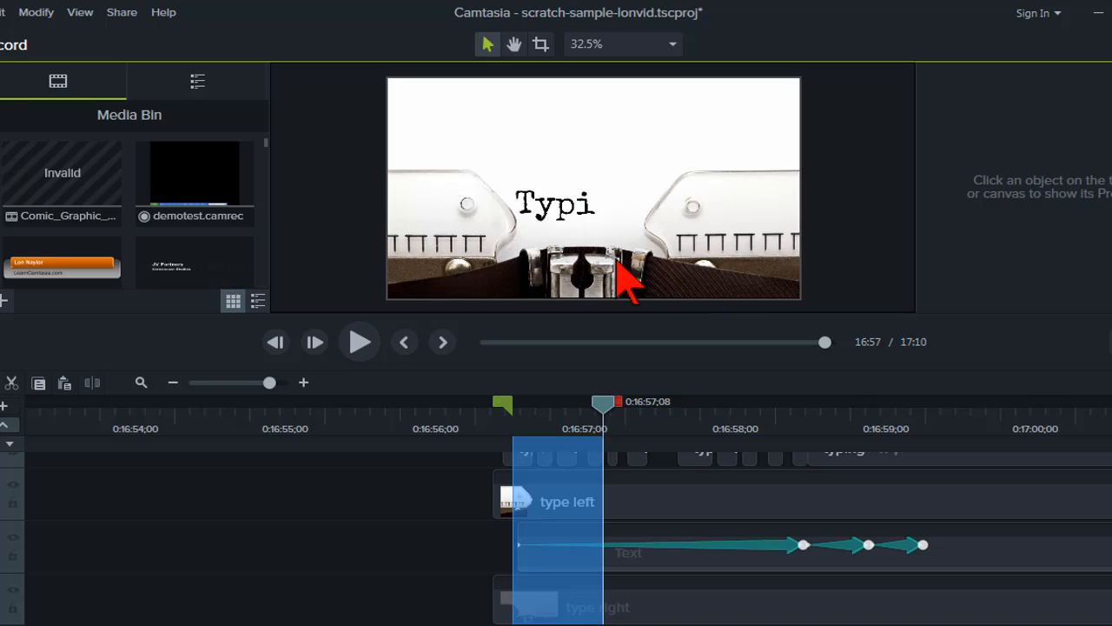
pyautogui.moveTo(601, 435)
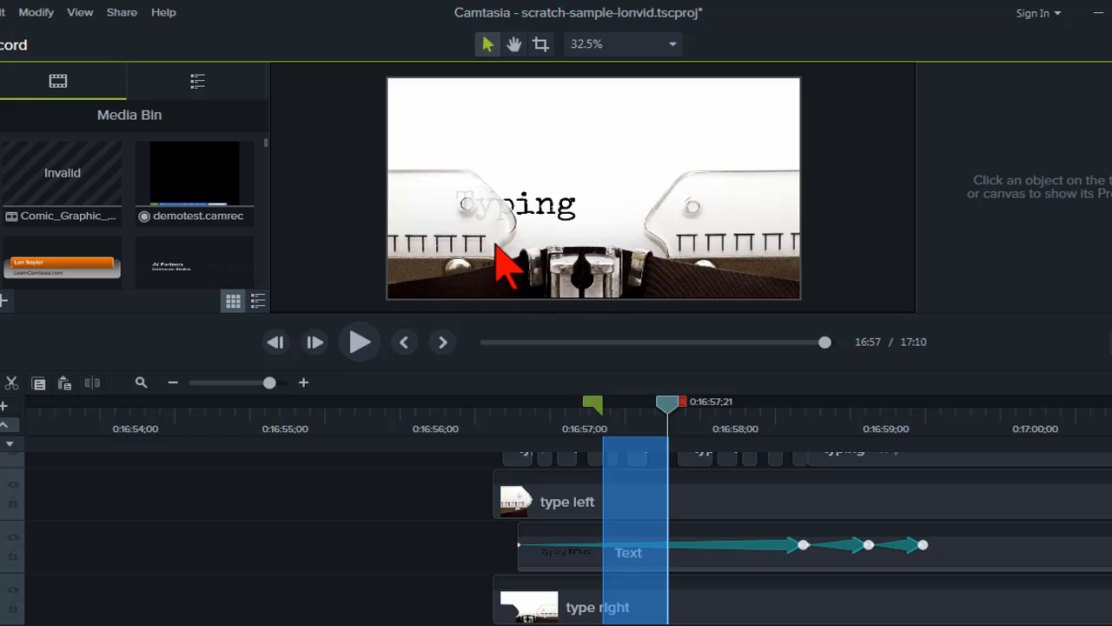
pyautogui.moveTo(483, 226)
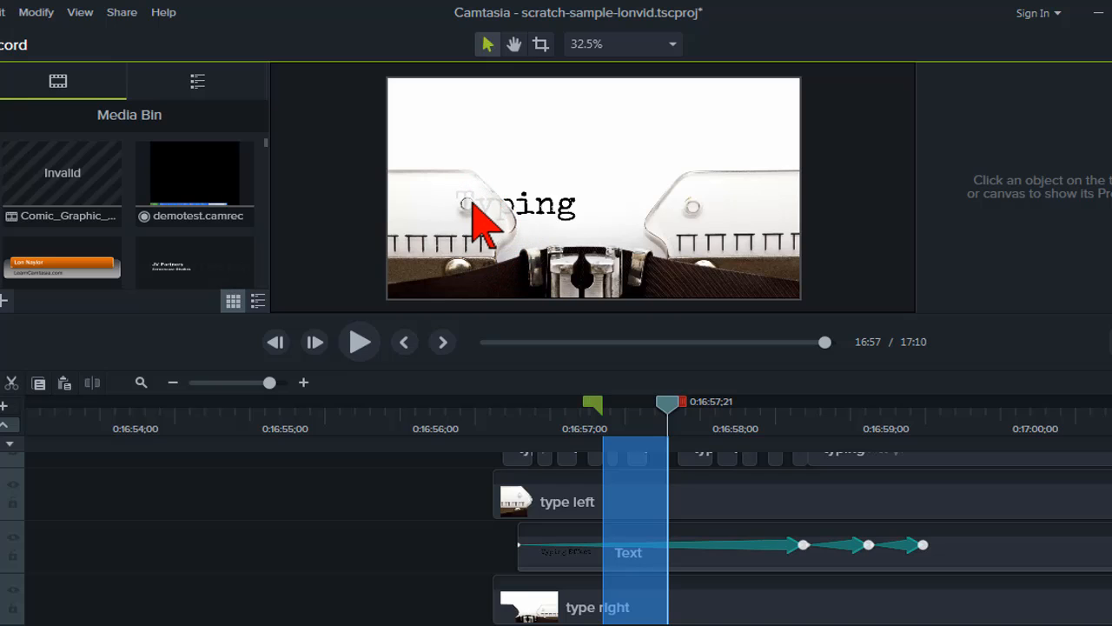
pyautogui.moveTo(486, 235)
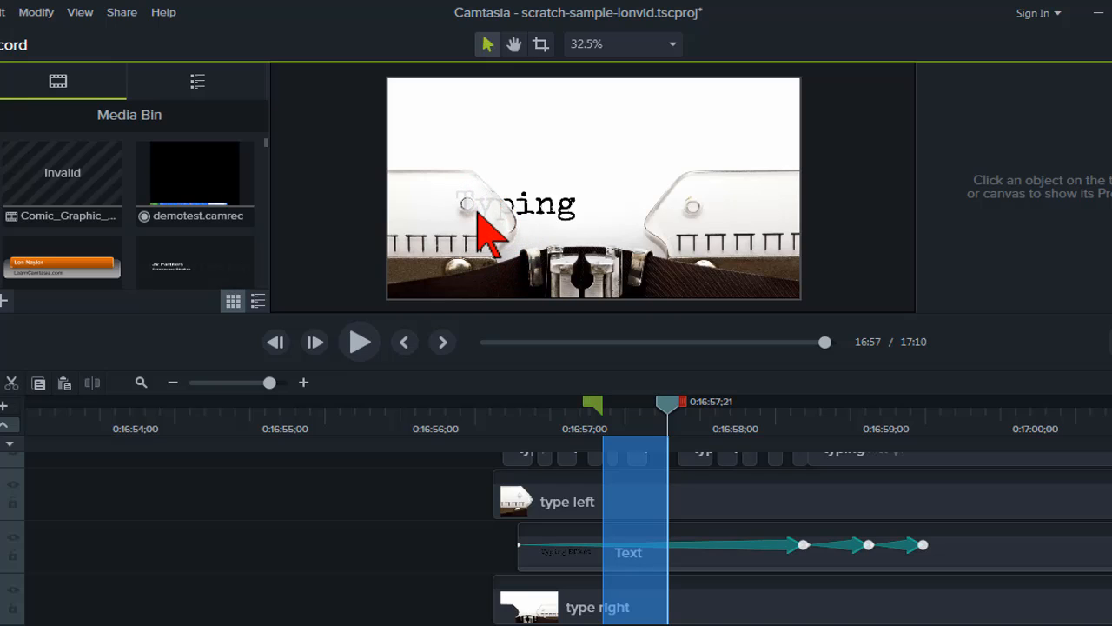
pyautogui.moveTo(487, 217)
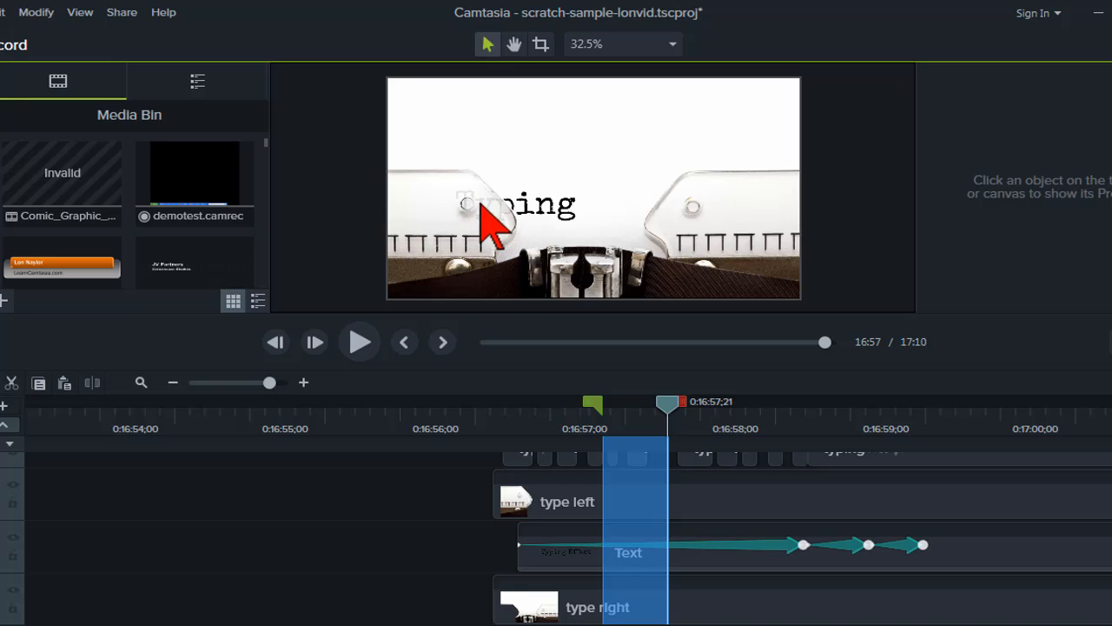
pyautogui.moveTo(470, 217)
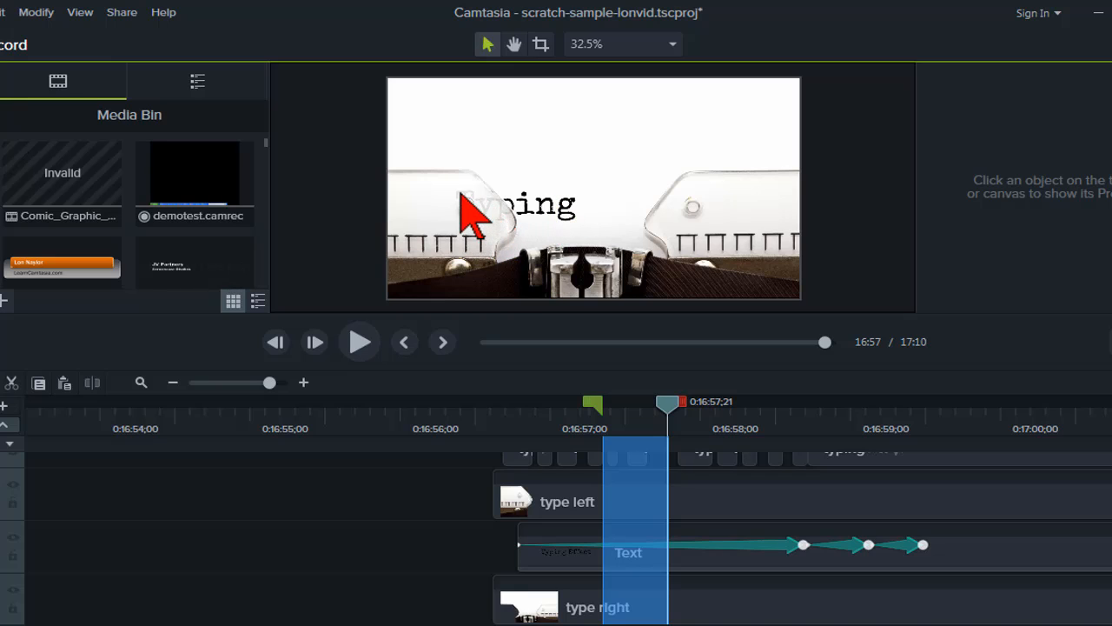
pyautogui.moveTo(438, 212)
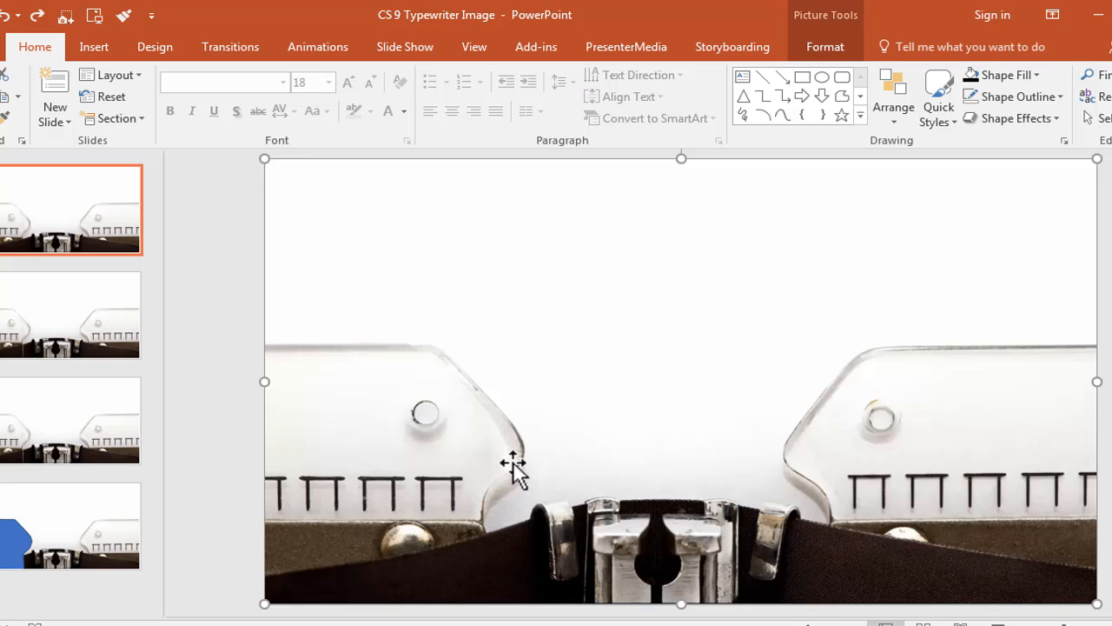
pyautogui.moveTo(692, 376)
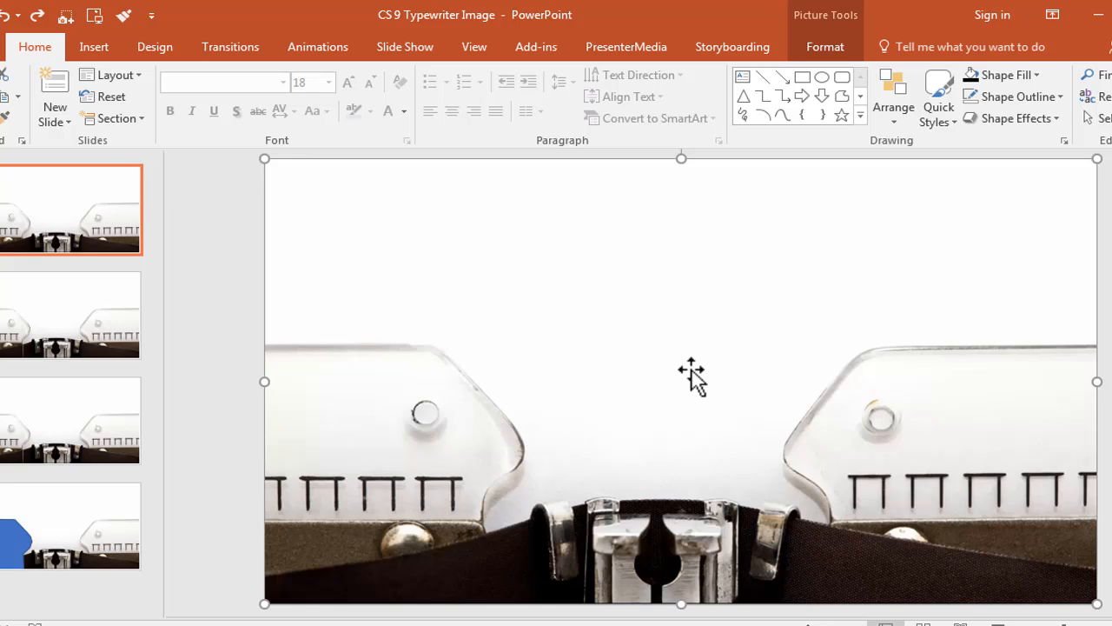
pyautogui.moveTo(229, 379)
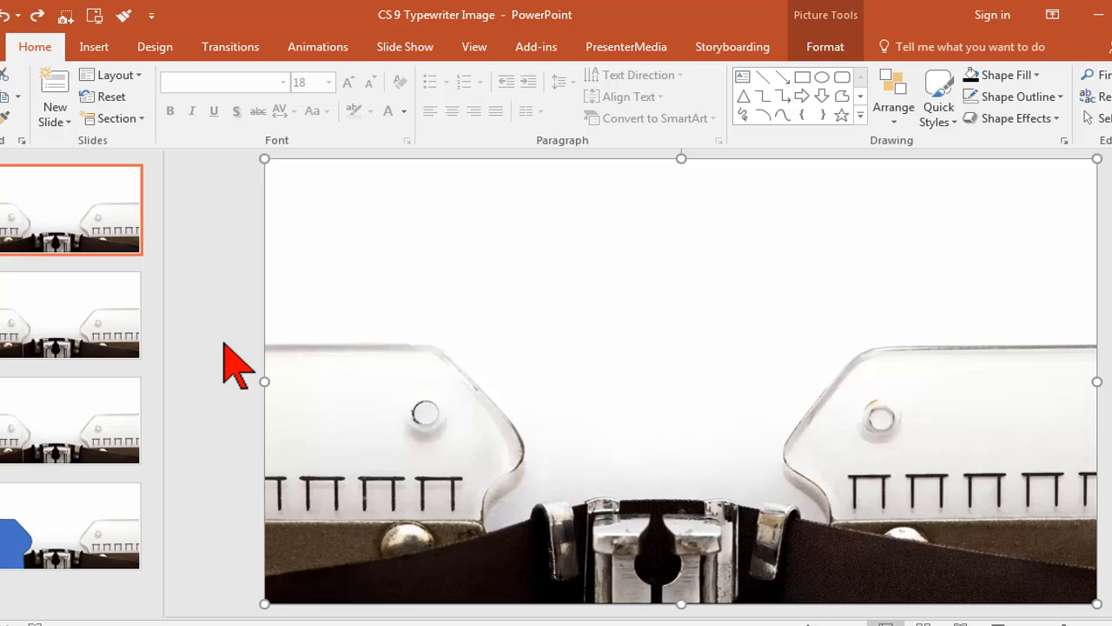
pyautogui.moveTo(629, 442)
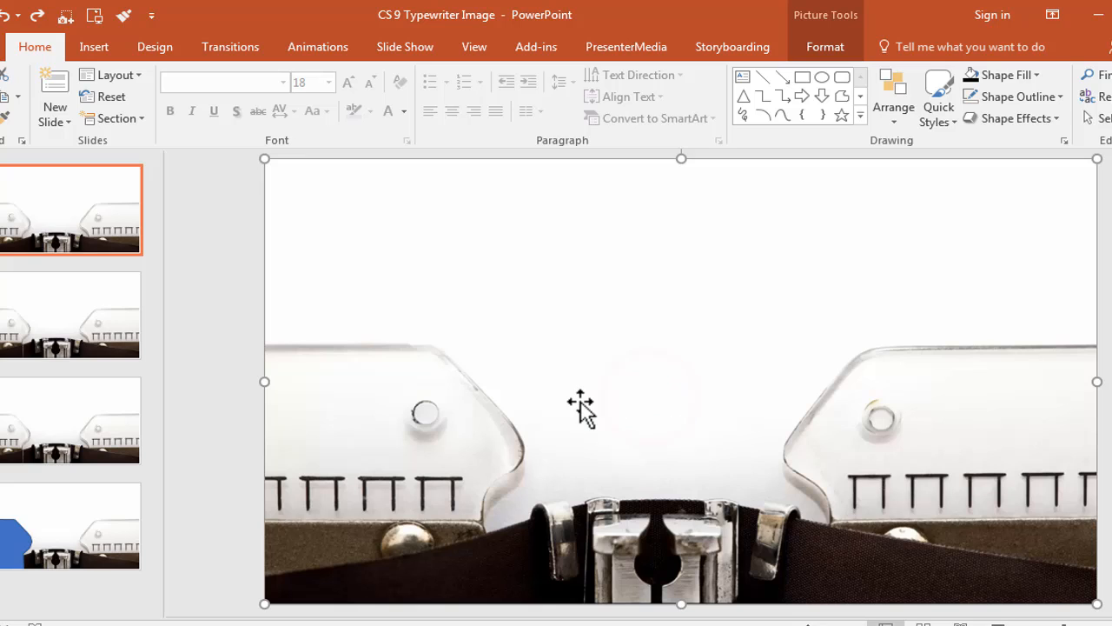
pyautogui.moveTo(706, 407)
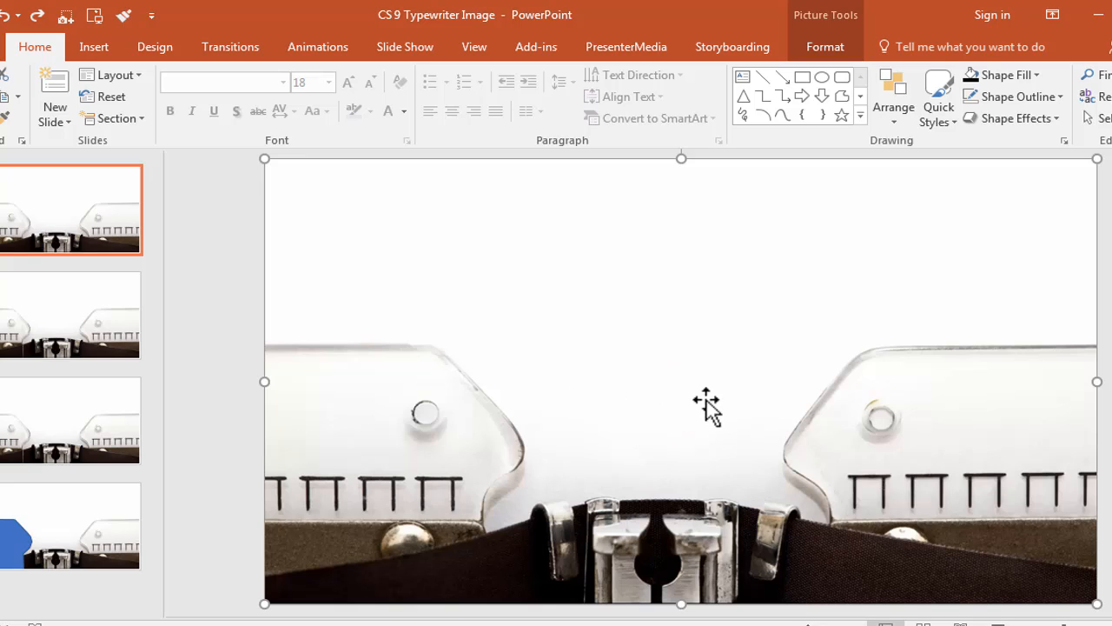
pyautogui.moveTo(661, 420)
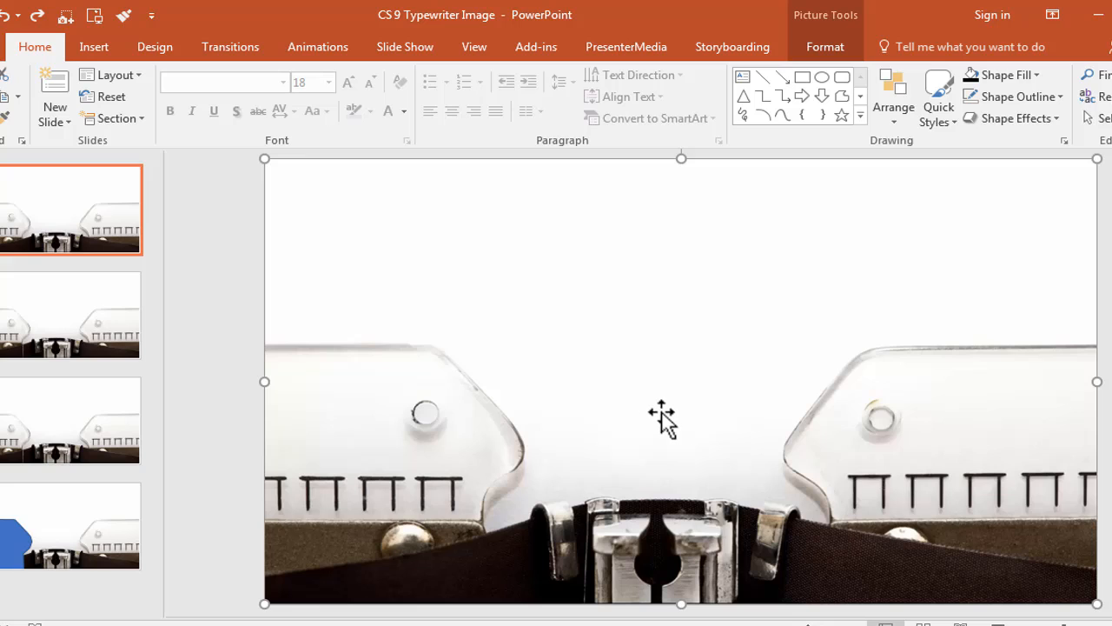
pyautogui.moveTo(478, 413)
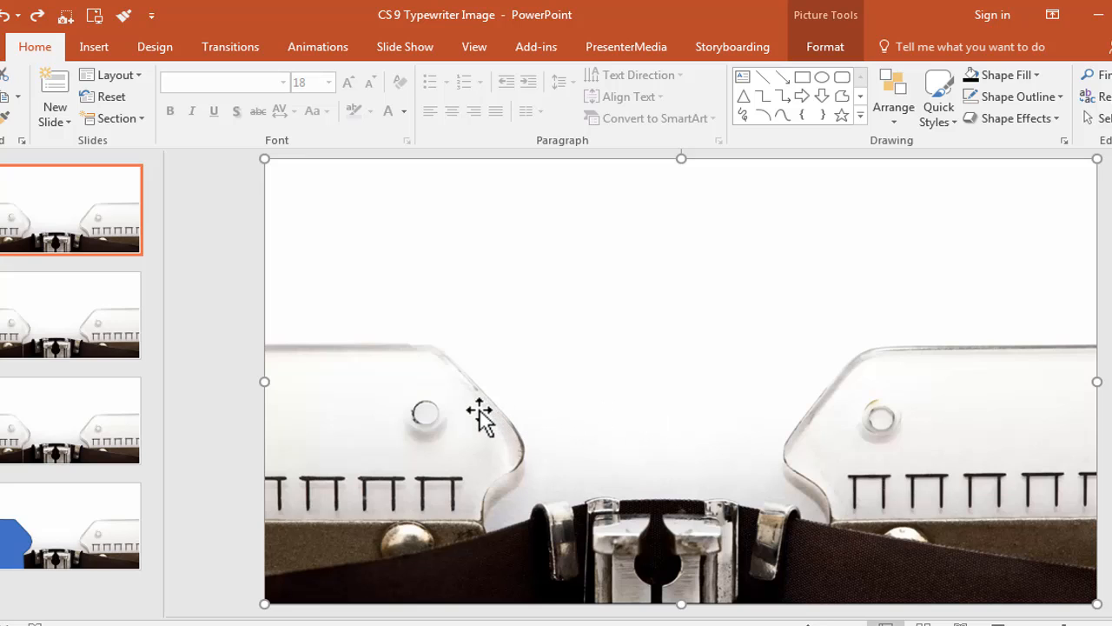
pyautogui.moveTo(361, 435)
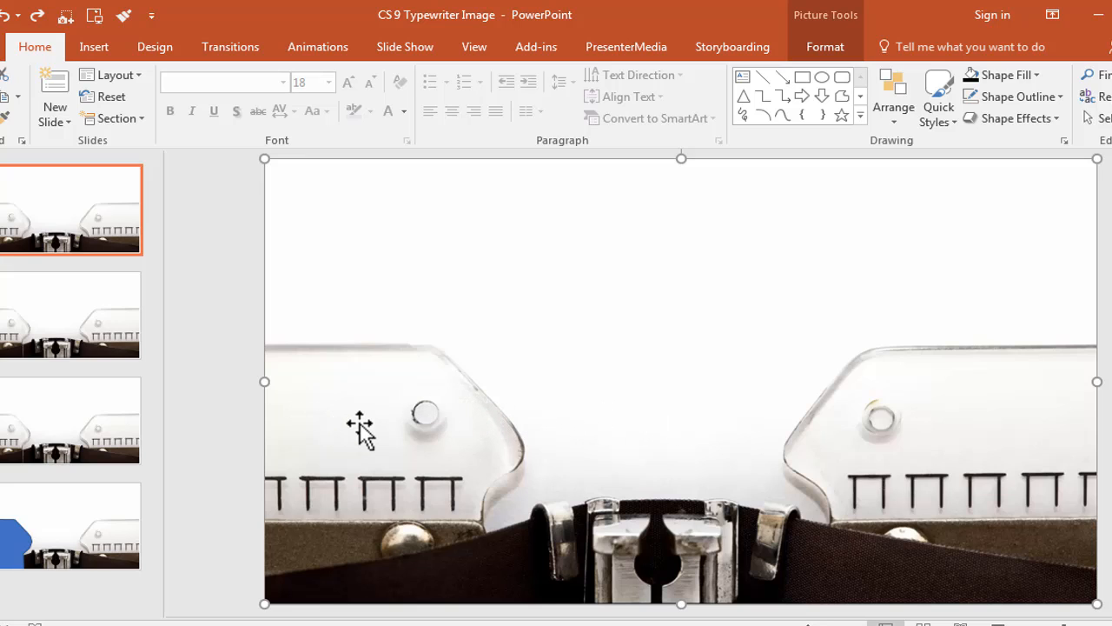
pyautogui.moveTo(461, 426)
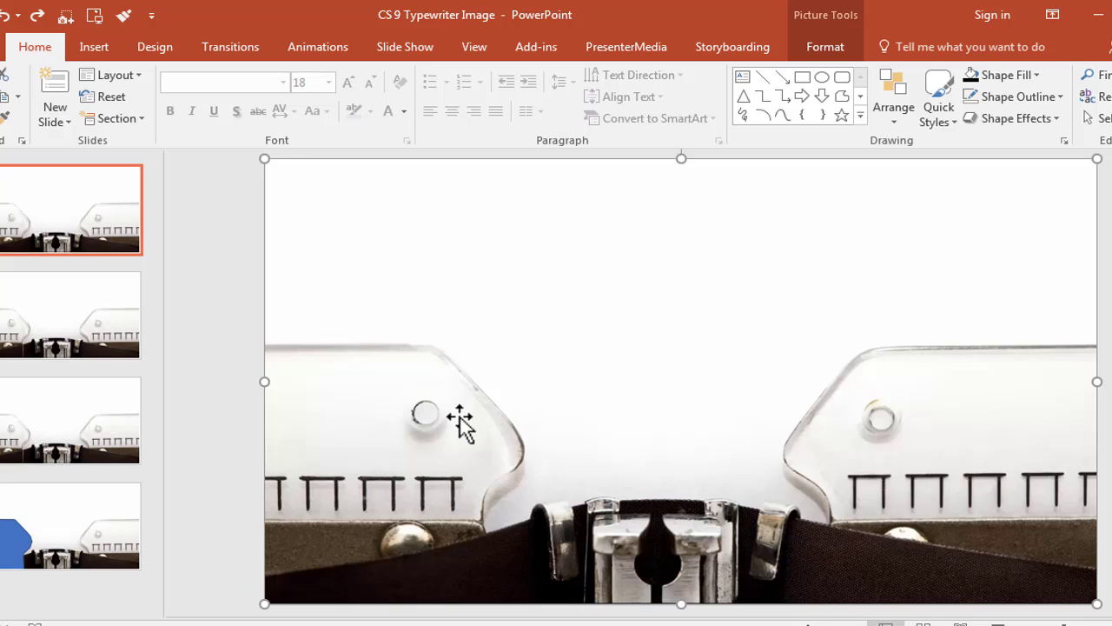
pyautogui.moveTo(702, 345)
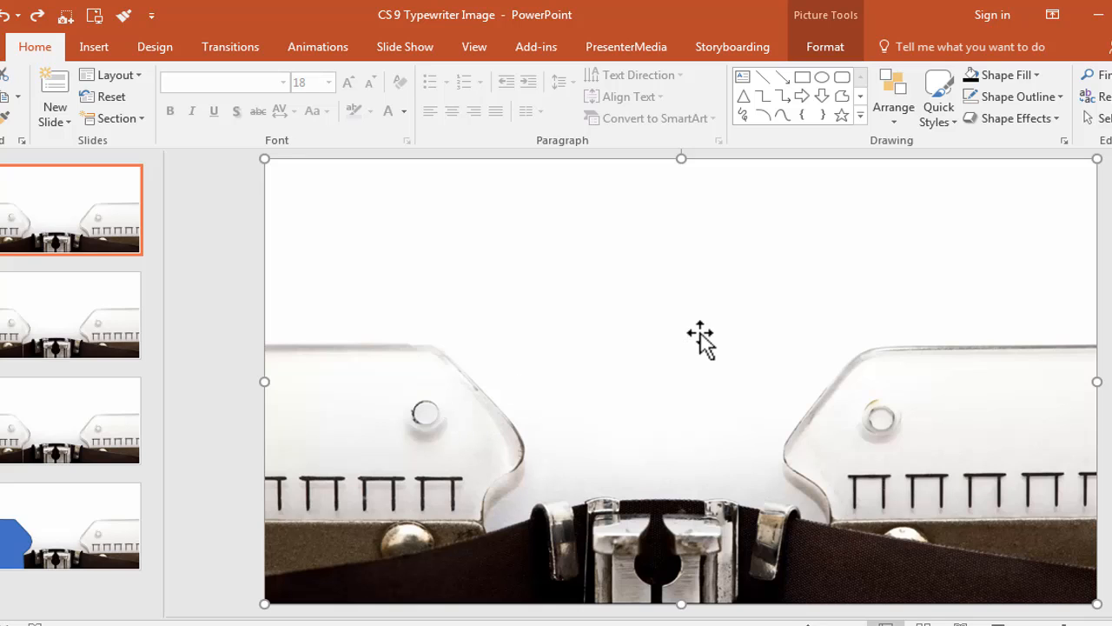
pyautogui.moveTo(626, 354)
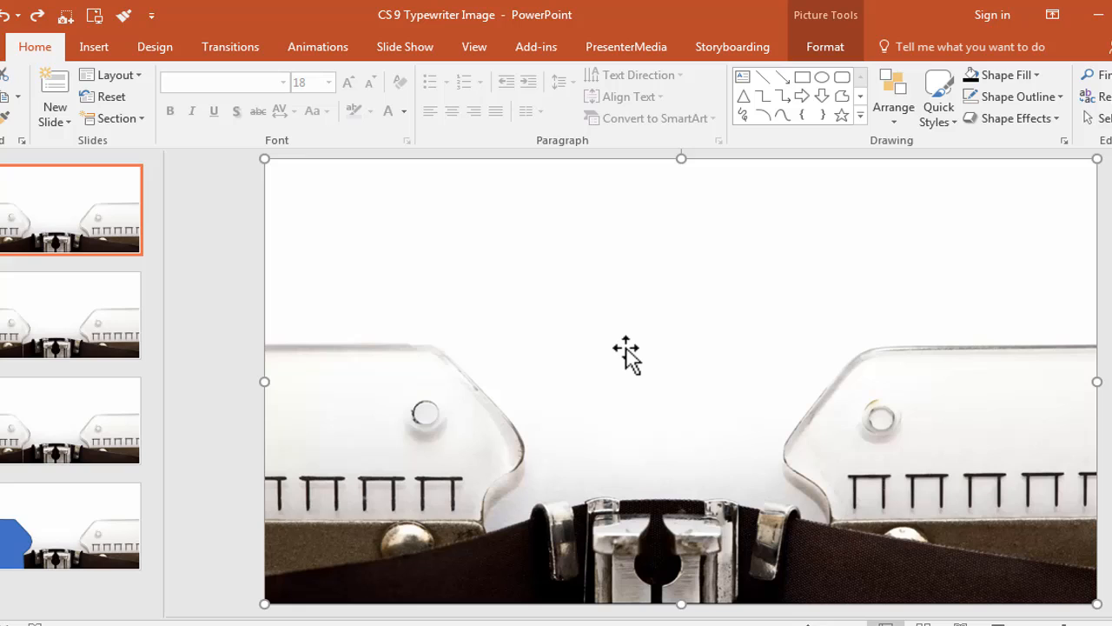
pyautogui.moveTo(101, 347)
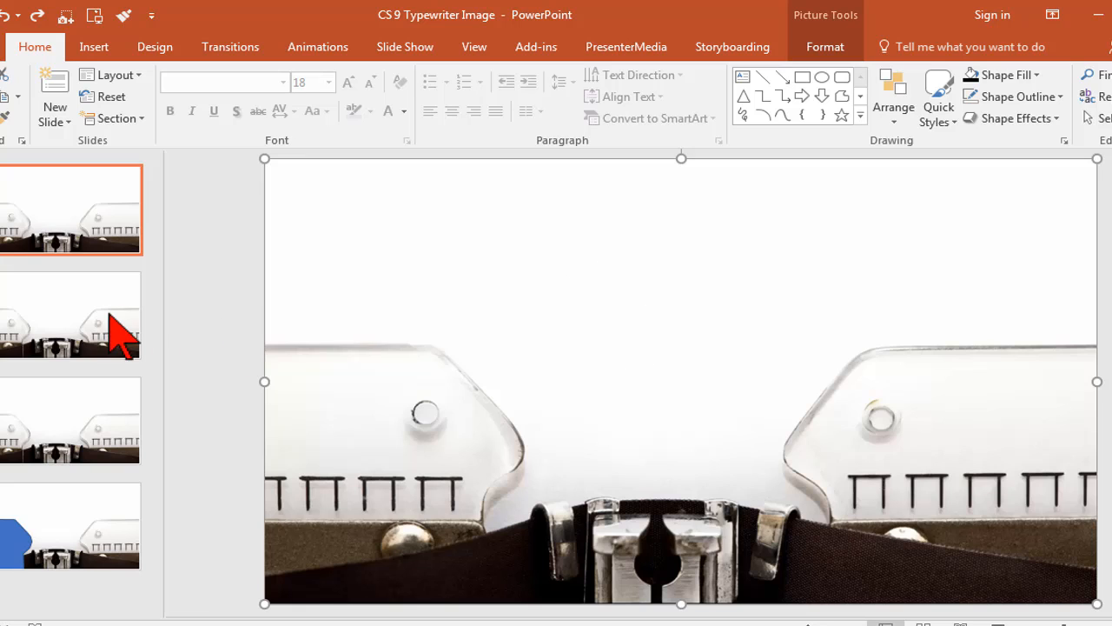
pyautogui.moveTo(104, 345)
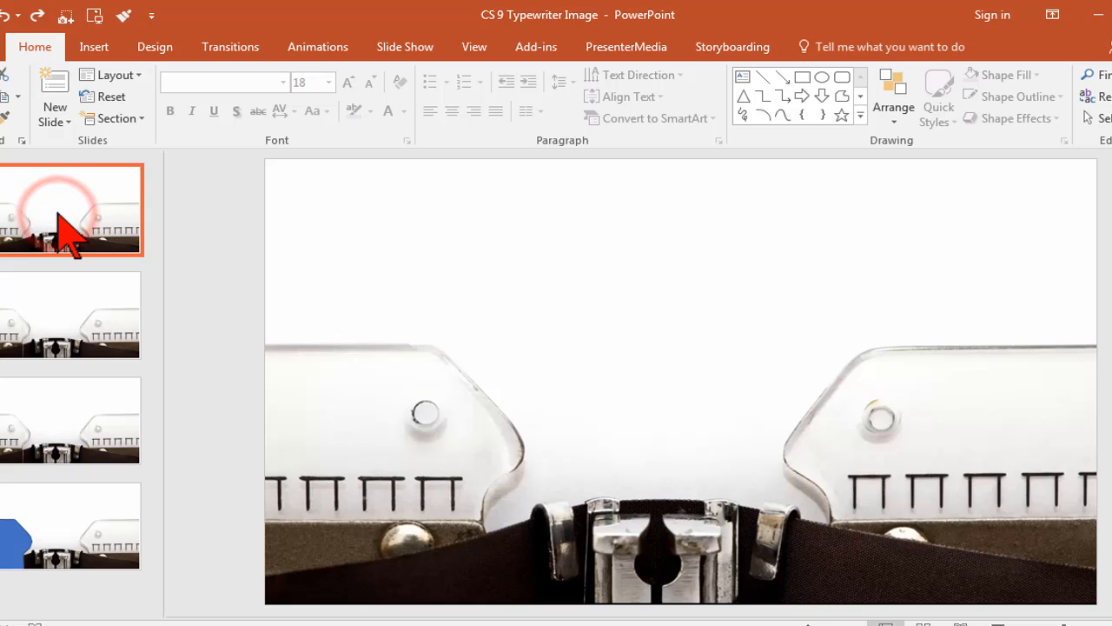
# Step: Duplicate the first typewriter photo slide from its thumbnail's context menu
pyautogui.rightClick(70, 217)
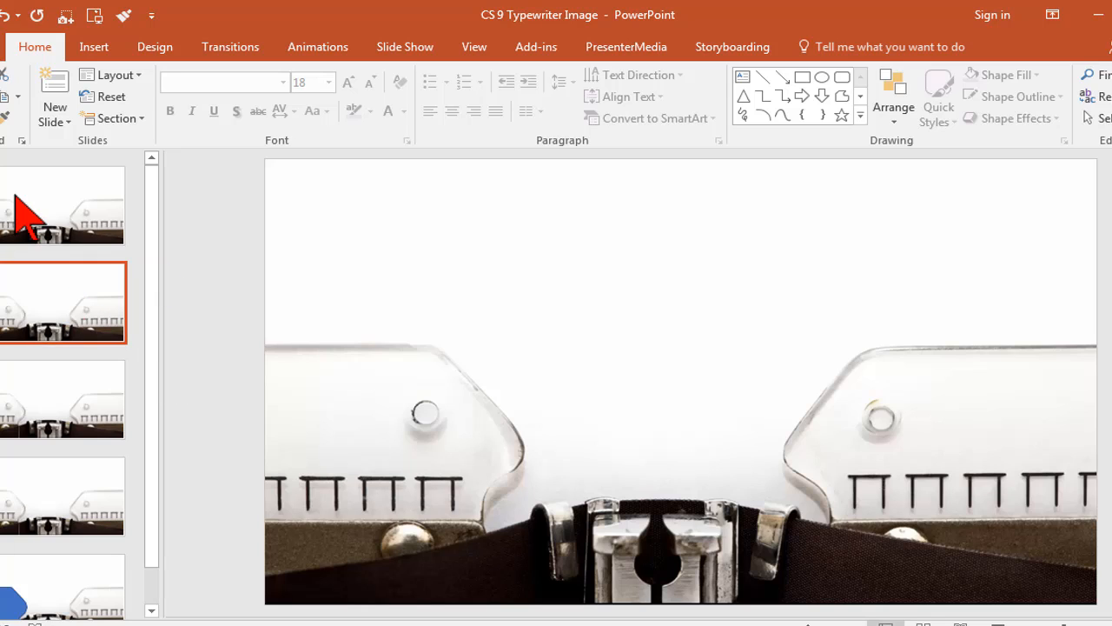
pyautogui.moveTo(257, 317)
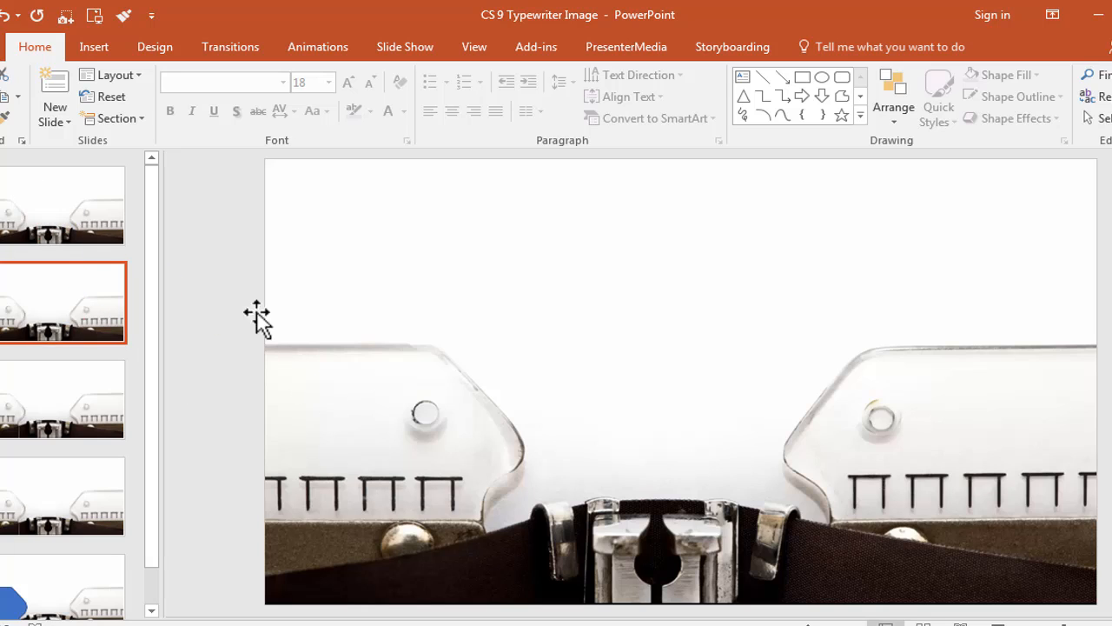
pyautogui.moveTo(93, 47)
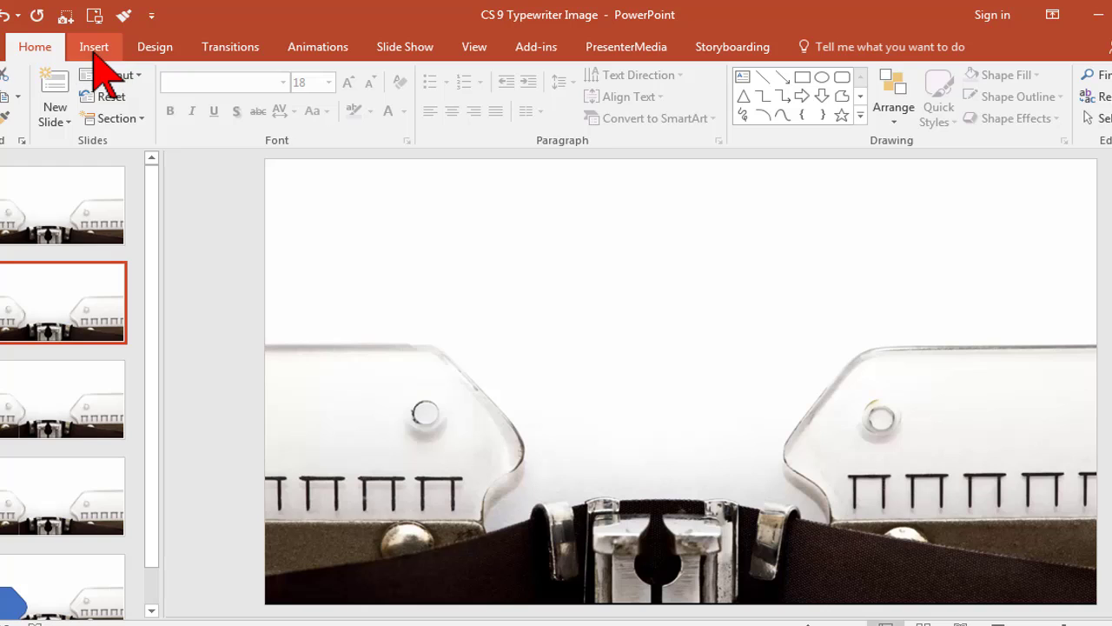
# Step: Bring up the Insert shapes gallery to draw a Freeform over the duplicated slide
pyautogui.click(94, 45)
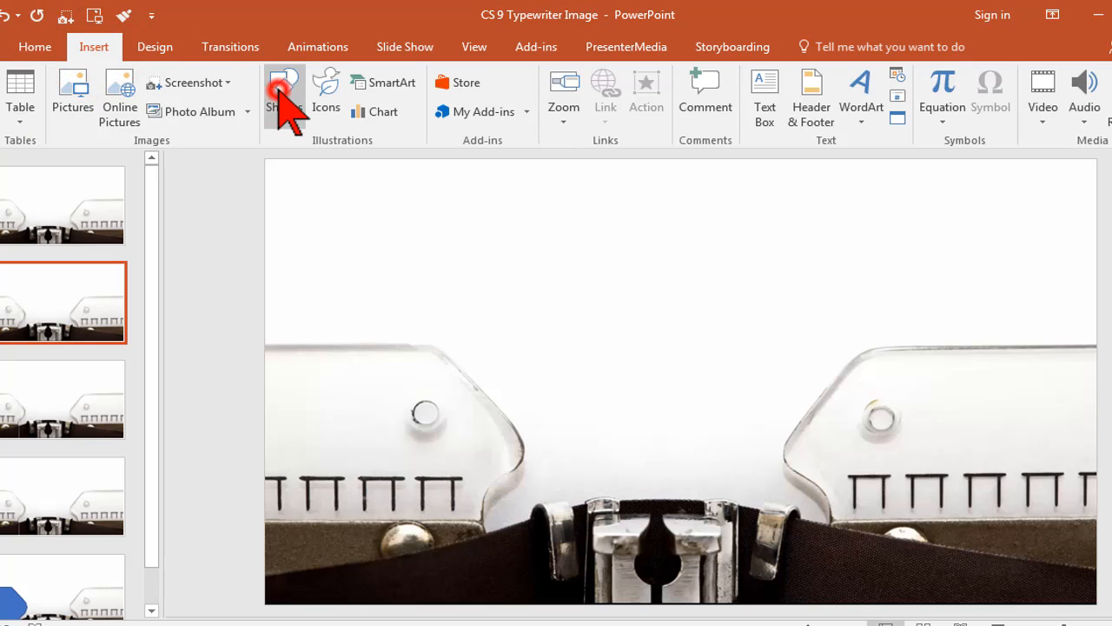
pyautogui.click(285, 90)
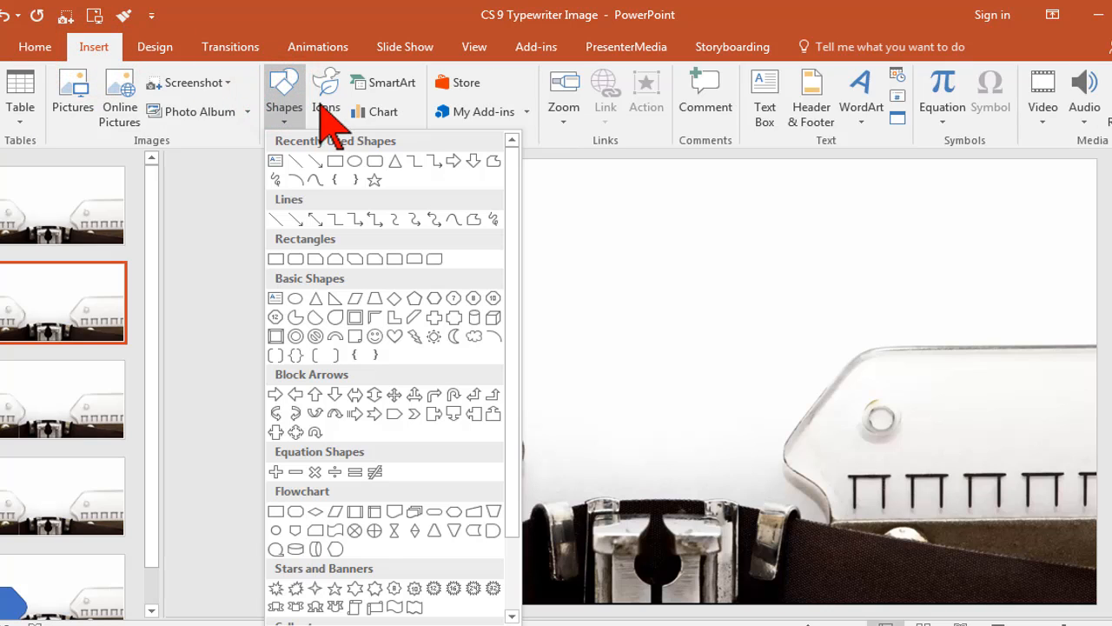
pyautogui.moveTo(472, 219)
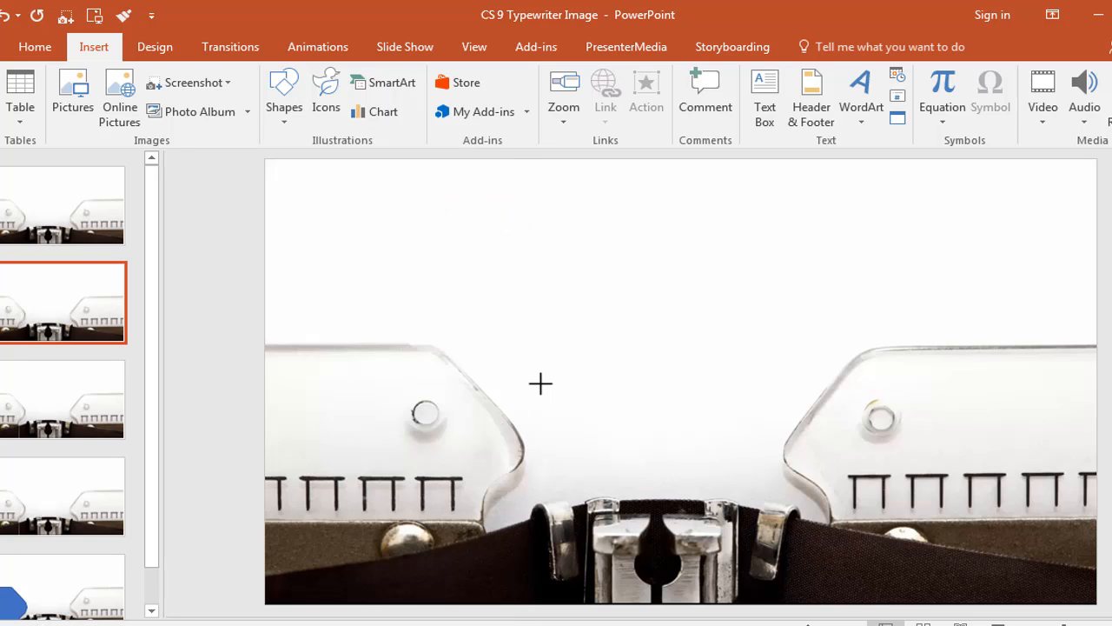
pyautogui.moveTo(539, 443)
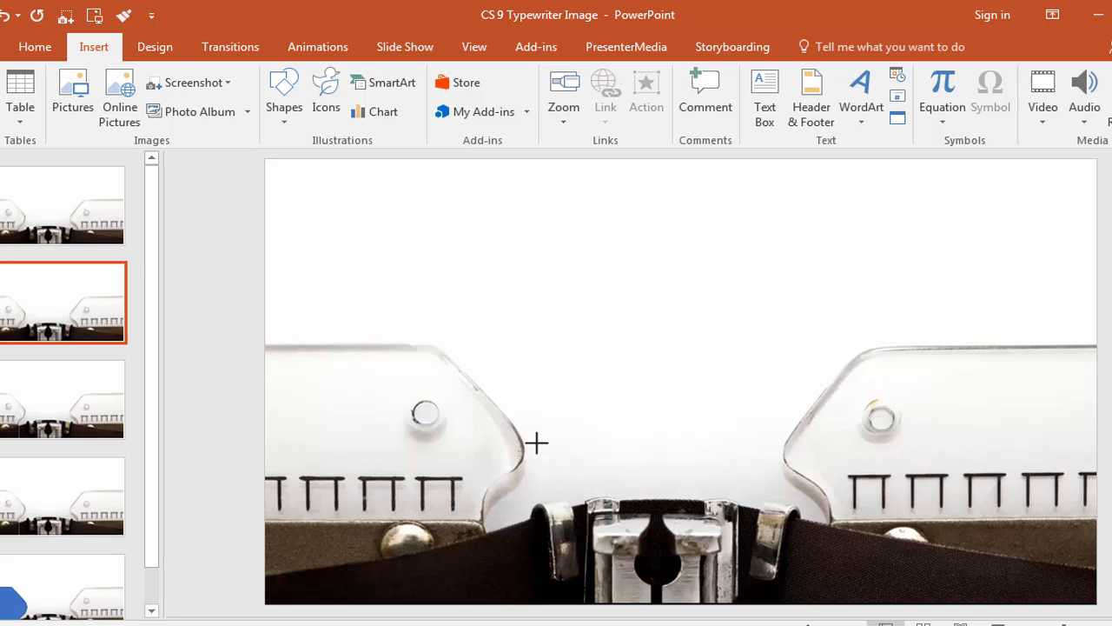
pyautogui.moveTo(466, 409)
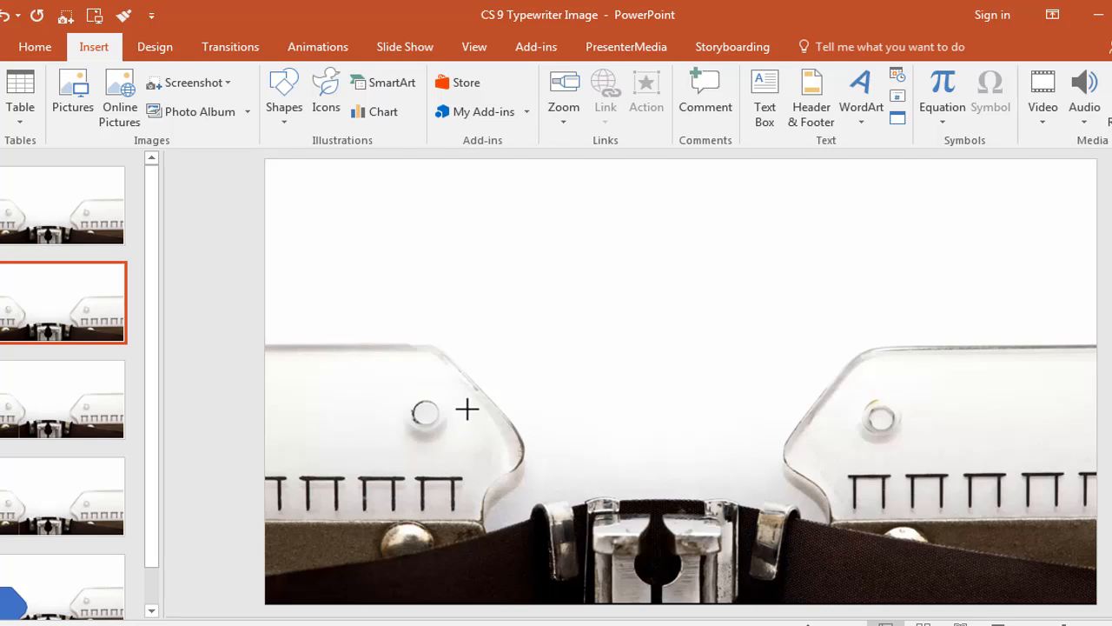
pyautogui.moveTo(466, 372)
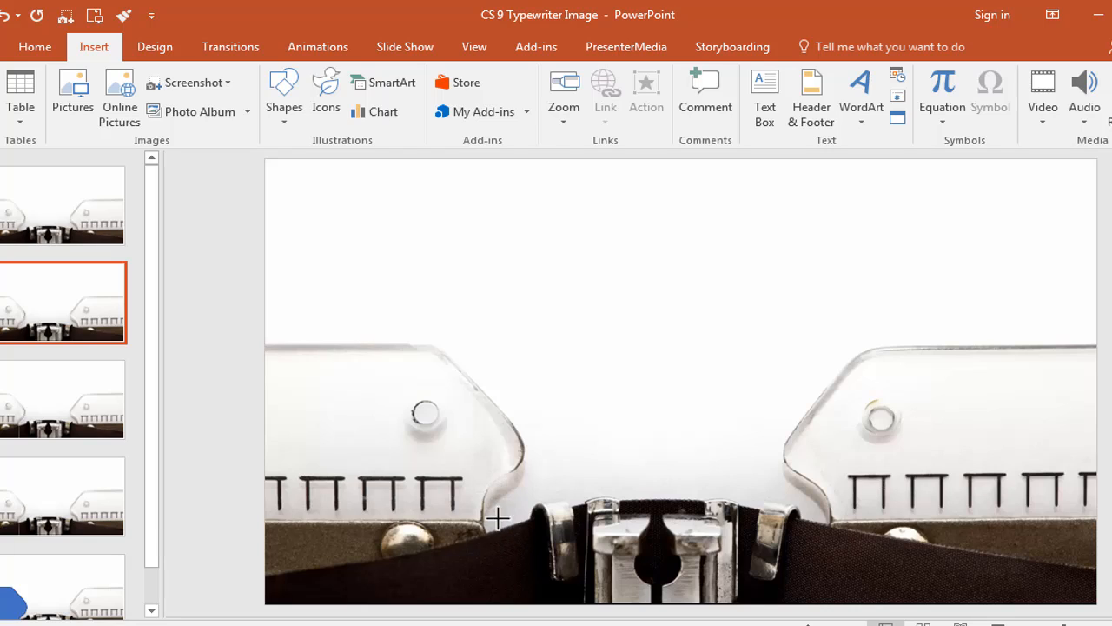
pyautogui.moveTo(487, 452)
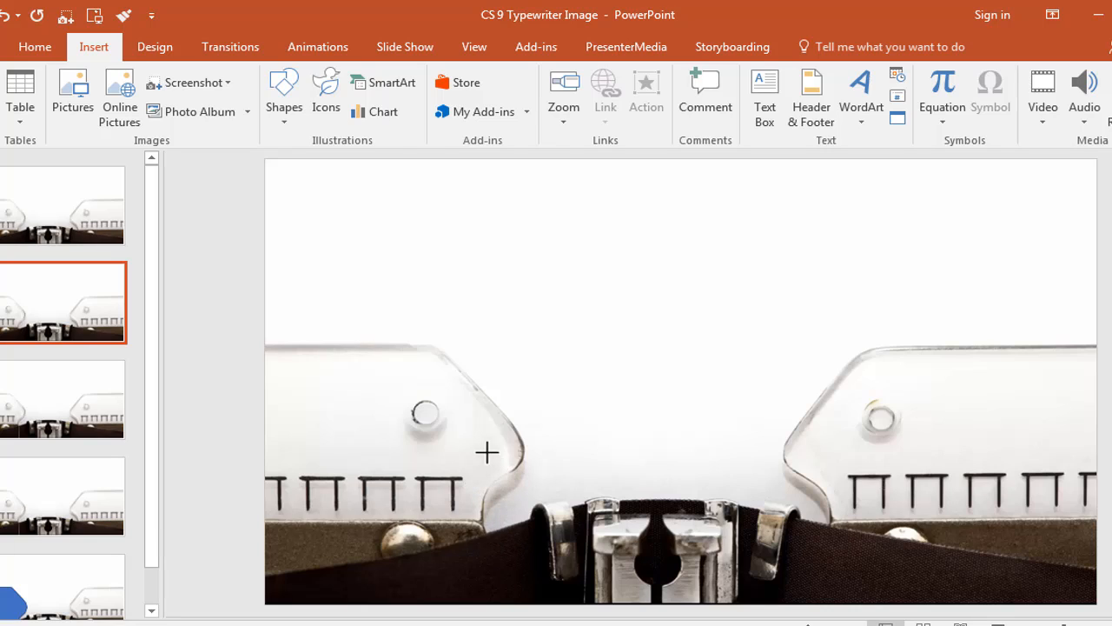
pyautogui.moveTo(448, 417)
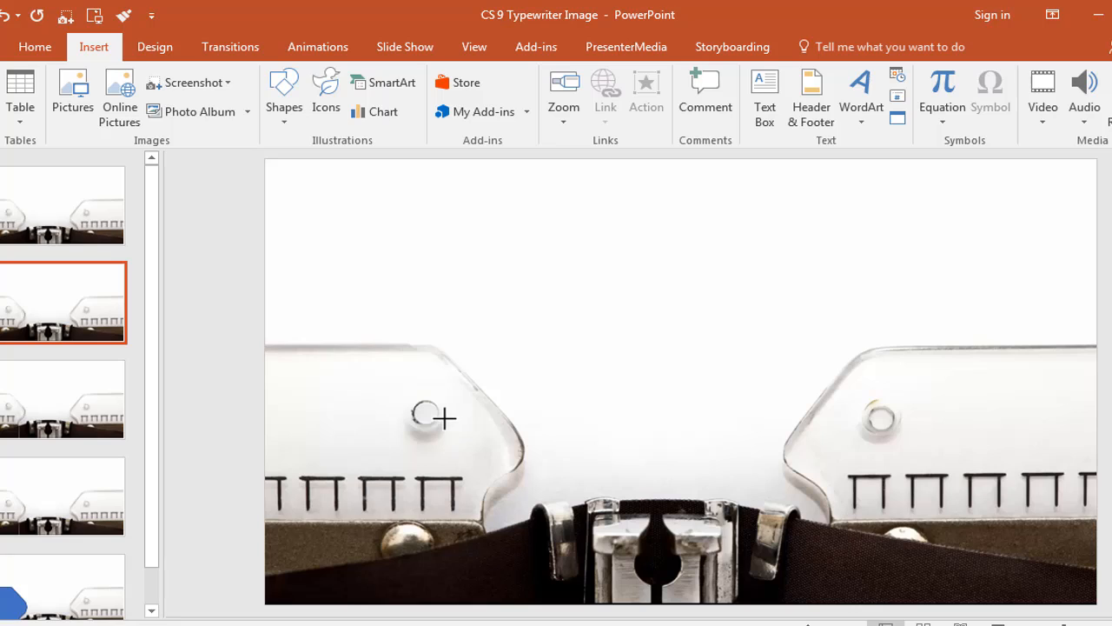
pyautogui.moveTo(553, 412)
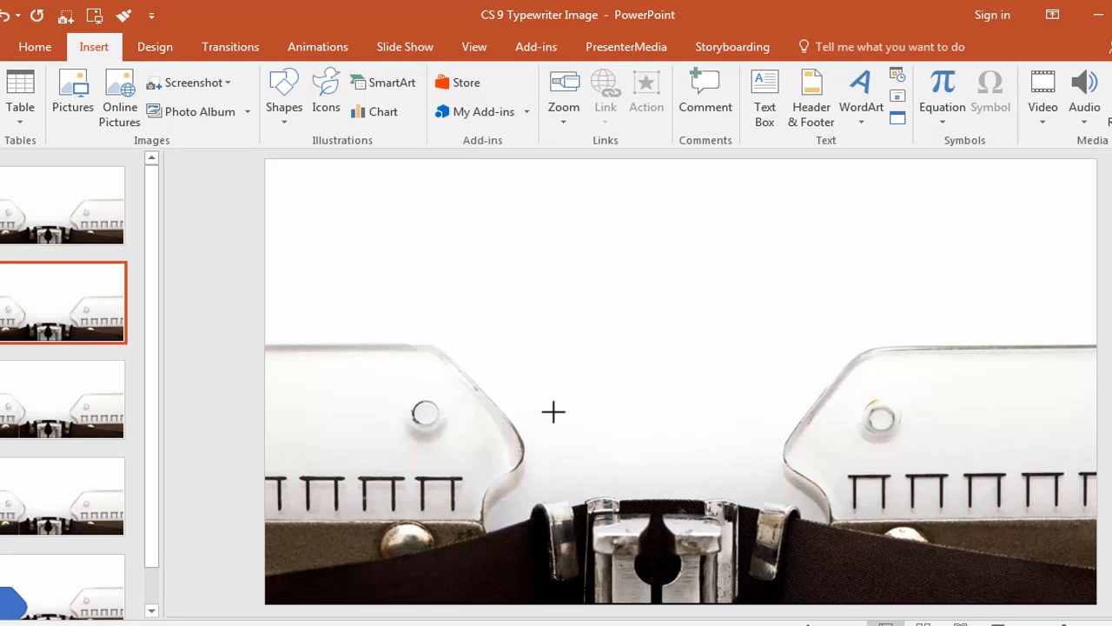
pyautogui.moveTo(365, 403)
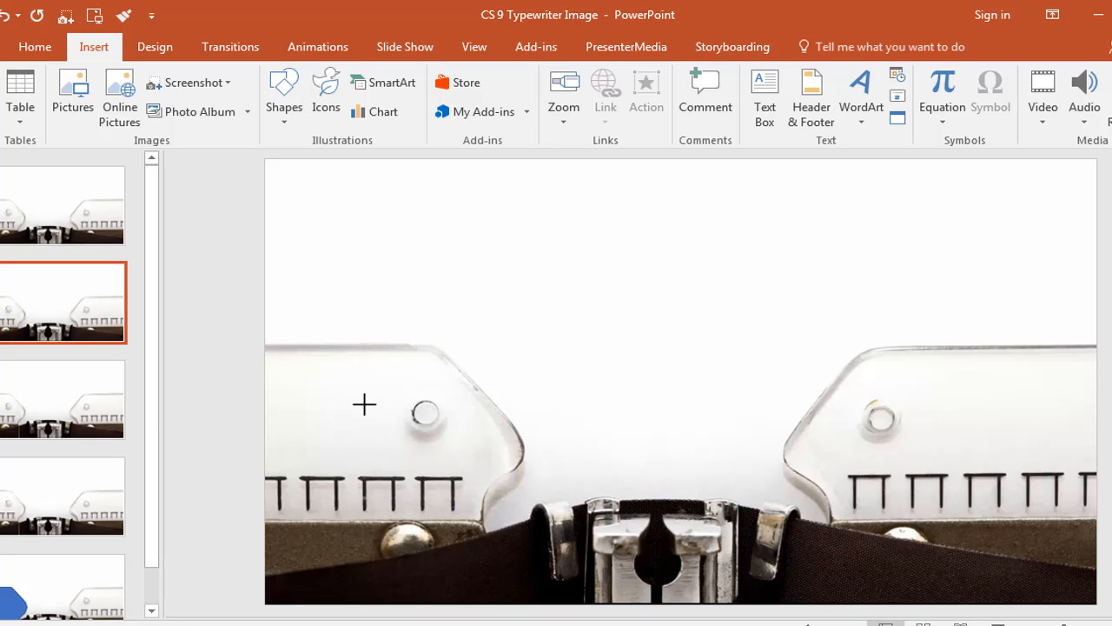
pyautogui.moveTo(258, 341)
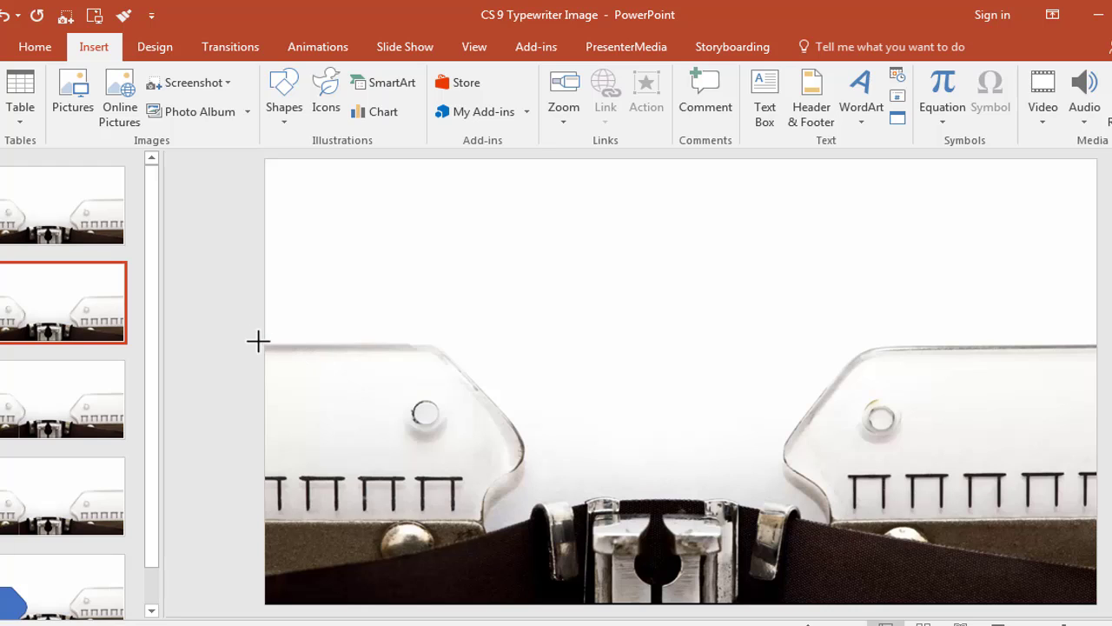
pyautogui.moveTo(261, 339)
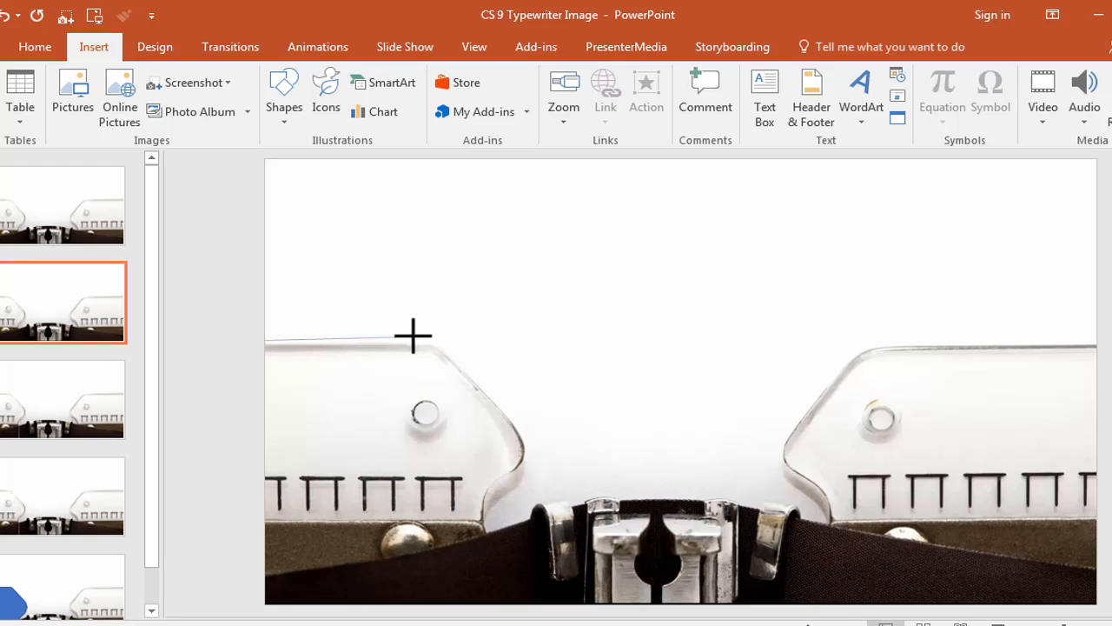
pyautogui.moveTo(438, 337)
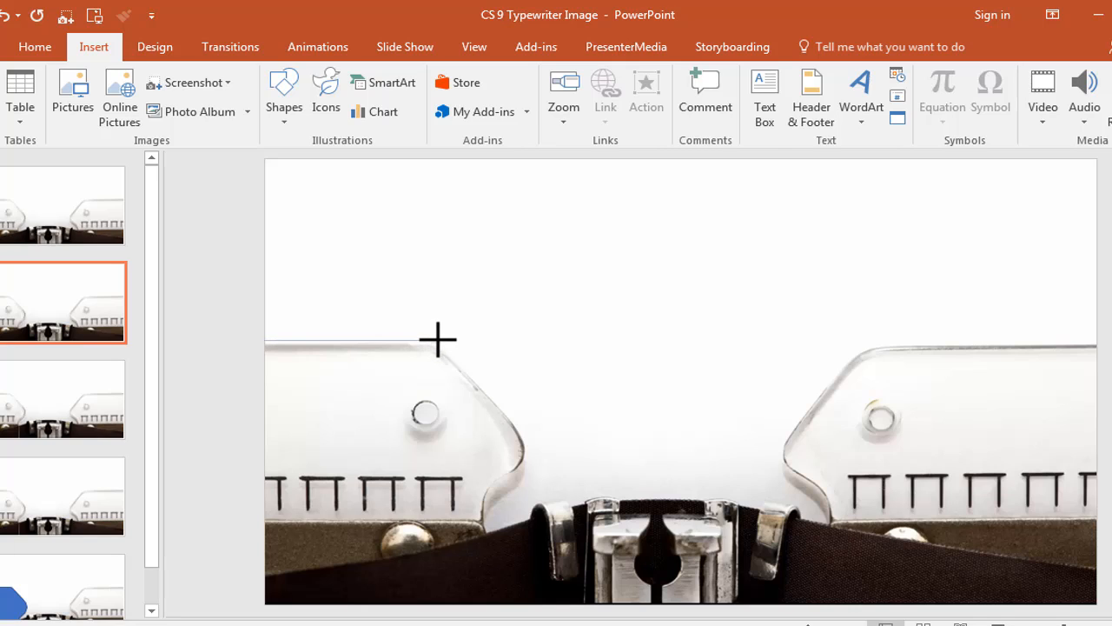
pyautogui.moveTo(476, 377)
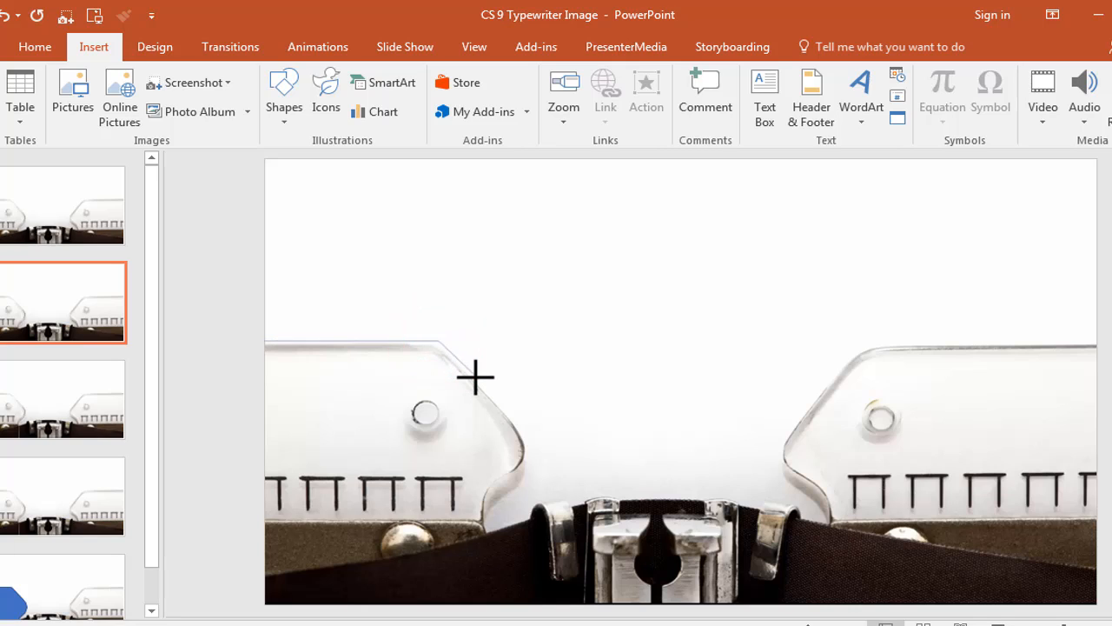
pyautogui.moveTo(513, 415)
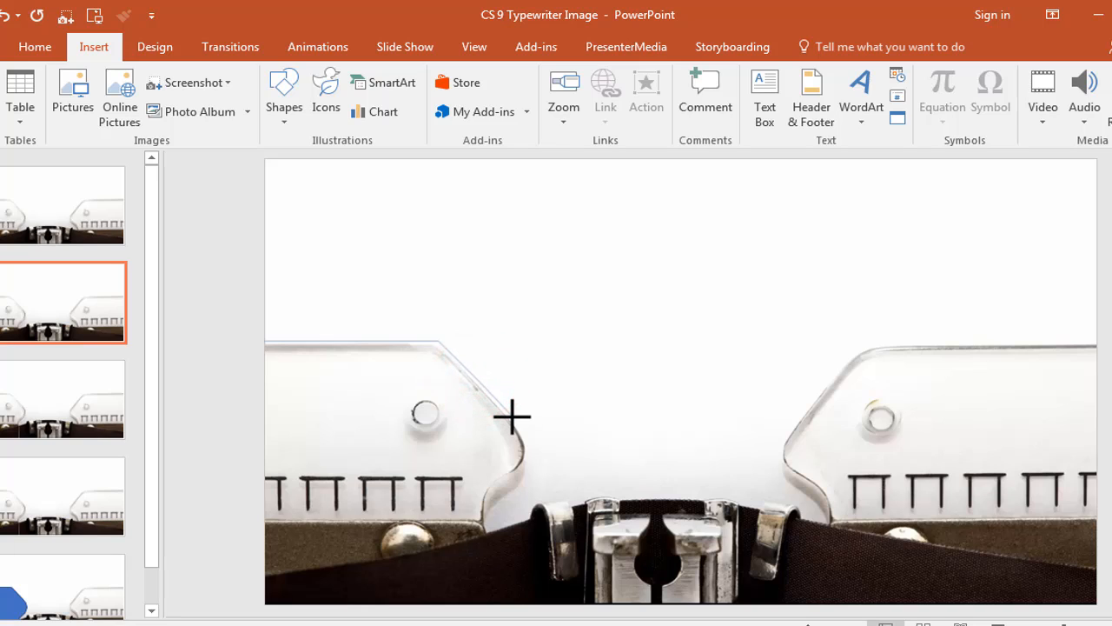
pyautogui.moveTo(532, 438)
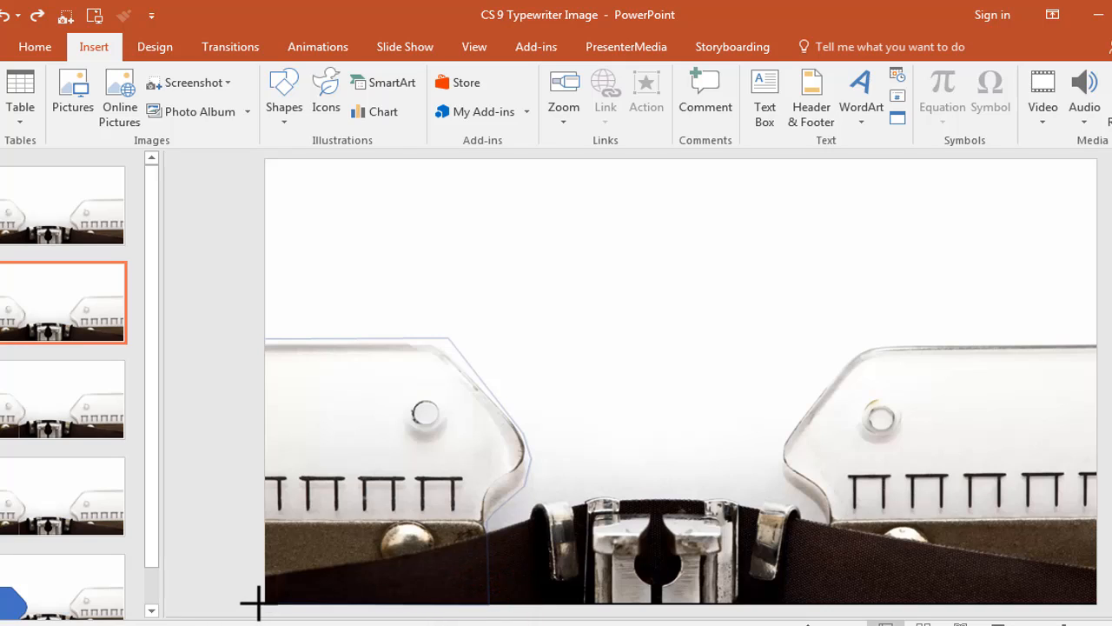
# Step: Close the freeform around the left paper guide and set its Shape Outline to No Outline
pyautogui.click(259, 595)
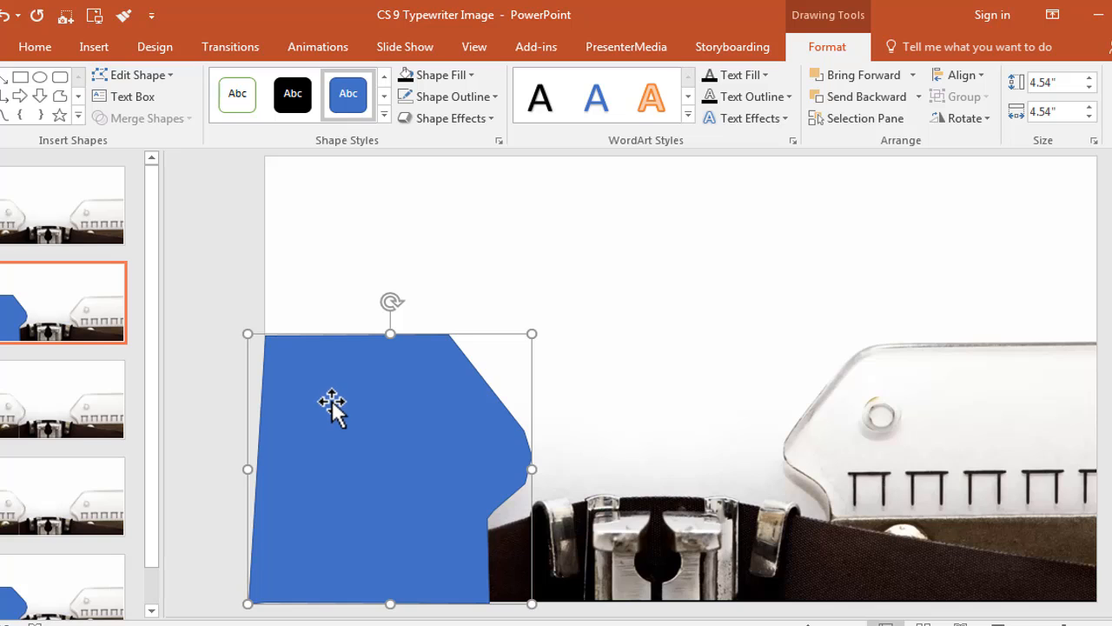
pyautogui.moveTo(508, 113)
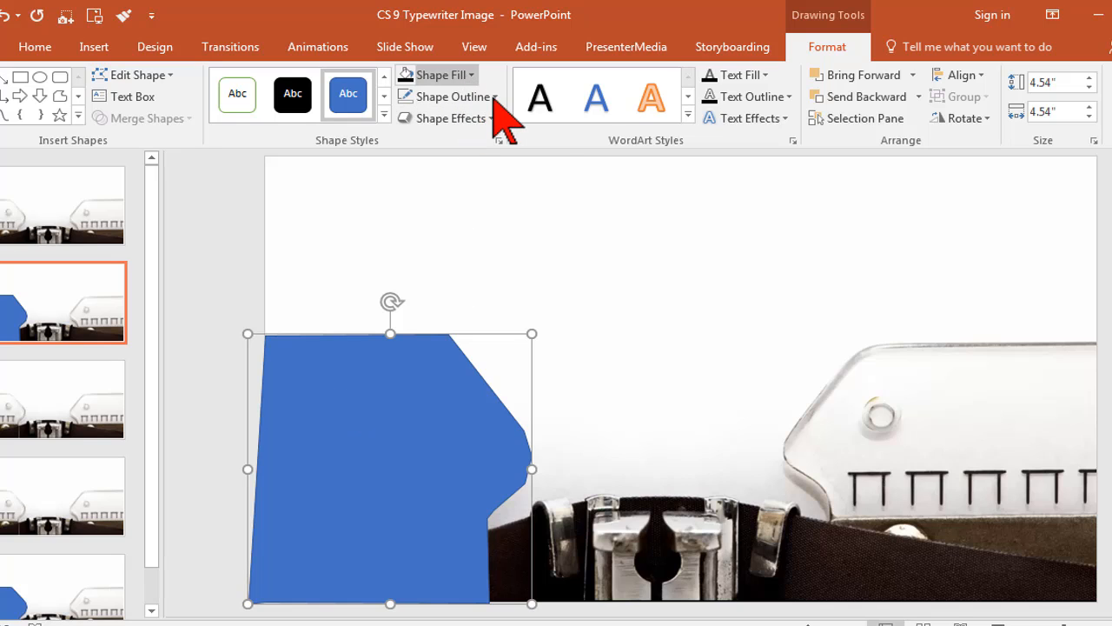
pyautogui.click(449, 97)
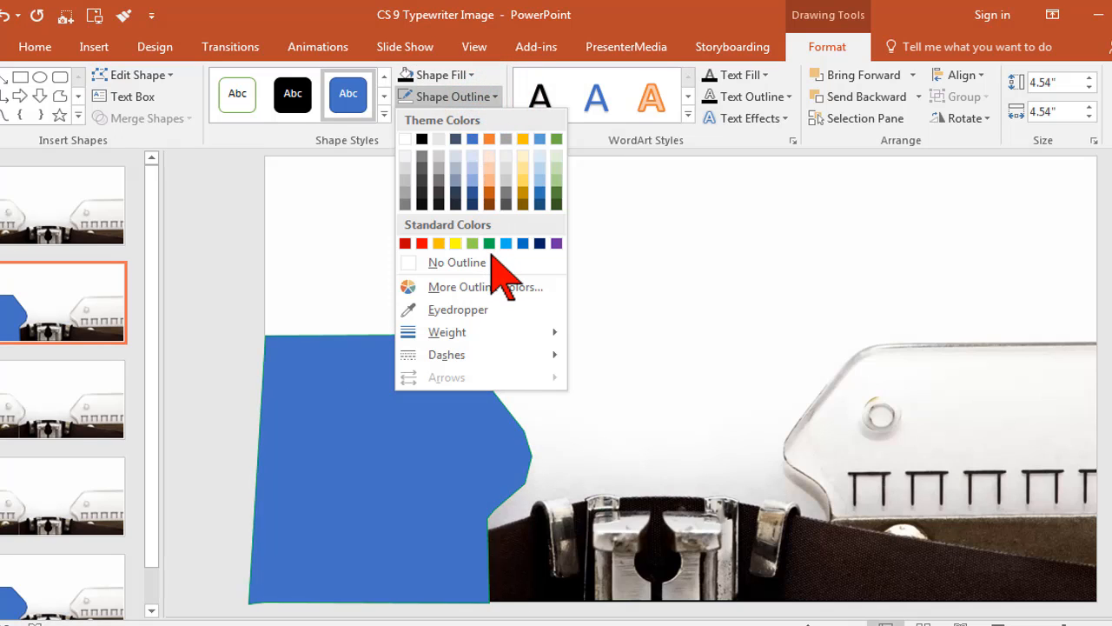
pyautogui.click(456, 263)
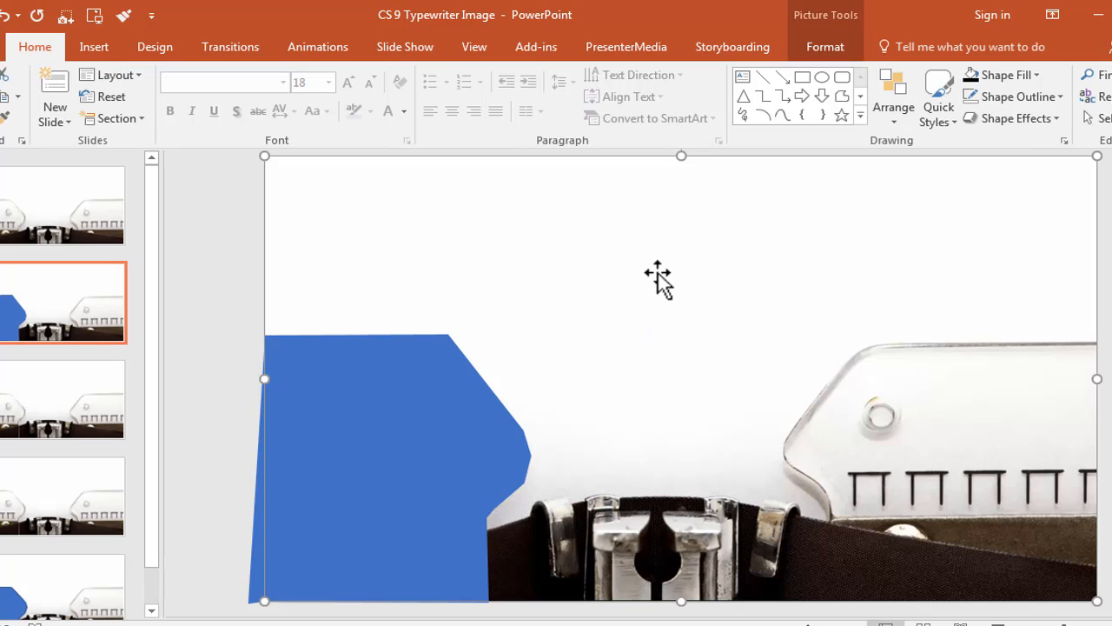
pyautogui.moveTo(559, 321)
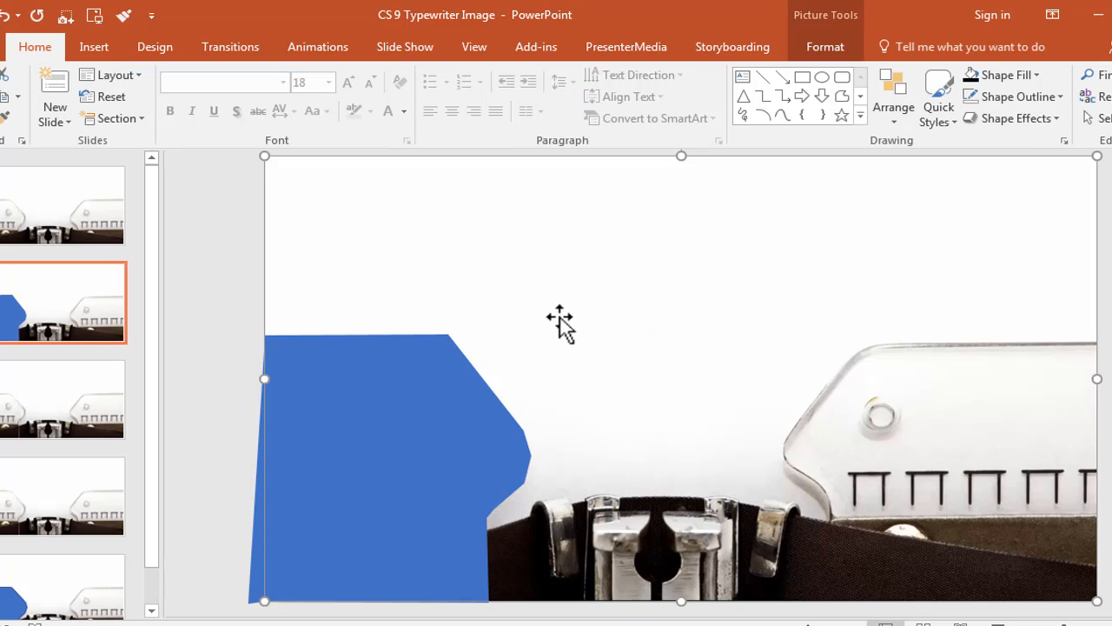
# Step: Shift-select the picture with the blue shape and Fragment them via Merge Shapes
pyautogui.press('shift')
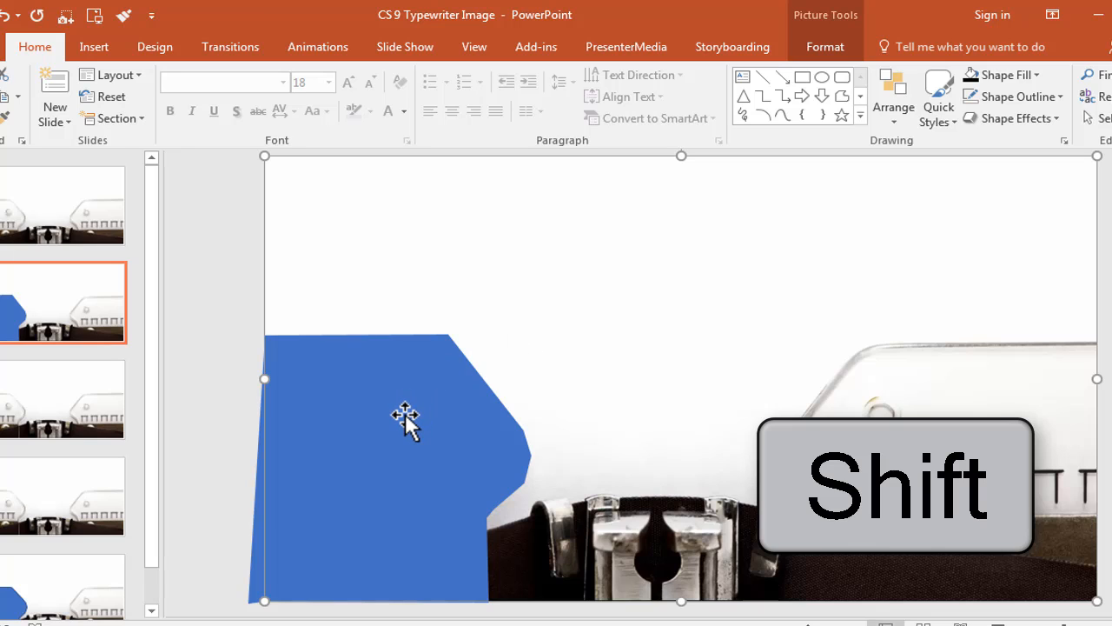
pyautogui.click(400, 426)
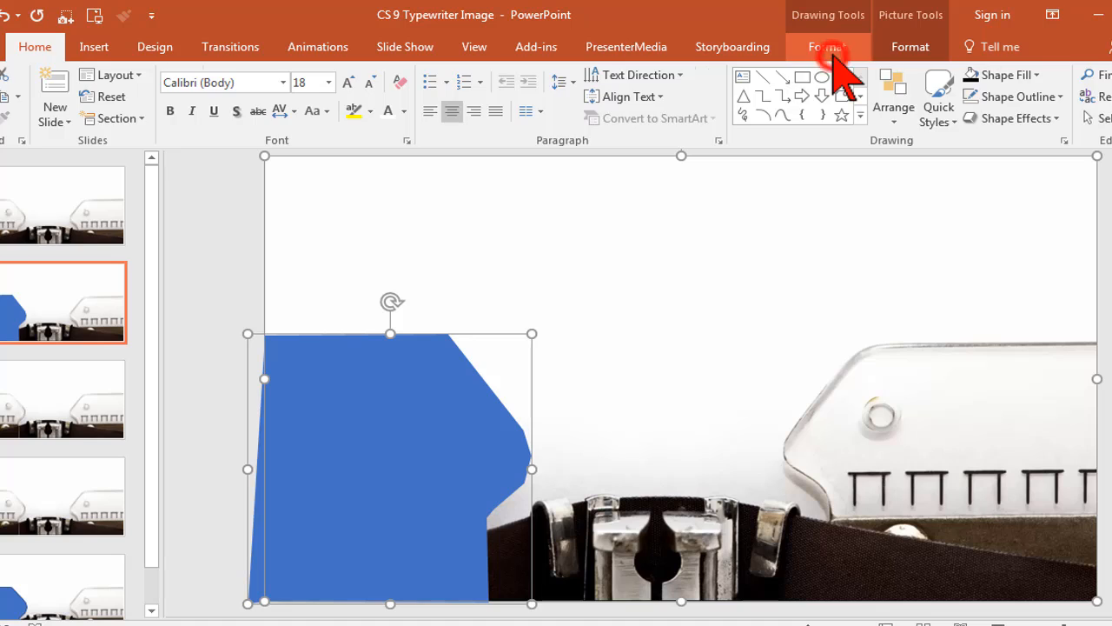
pyautogui.click(828, 45)
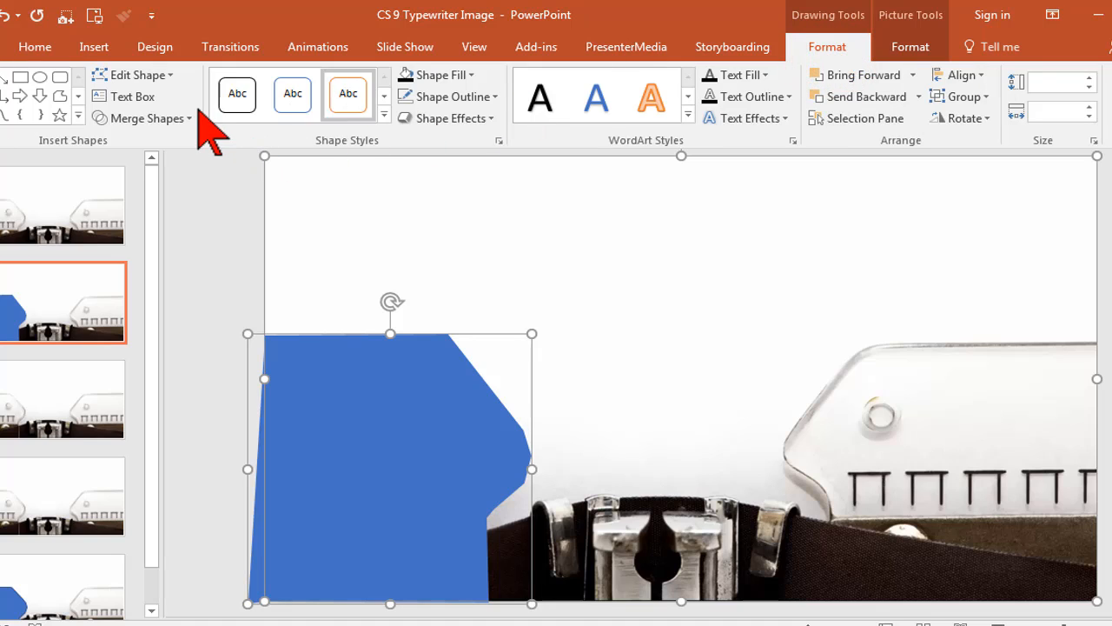
pyautogui.moveTo(147, 118)
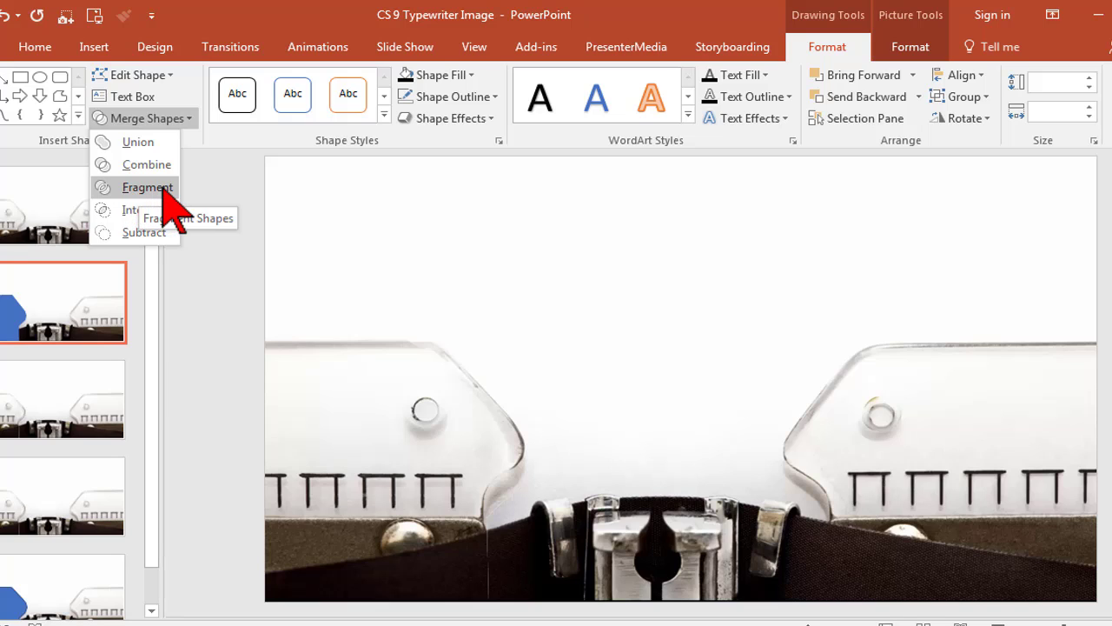
pyautogui.click(147, 188)
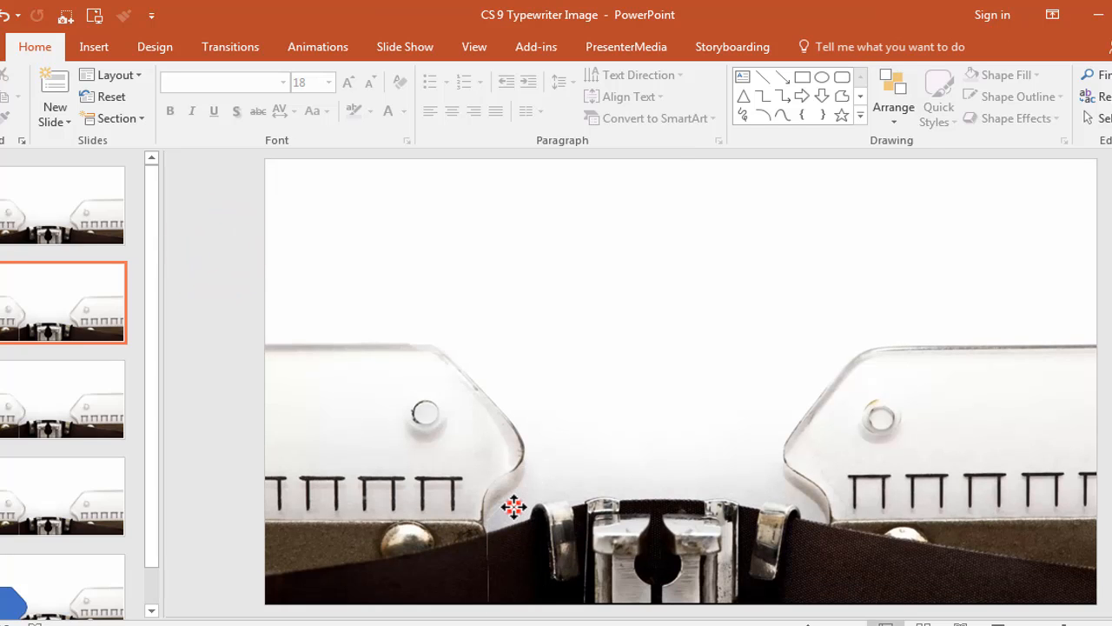
# Step: Drag the left fragment back into position and use its context menu options
pyautogui.click(509, 507)
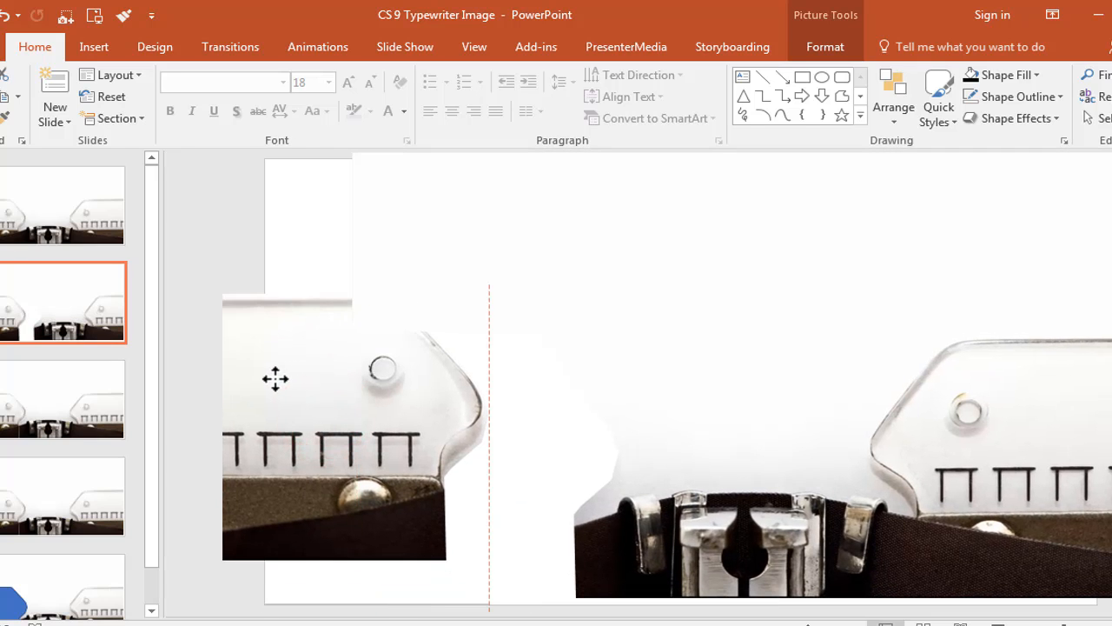
pyautogui.moveTo(275, 379); pyautogui.dragTo(389, 400)
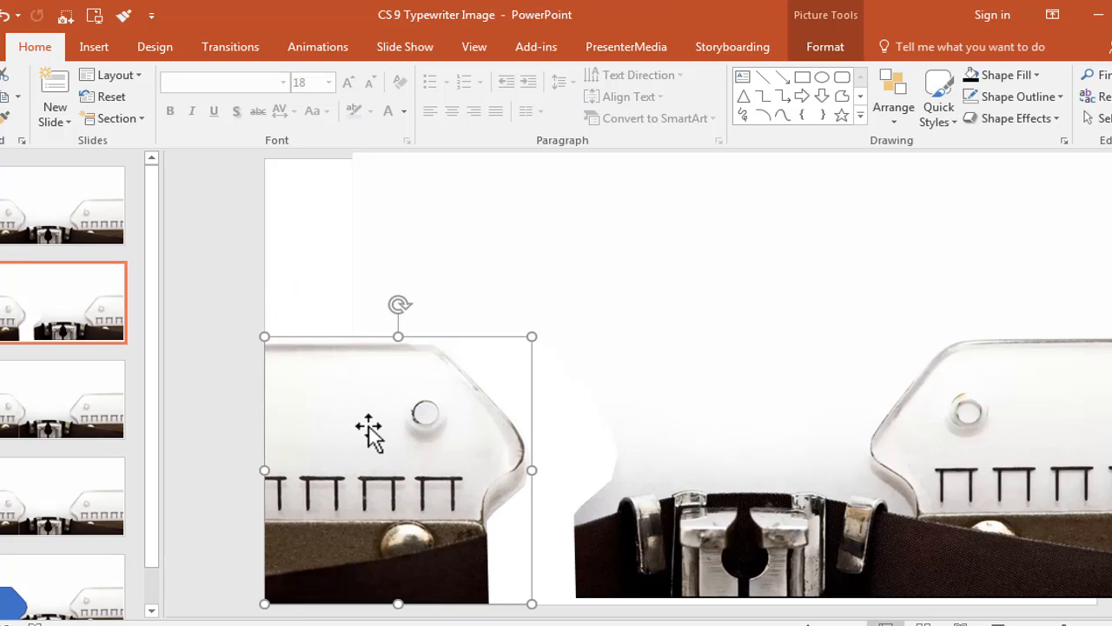
pyautogui.rightClick(369, 435)
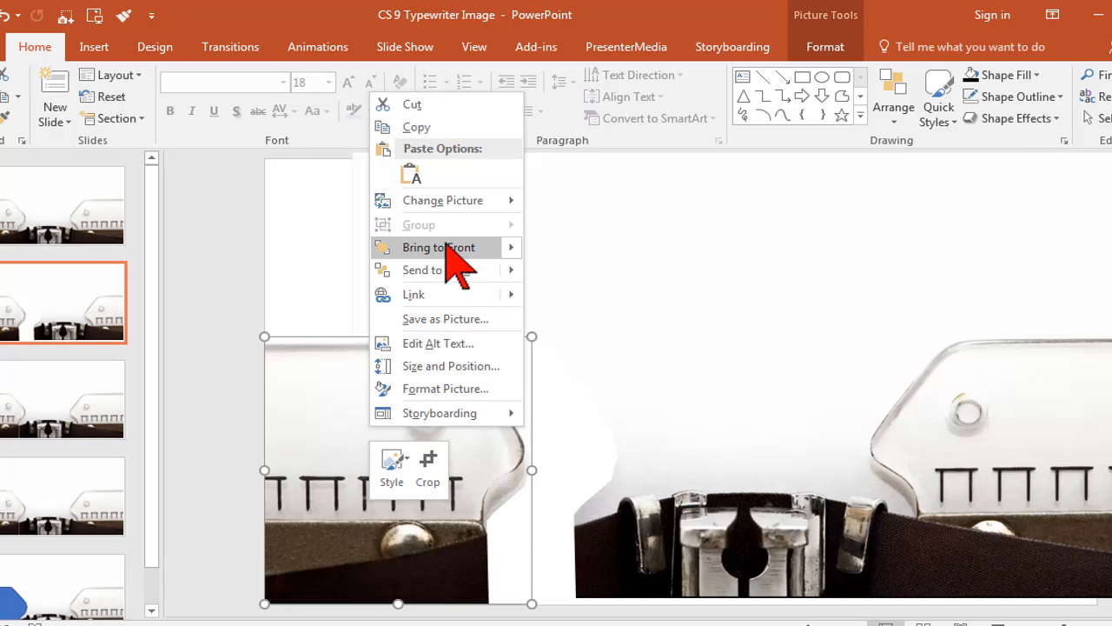
pyautogui.click(445, 318)
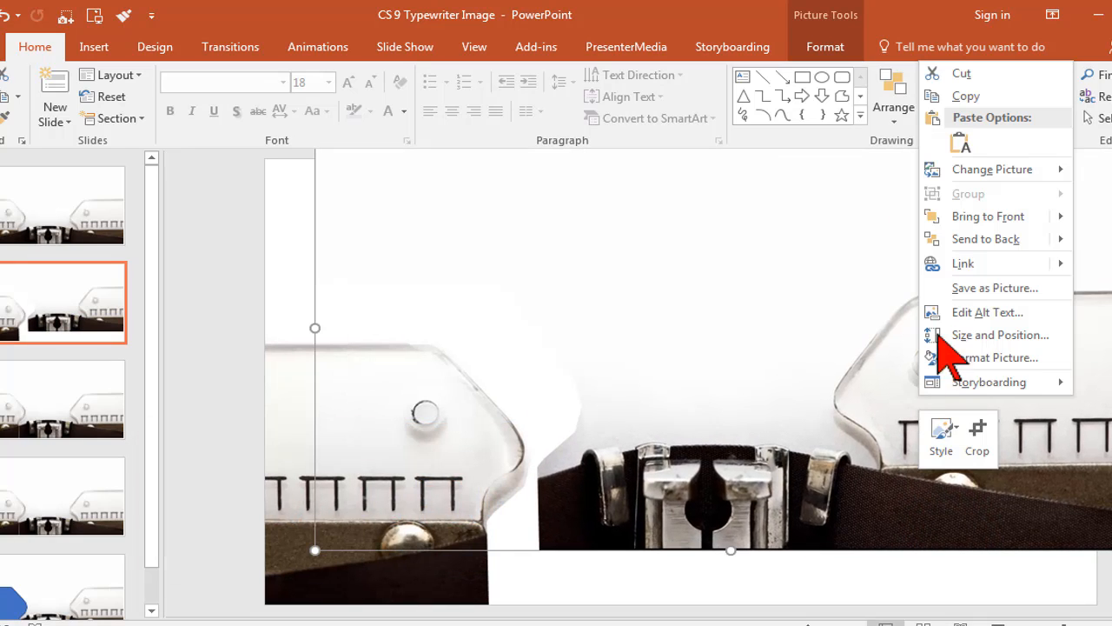
pyautogui.click(994, 289)
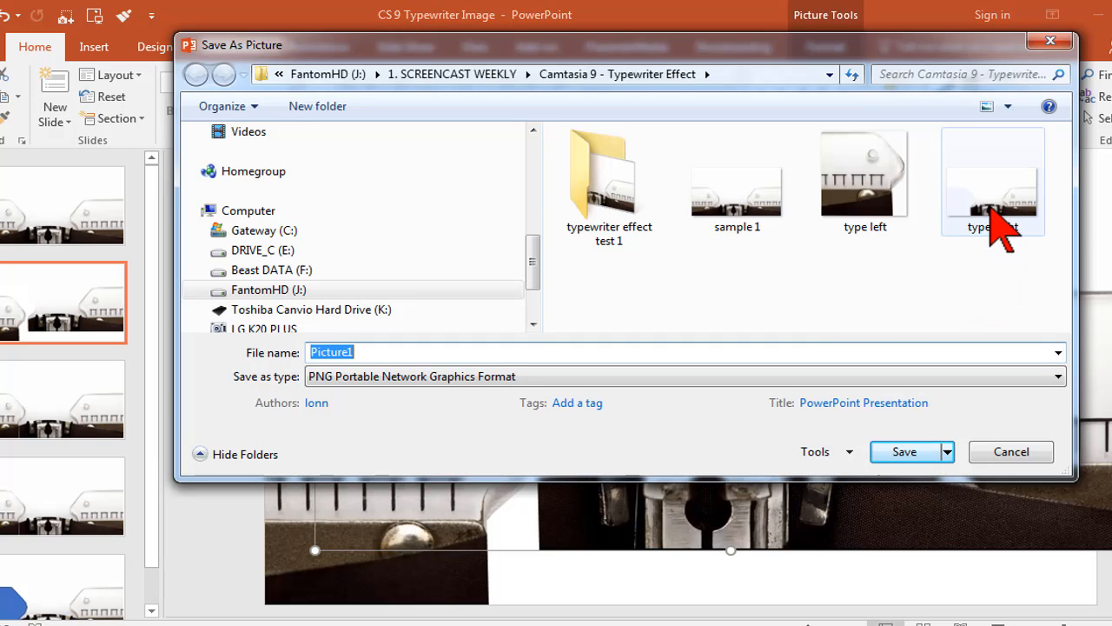
pyautogui.click(993, 174)
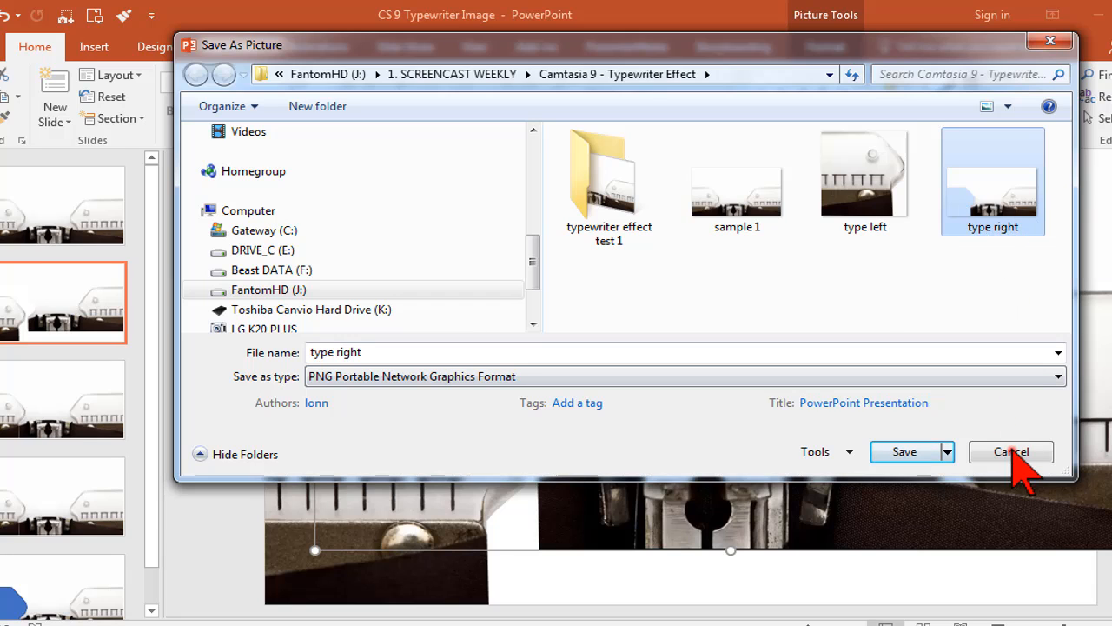
pyautogui.click(1012, 452)
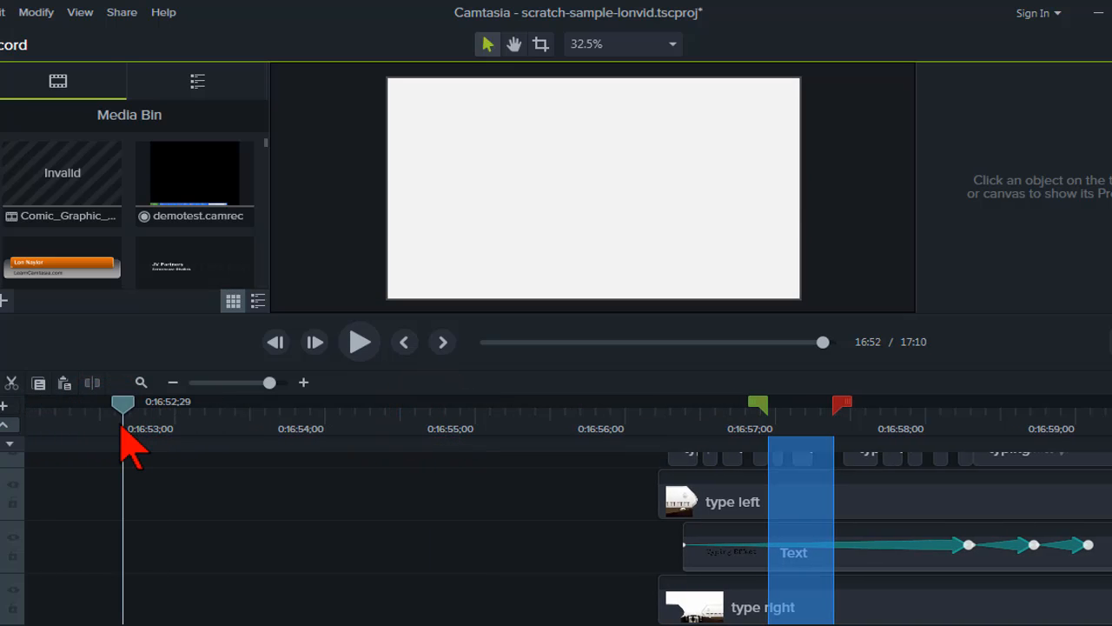
pyautogui.moveTo(58, 82)
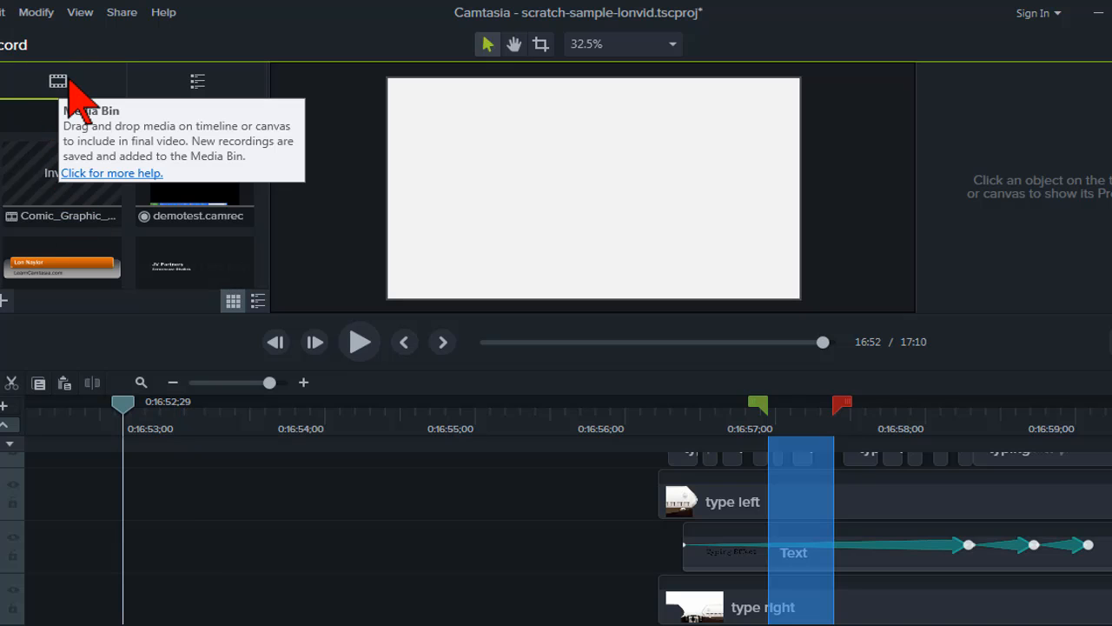
pyautogui.moveTo(278, 165)
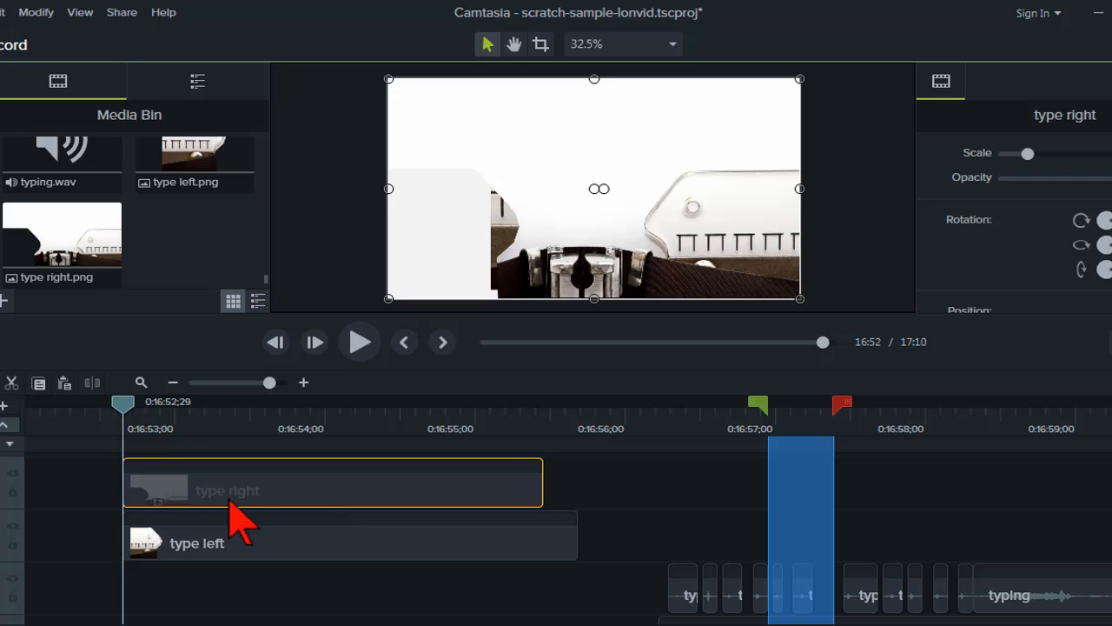
# Step: Move the type left image on the canvas so it joins seamlessly with type right
pyautogui.click(198, 543)
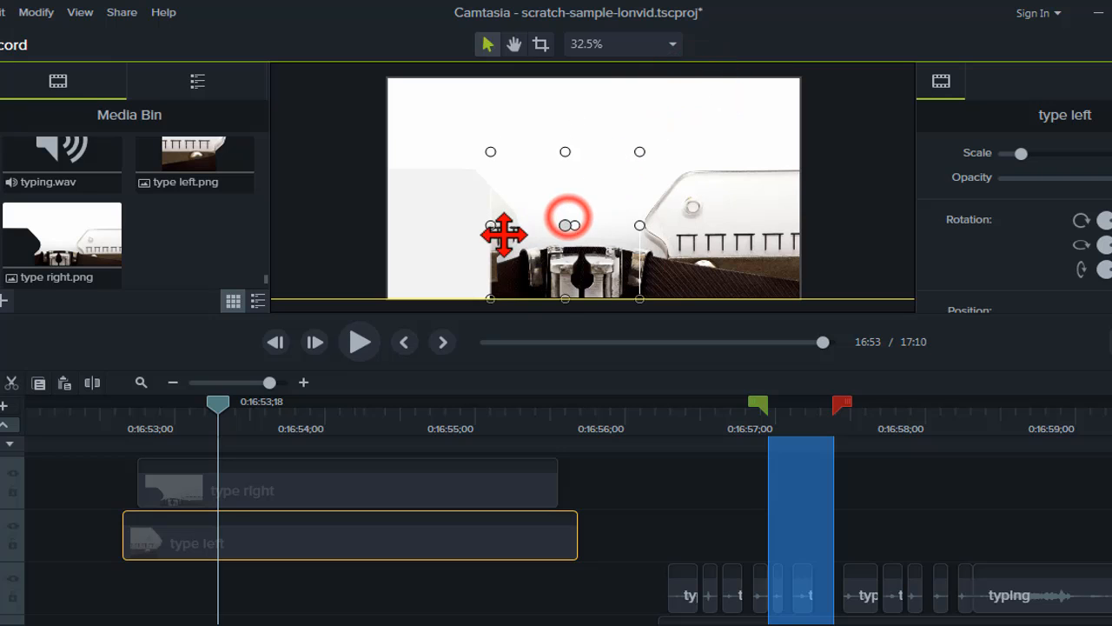
pyautogui.moveTo(570, 217); pyautogui.dragTo(462, 223)
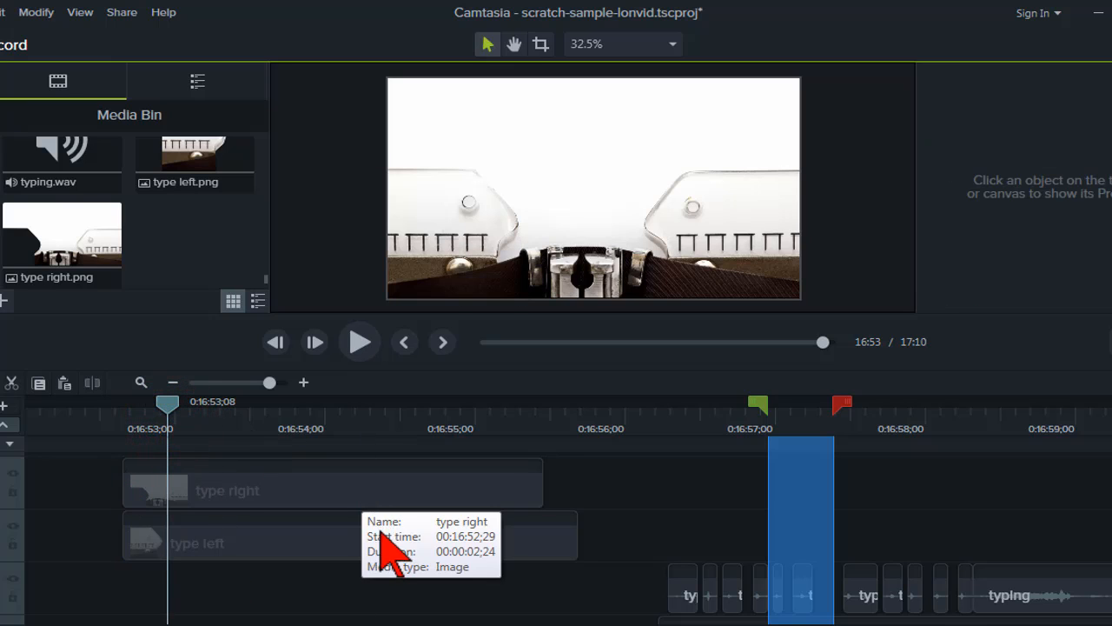
pyautogui.moveTo(908, 504)
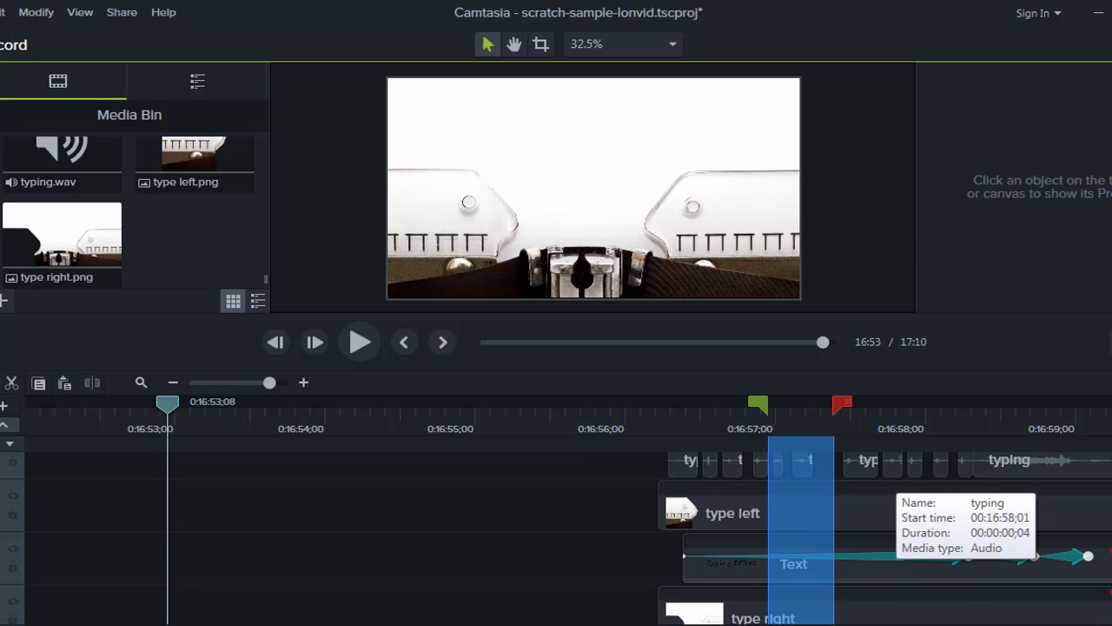
pyautogui.rightClick(792, 563)
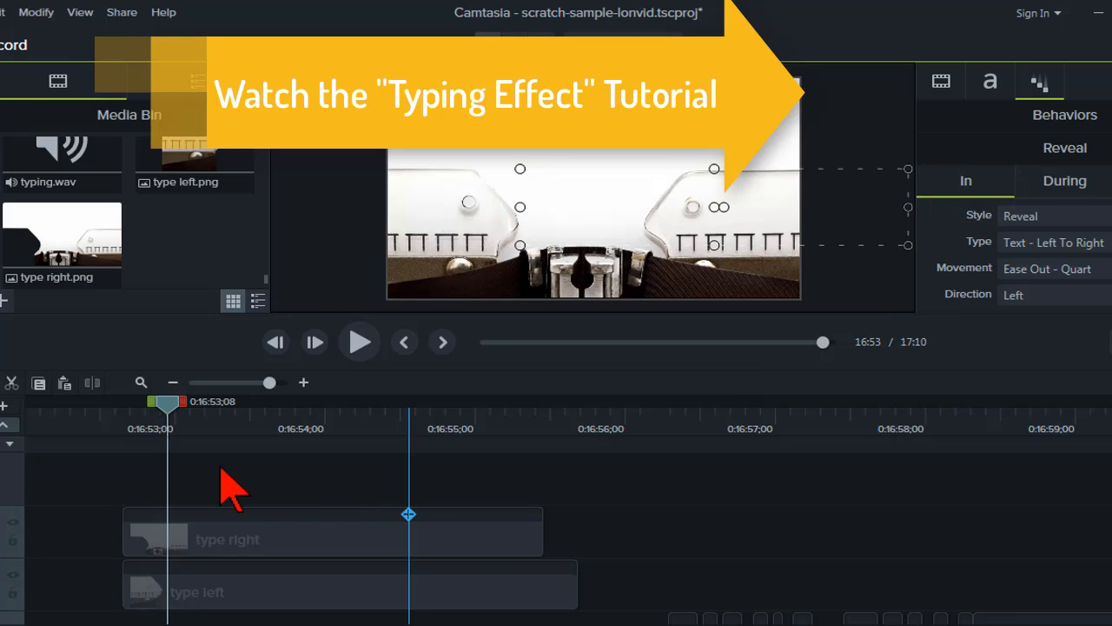
pyautogui.rightClick(229, 483)
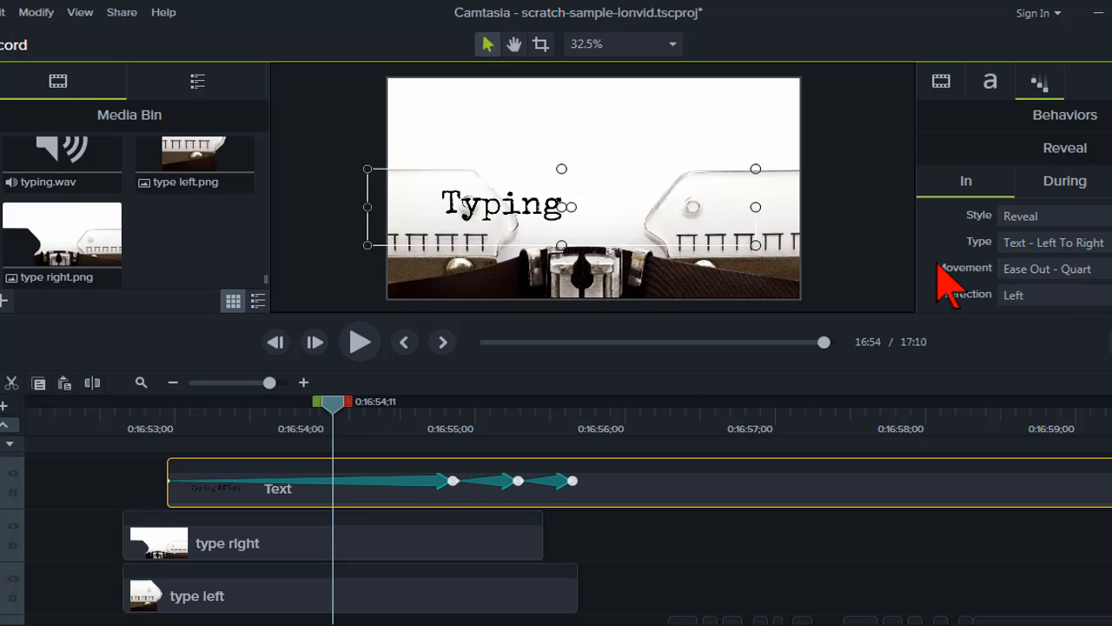
pyautogui.moveTo(338, 426)
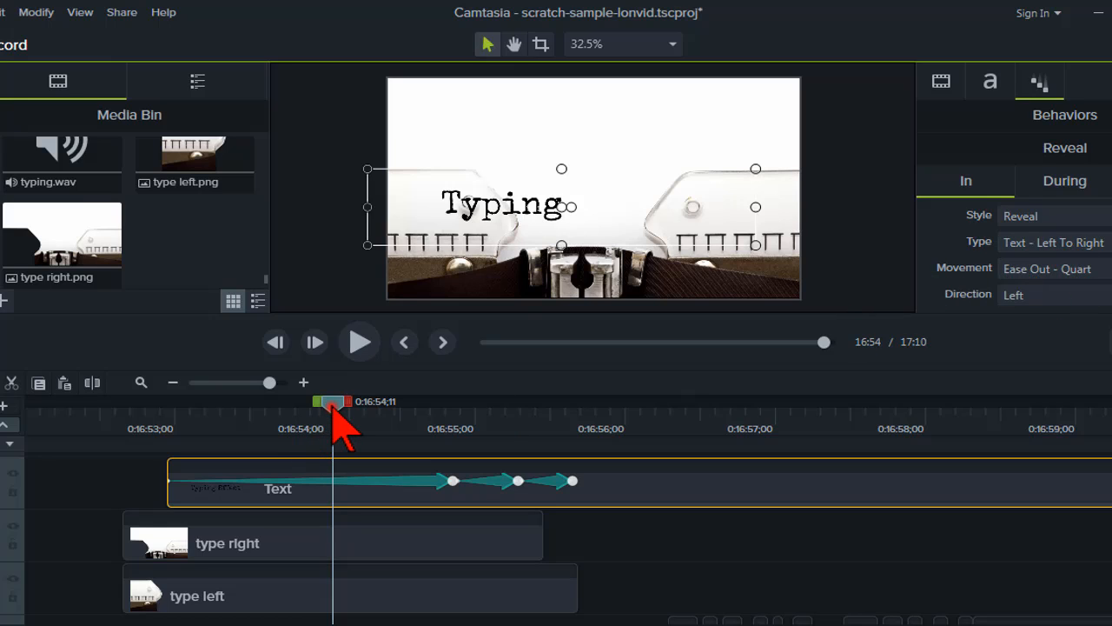
pyautogui.moveTo(334, 400); pyautogui.dragTo(122, 400)
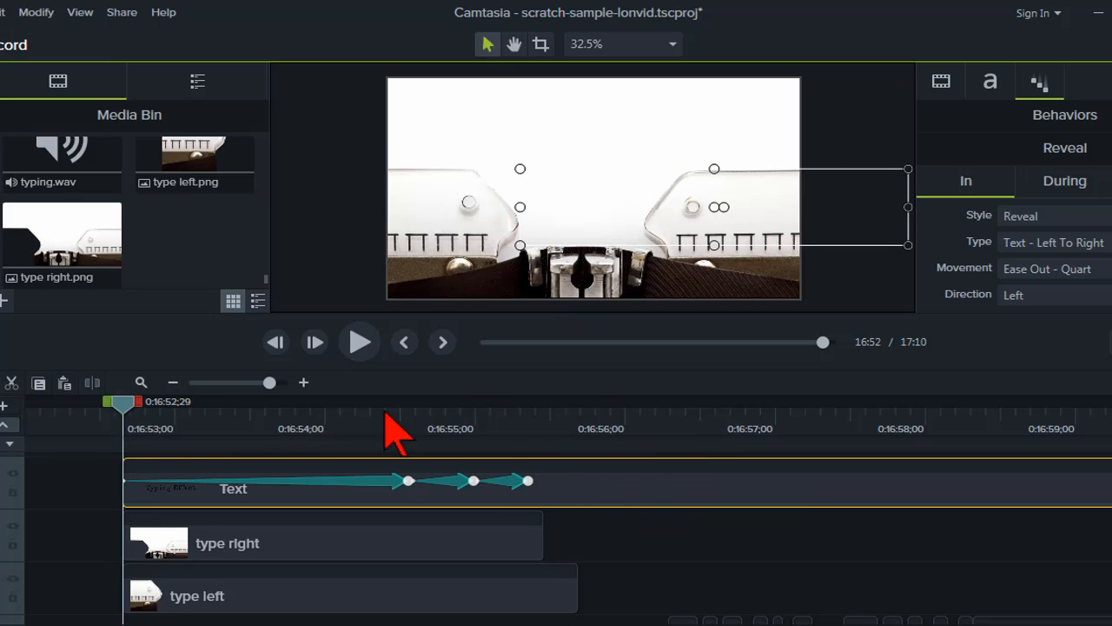
pyautogui.click(122, 414)
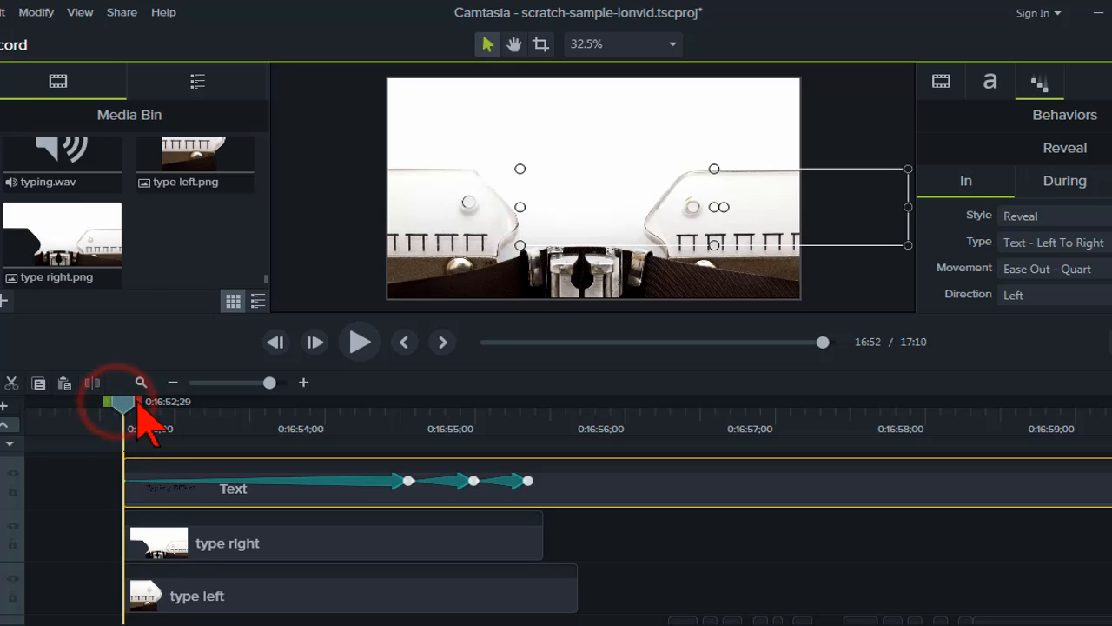
pyautogui.moveTo(121, 401); pyautogui.dragTo(190, 401)
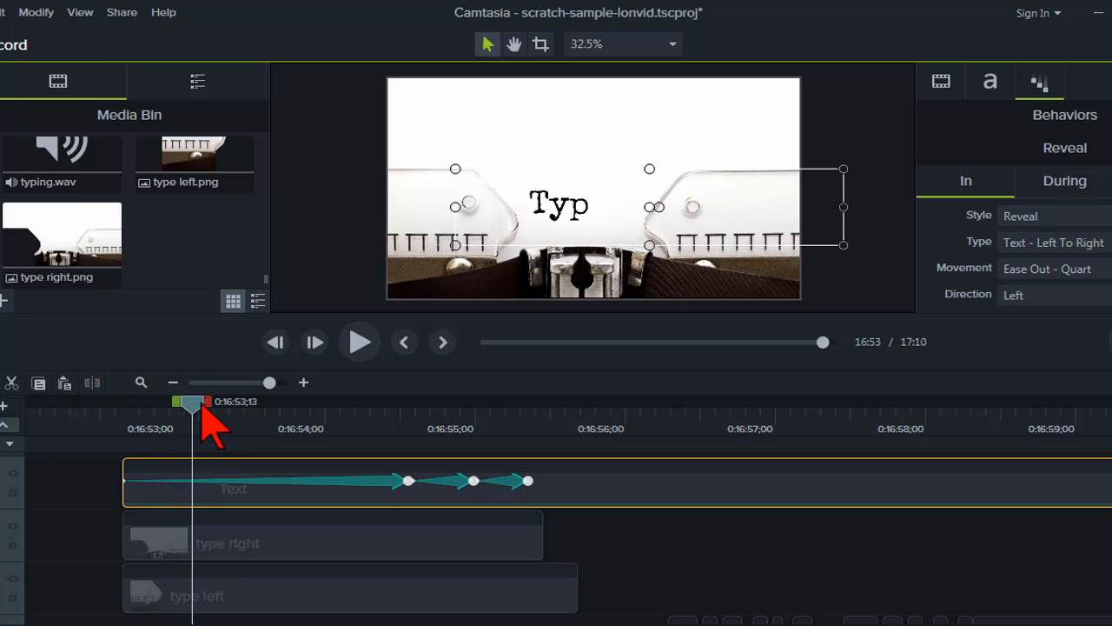
pyautogui.moveTo(191, 400); pyautogui.dragTo(257, 399)
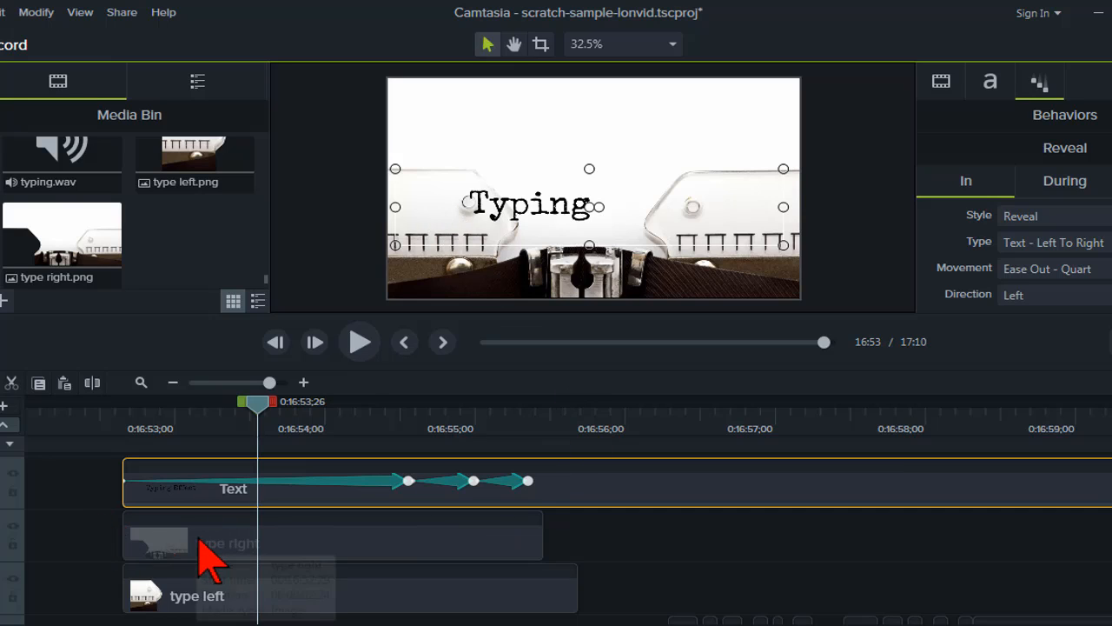
# Step: Copy the type left image clip for pasting onto a new top track
pyautogui.click(195, 596)
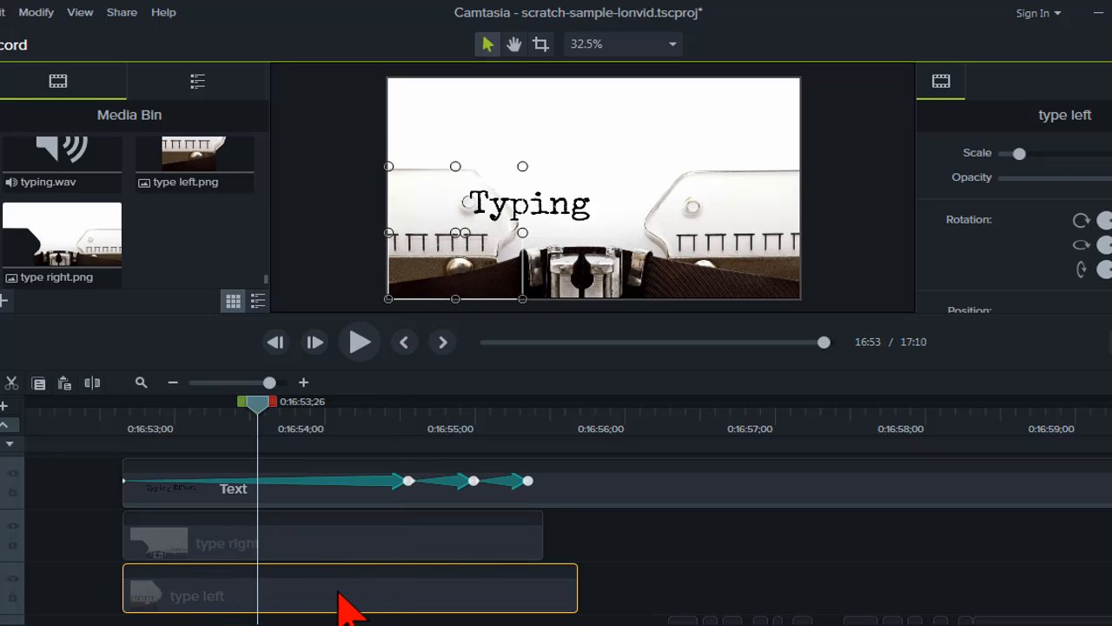
pyautogui.rightClick(348, 595)
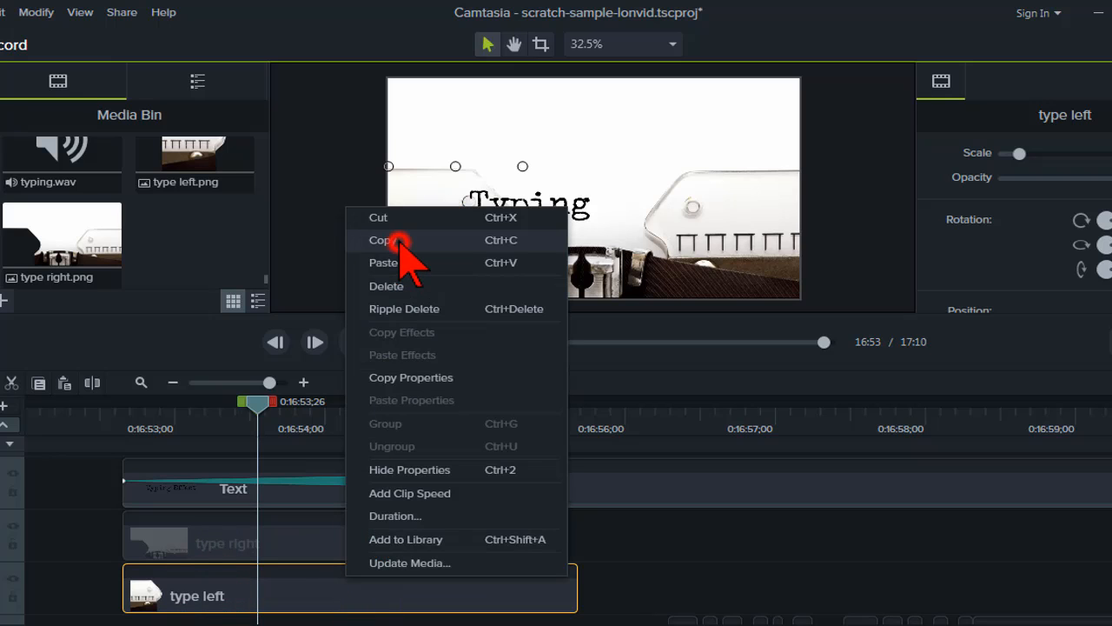
pyautogui.click(382, 240)
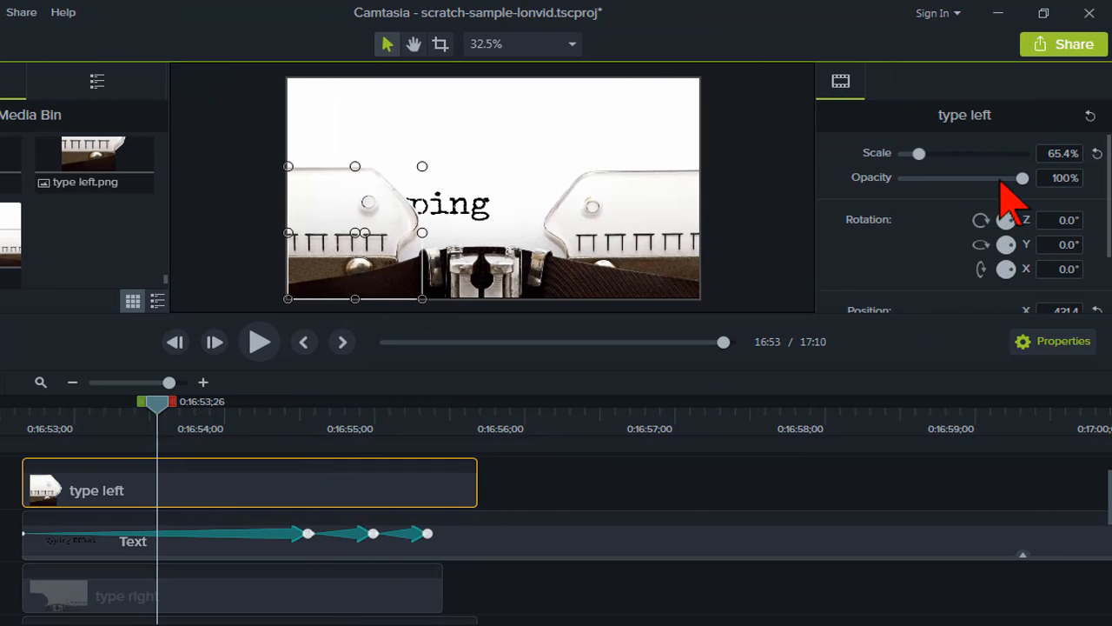
# Step: Lower the pasted copy's opacity to 83% and preview the text showing through
pyautogui.click(1022, 178)
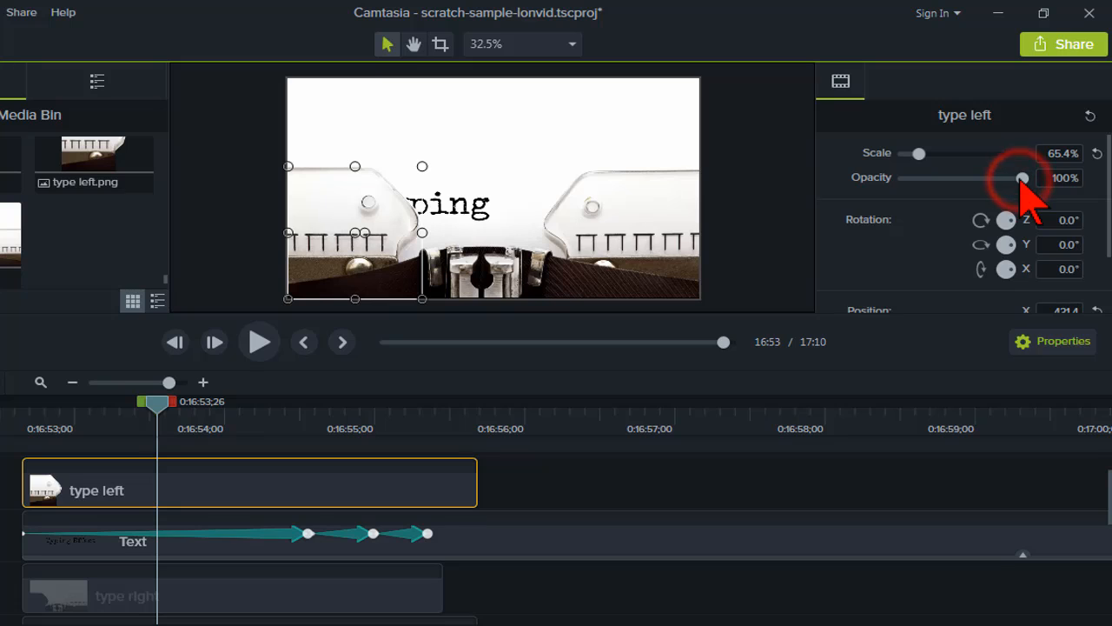
pyautogui.moveTo(1022, 177); pyautogui.dragTo(1010, 177)
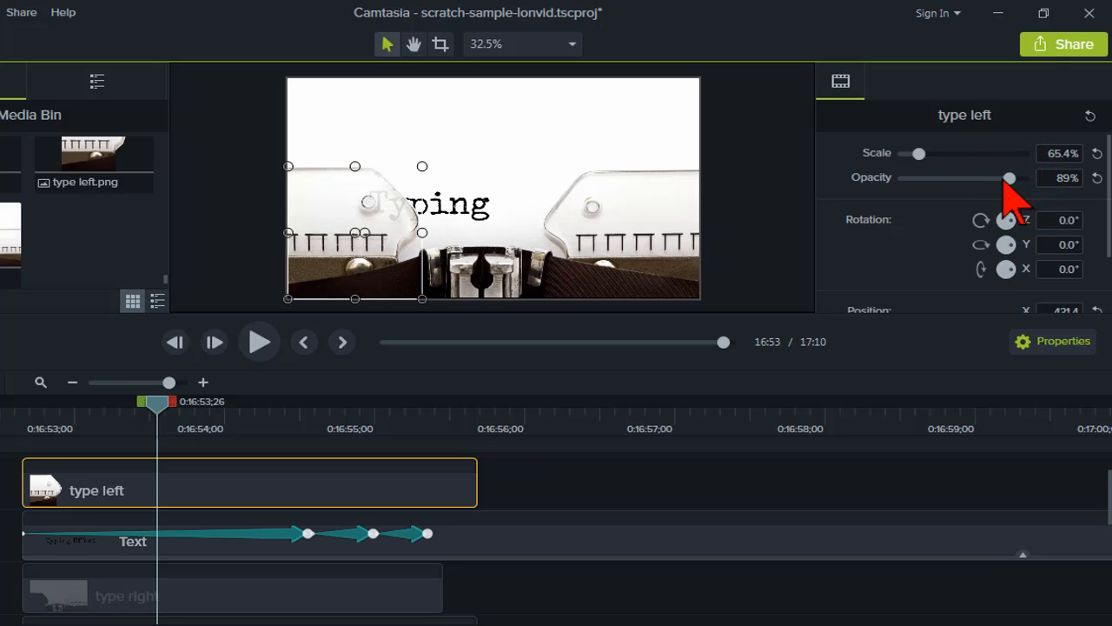
pyautogui.moveTo(1009, 177); pyautogui.dragTo(999, 177)
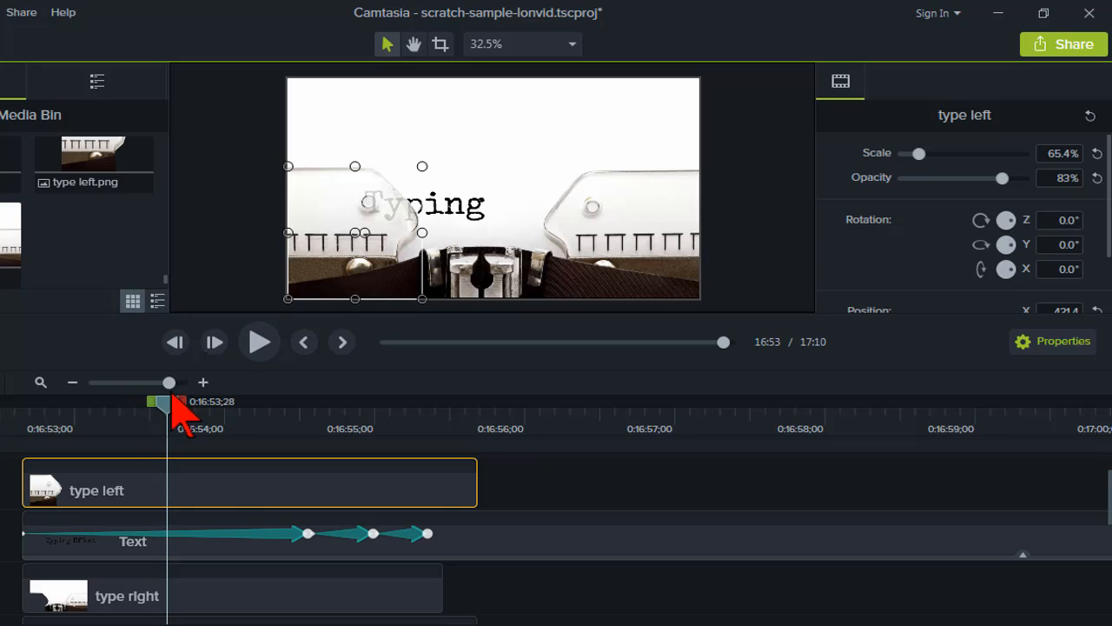
pyautogui.moveTo(165, 402); pyautogui.dragTo(223, 402)
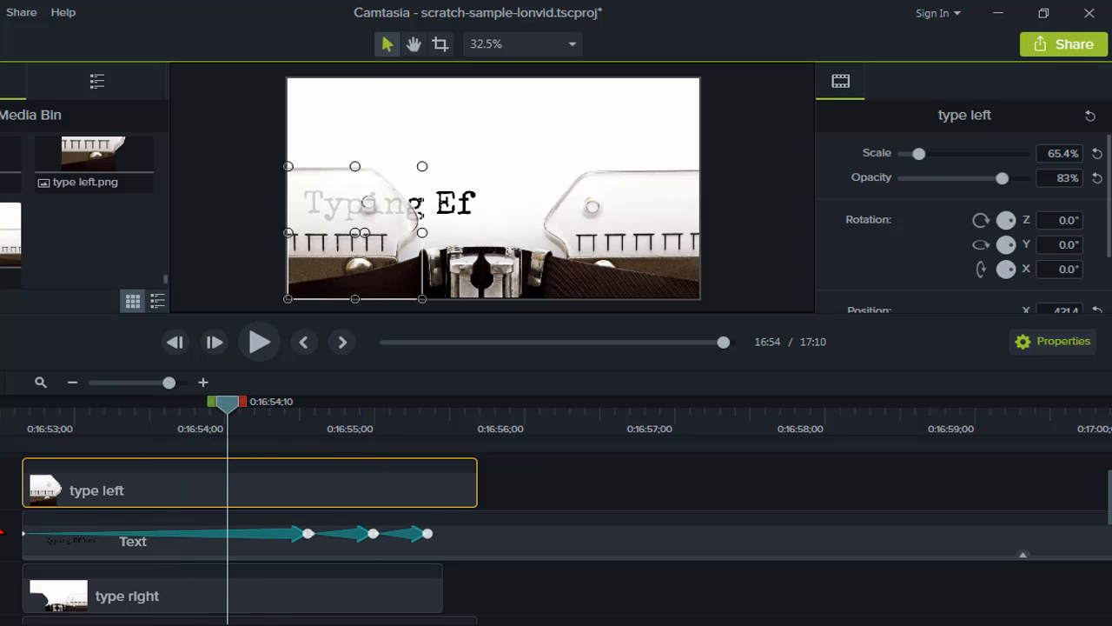
pyautogui.moveTo(456, 242)
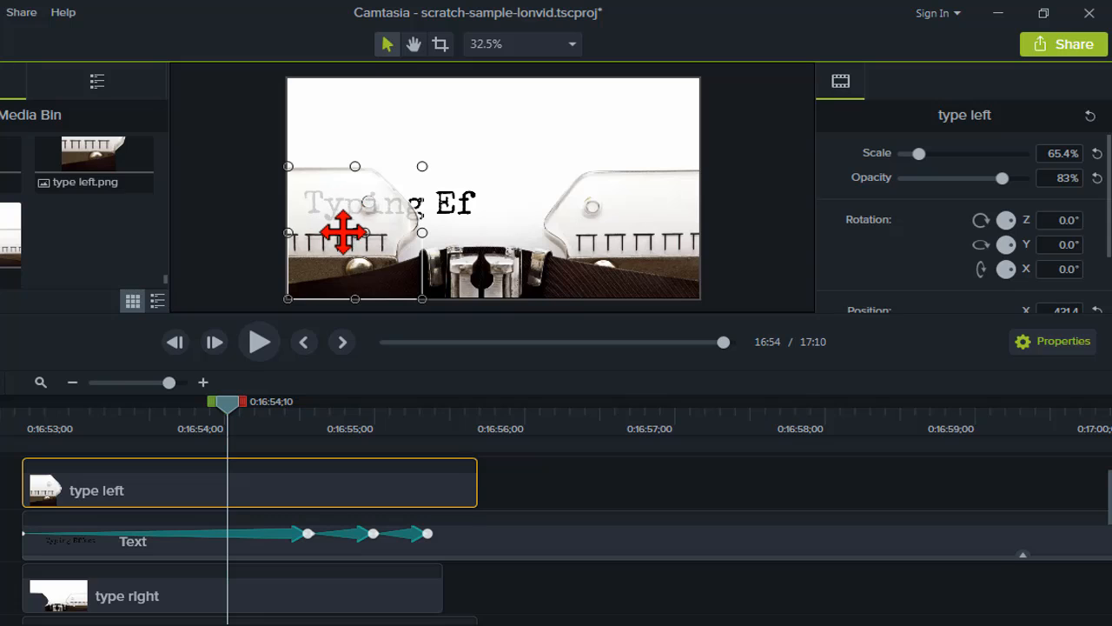
pyautogui.moveTo(461, 234)
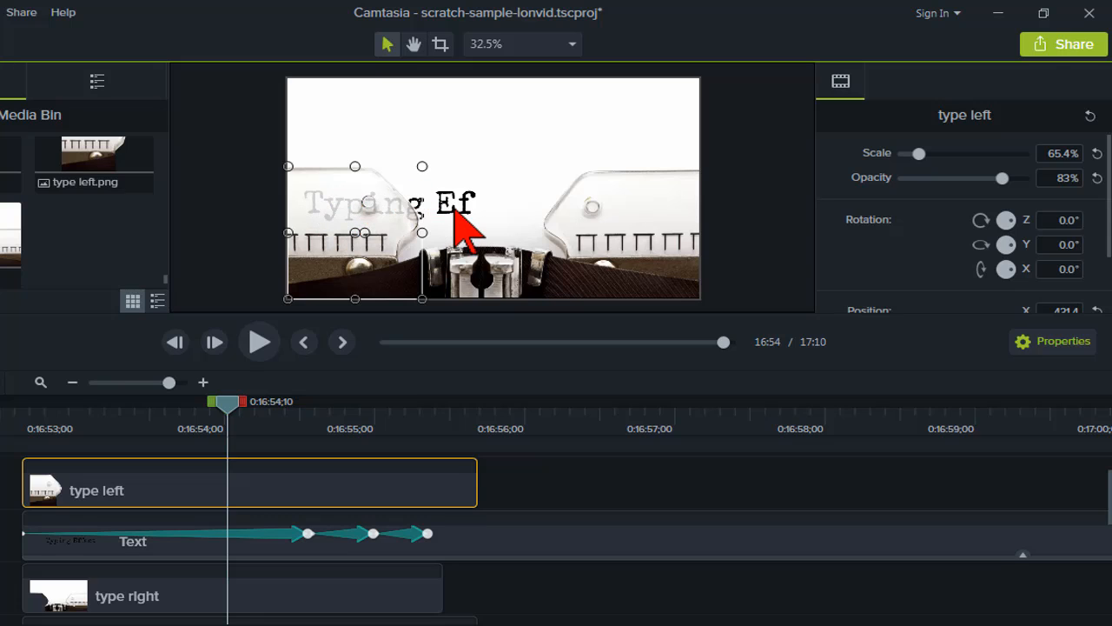
pyautogui.moveTo(442, 228)
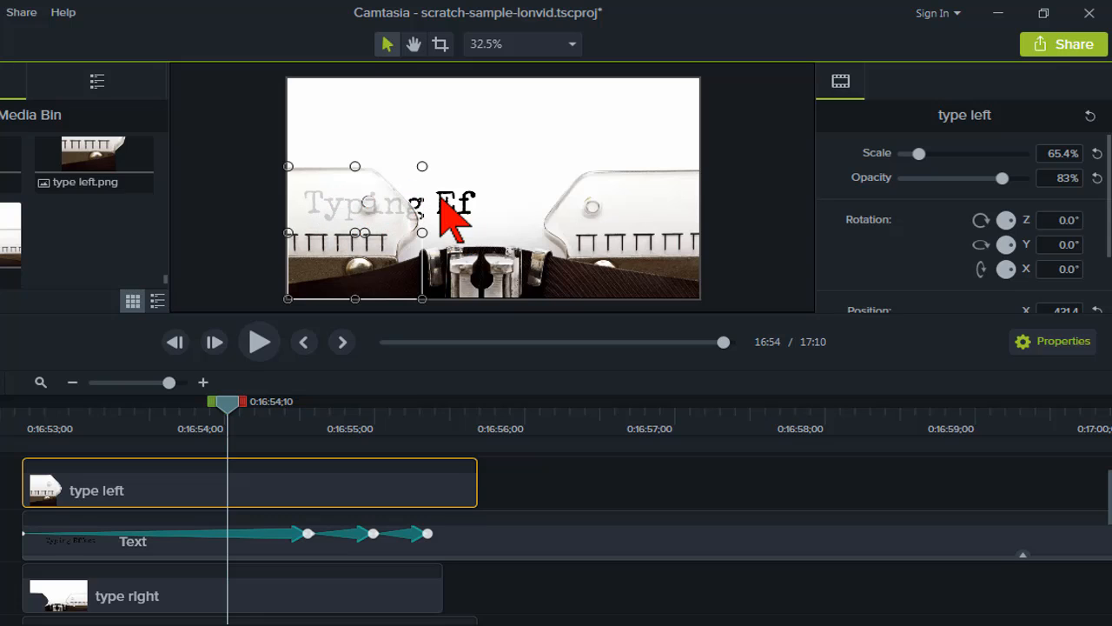
pyautogui.moveTo(20, 443)
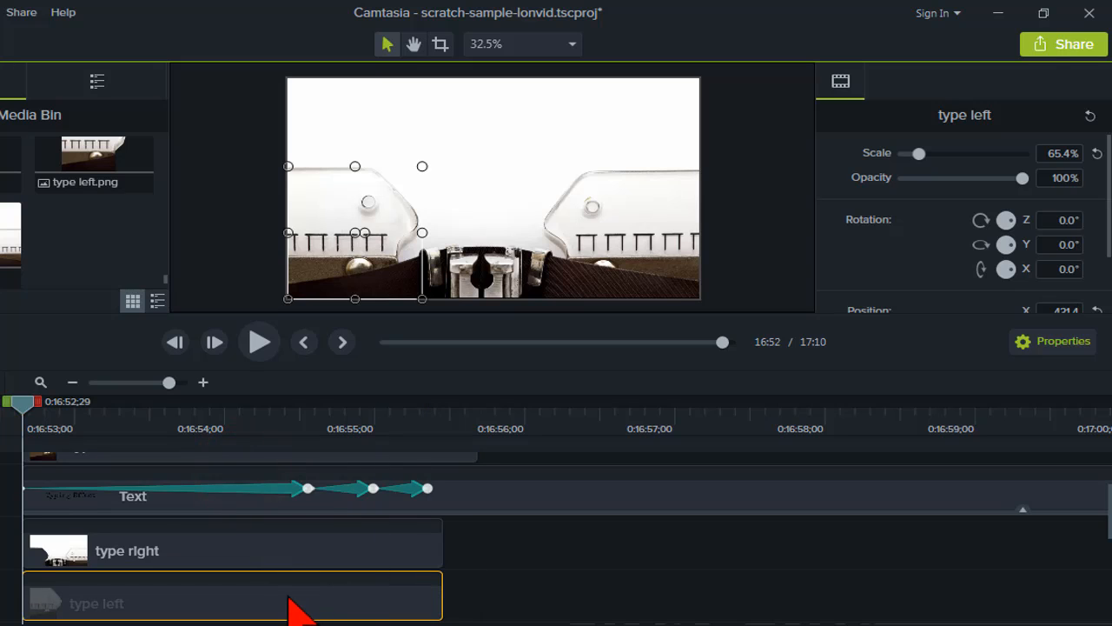
pyautogui.click(289, 551)
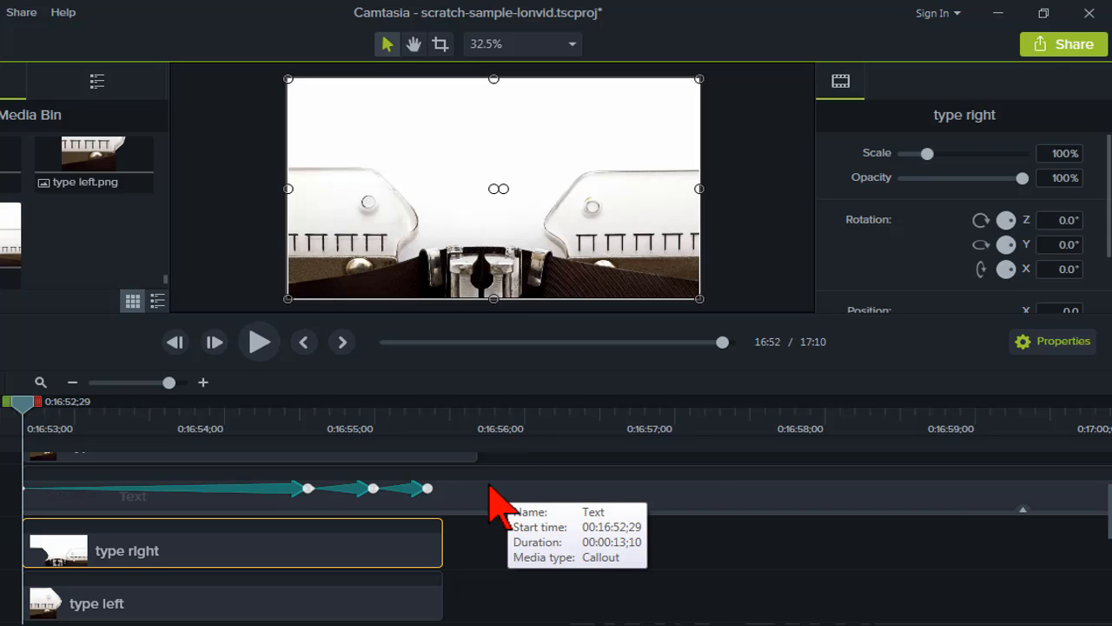
pyautogui.moveTo(470, 525)
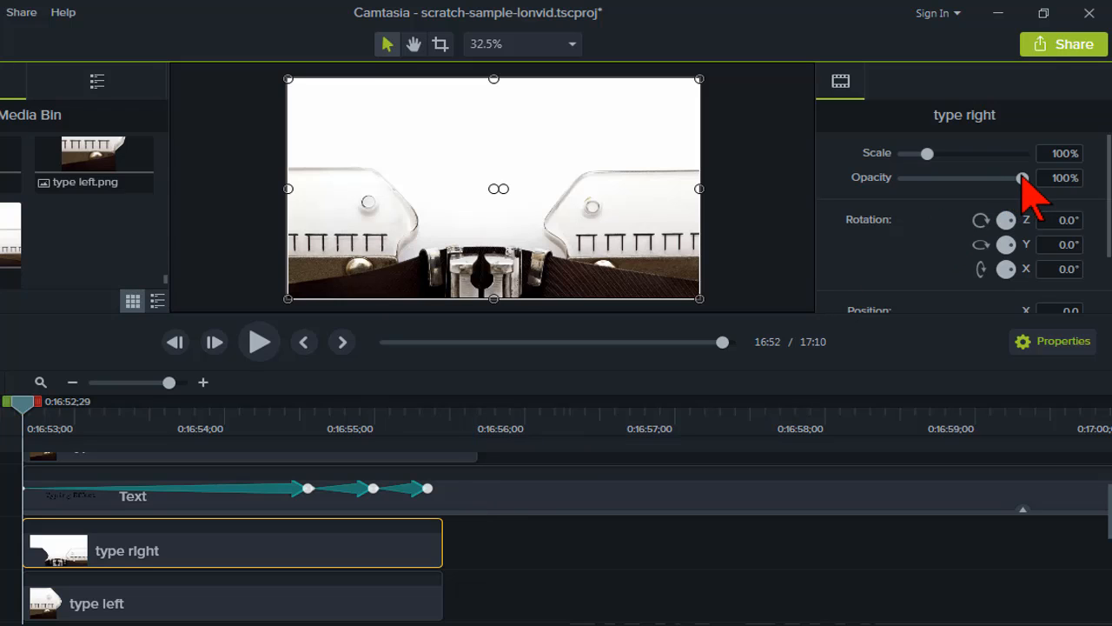
pyautogui.click(1022, 177)
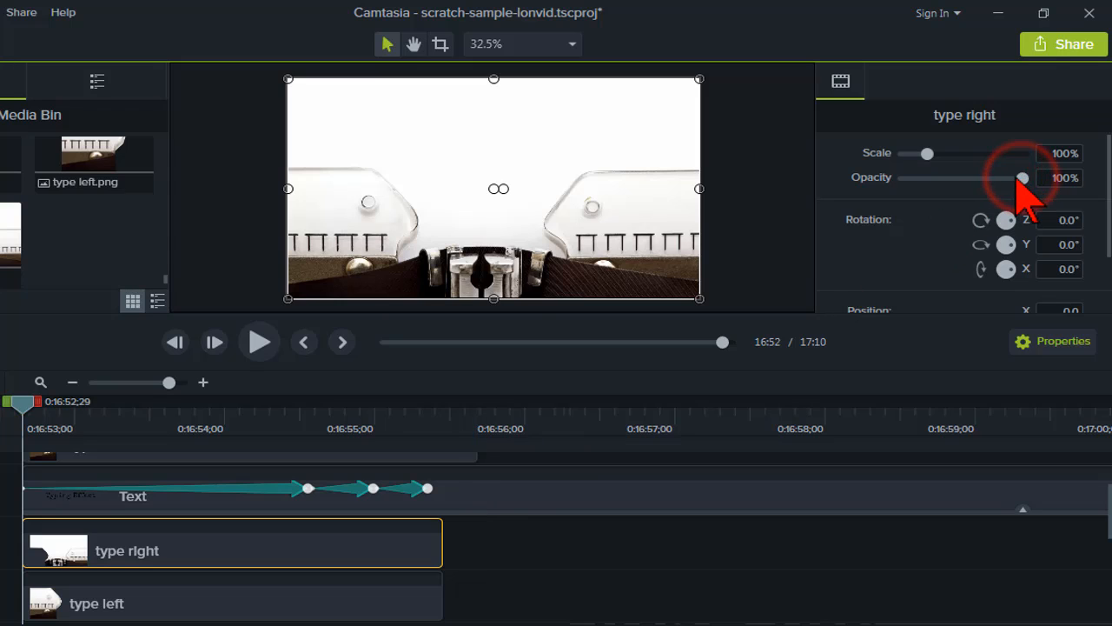
pyautogui.moveTo(1022, 178); pyautogui.dragTo(987, 178)
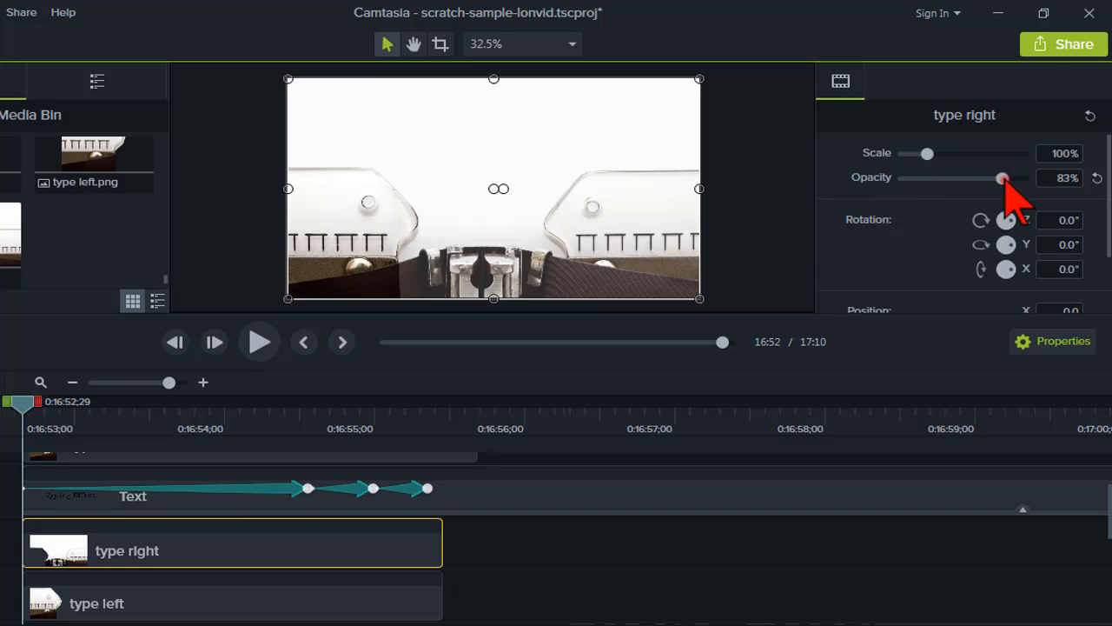
pyautogui.moveTo(1005, 177); pyautogui.dragTo(1024, 177)
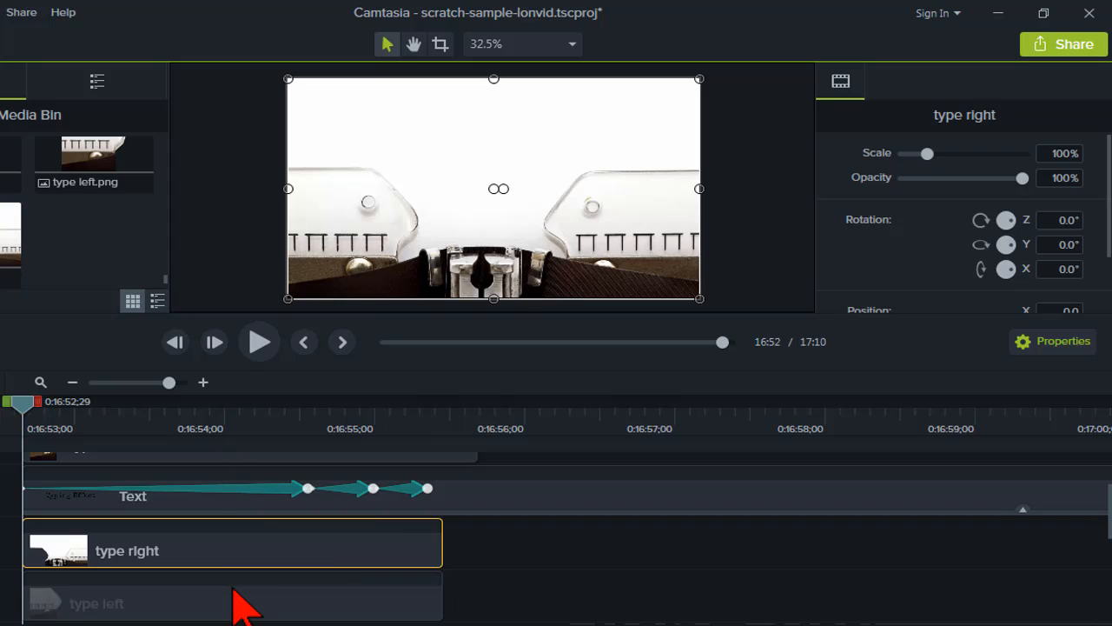
pyautogui.click(113, 602)
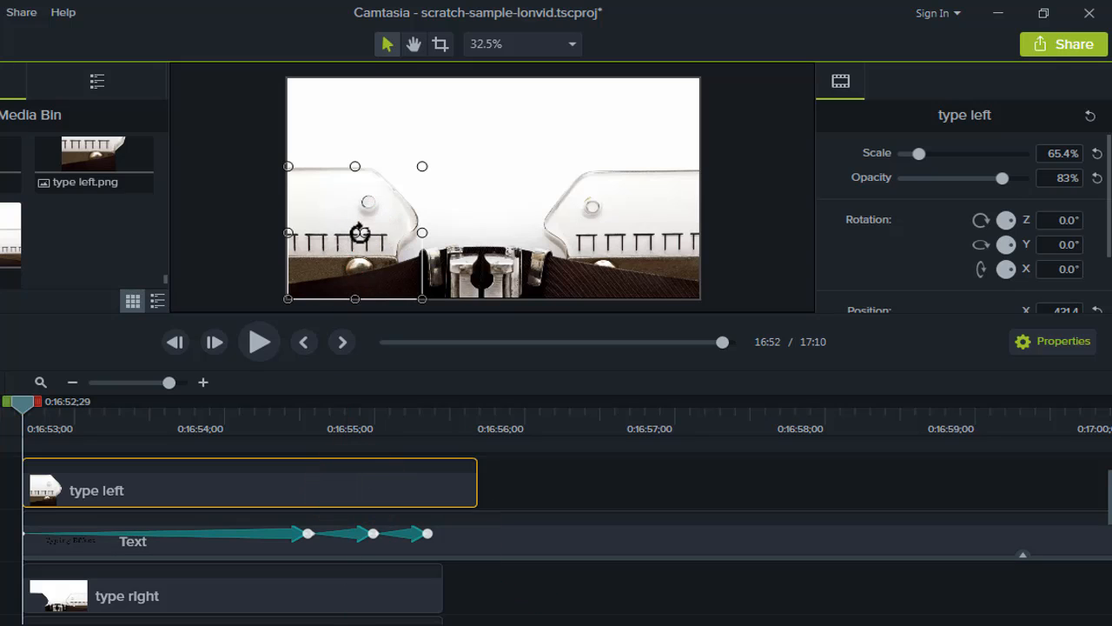
pyautogui.moveTo(386, 216)
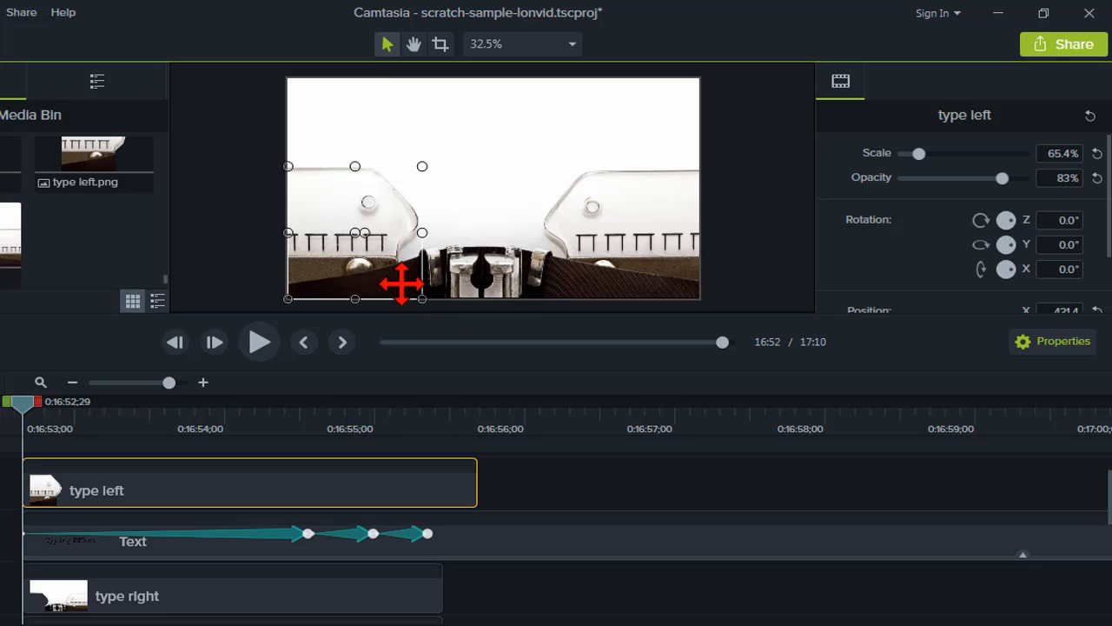
pyautogui.moveTo(209, 435)
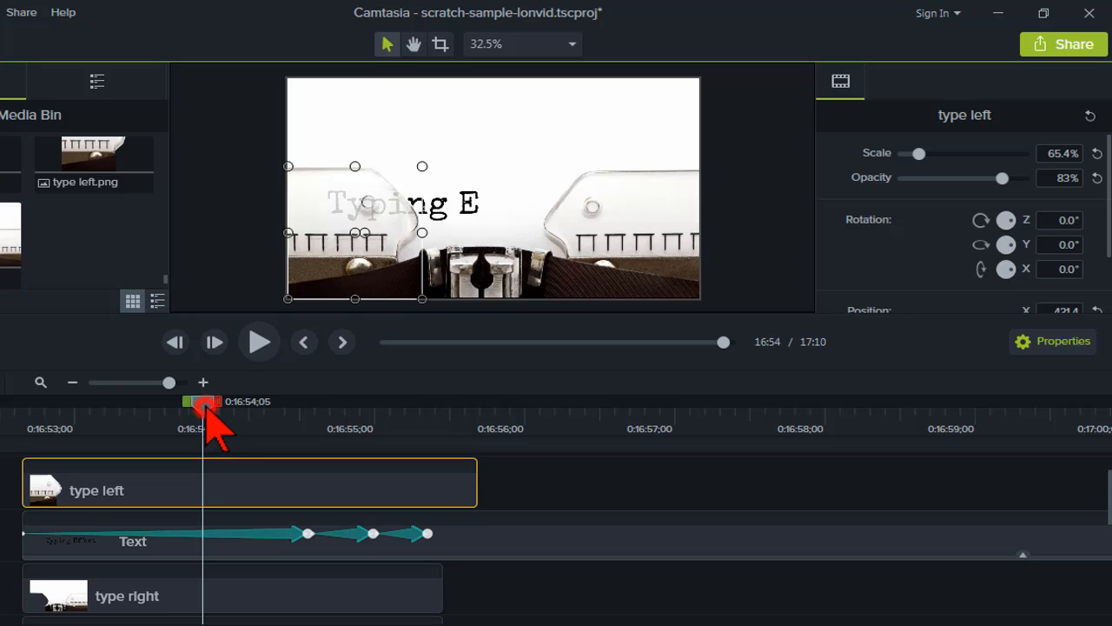
pyautogui.moveTo(205, 402); pyautogui.dragTo(257, 402)
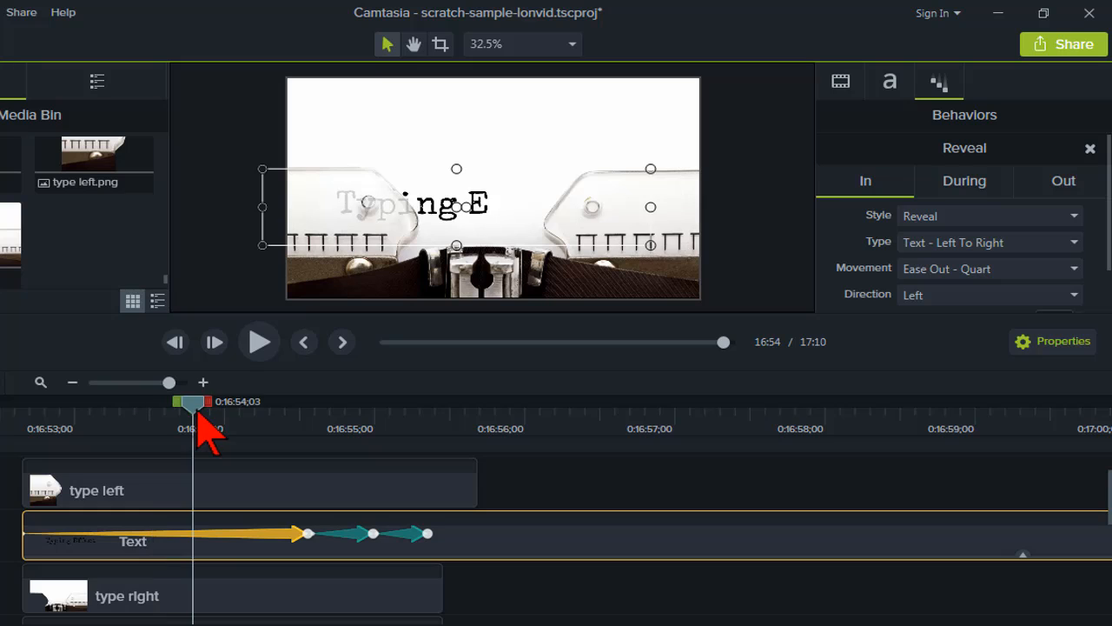
pyautogui.moveTo(191, 399); pyautogui.dragTo(264, 400)
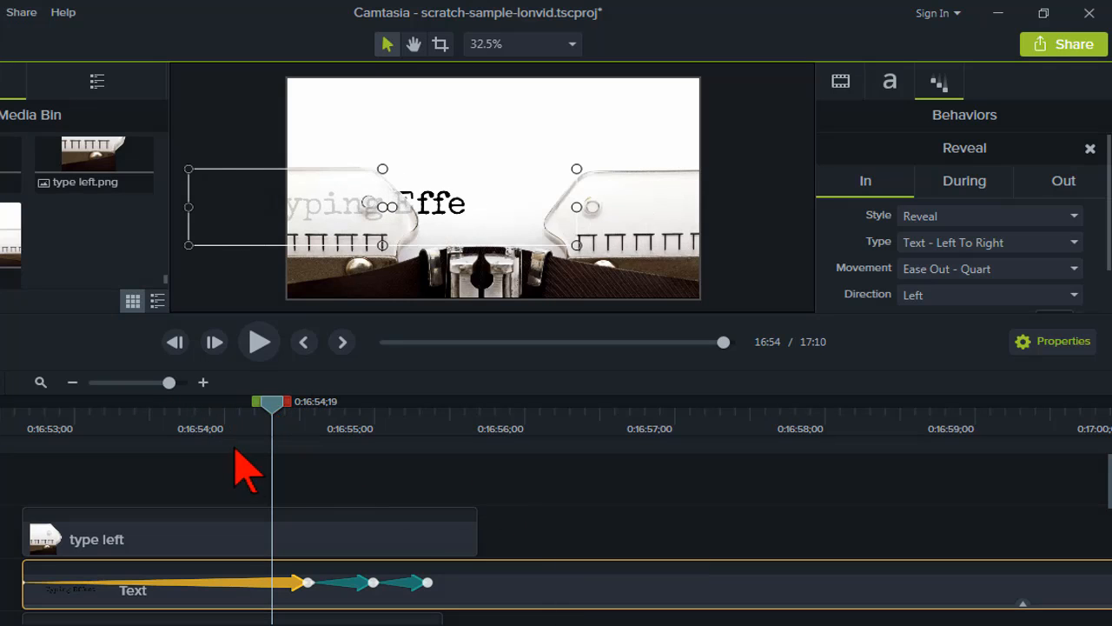
pyautogui.moveTo(247, 470)
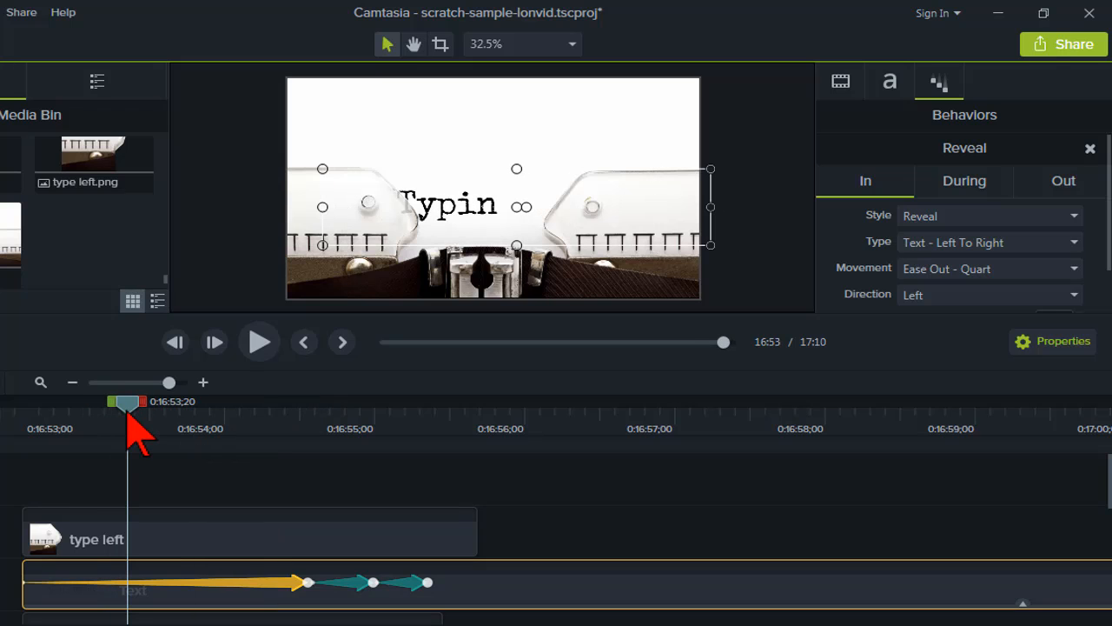
pyautogui.moveTo(128, 401); pyautogui.dragTo(180, 402)
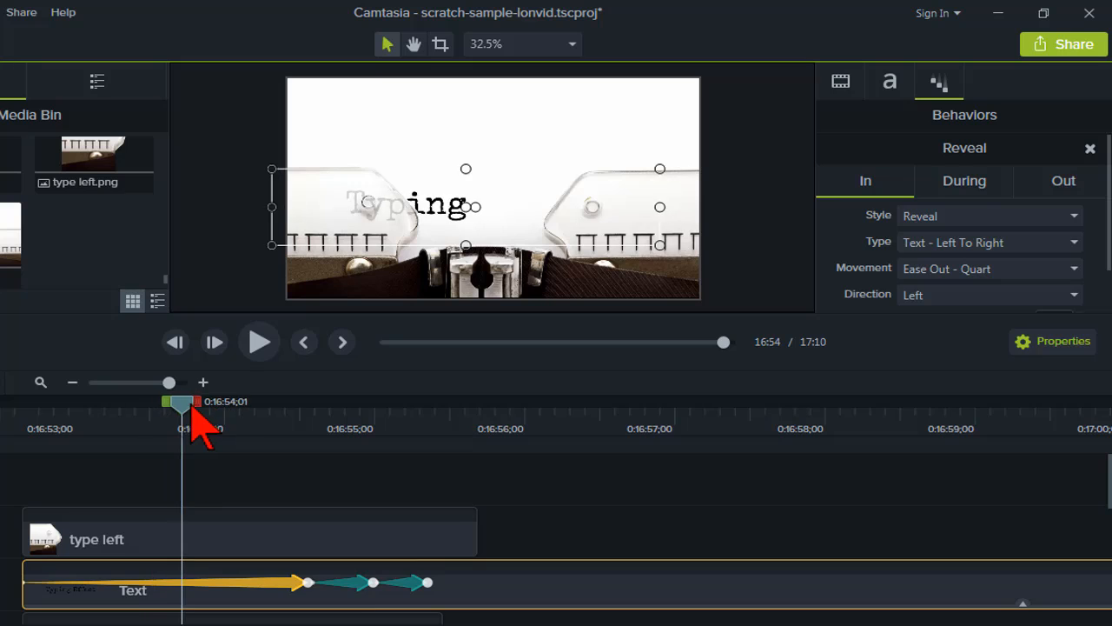
pyautogui.moveTo(181, 402); pyautogui.dragTo(247, 401)
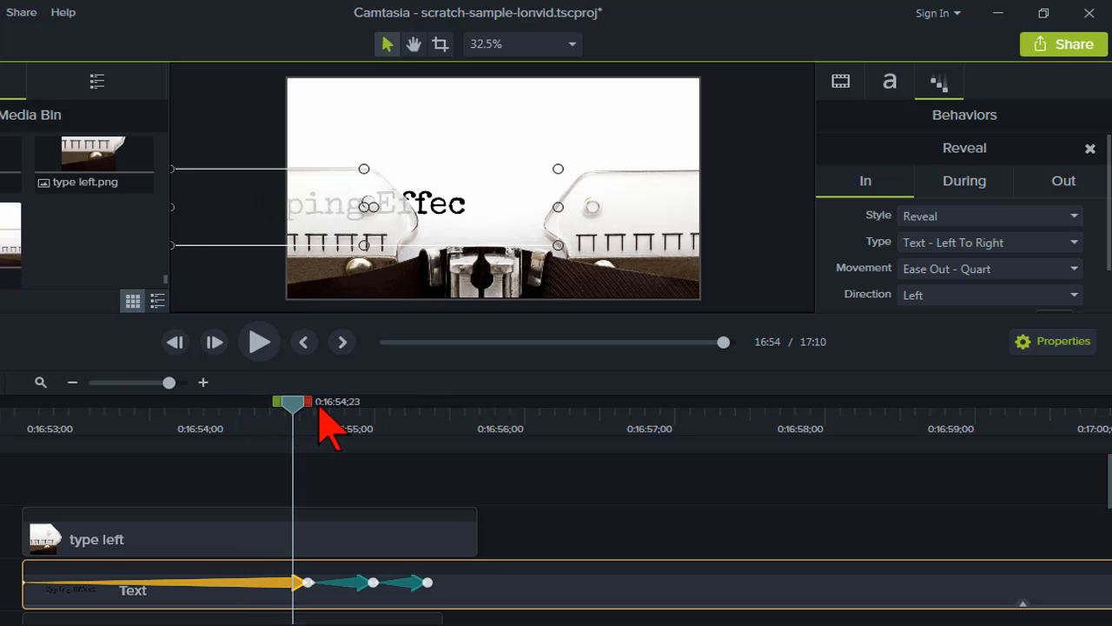
pyautogui.moveTo(292, 400); pyautogui.dragTo(380, 400)
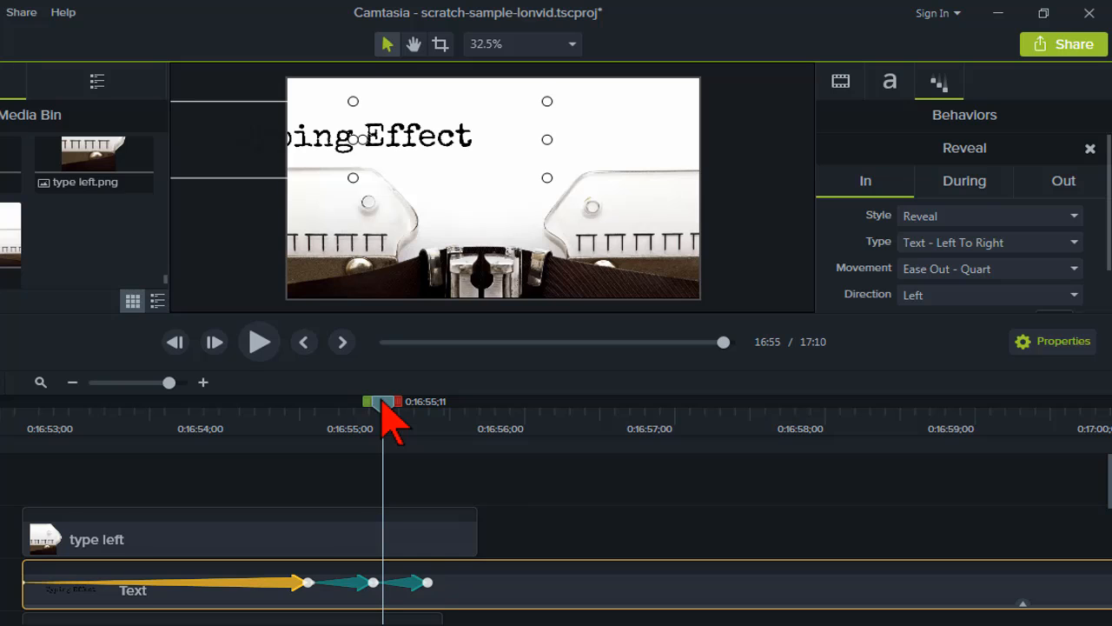
pyautogui.moveTo(380, 401); pyautogui.dragTo(444, 401)
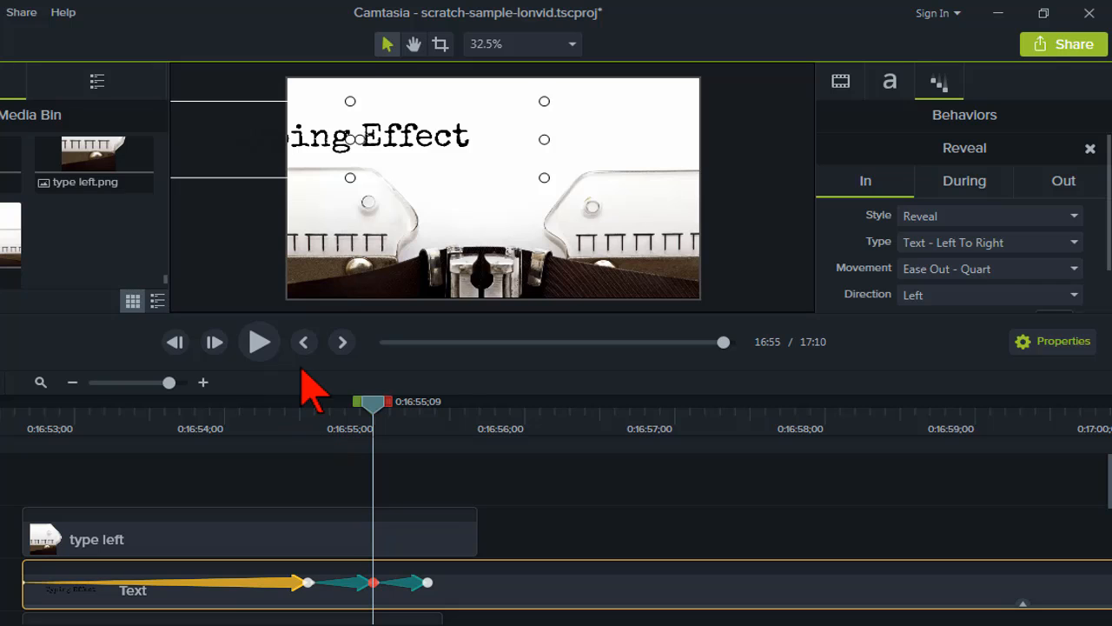
pyautogui.click(98, 539)
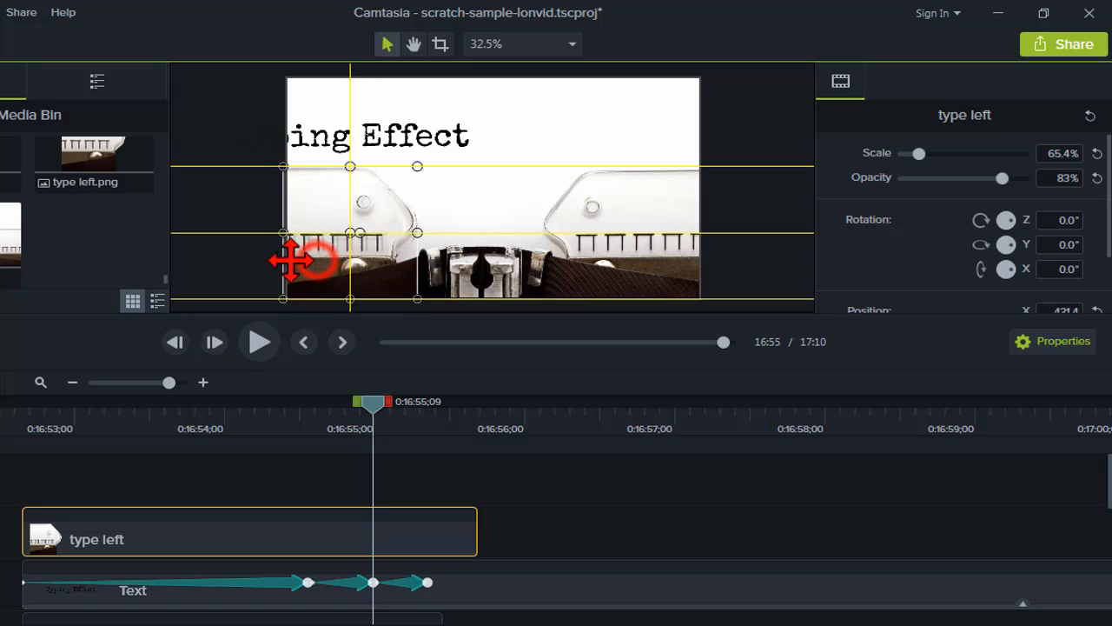